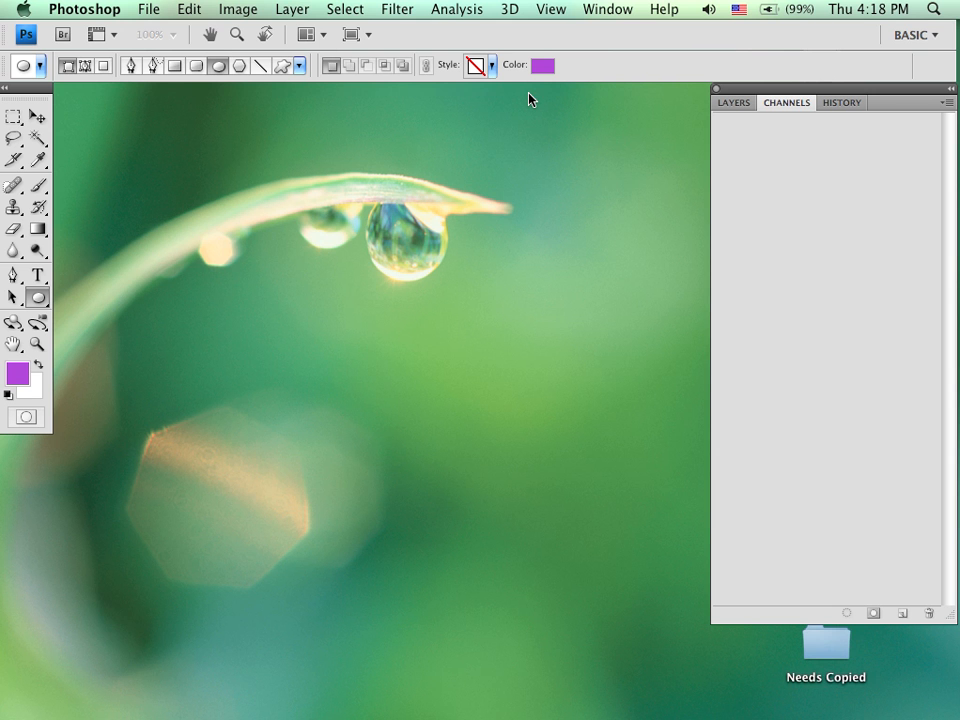
{"action": "mouse_move", "coordinate": [504, 96]}
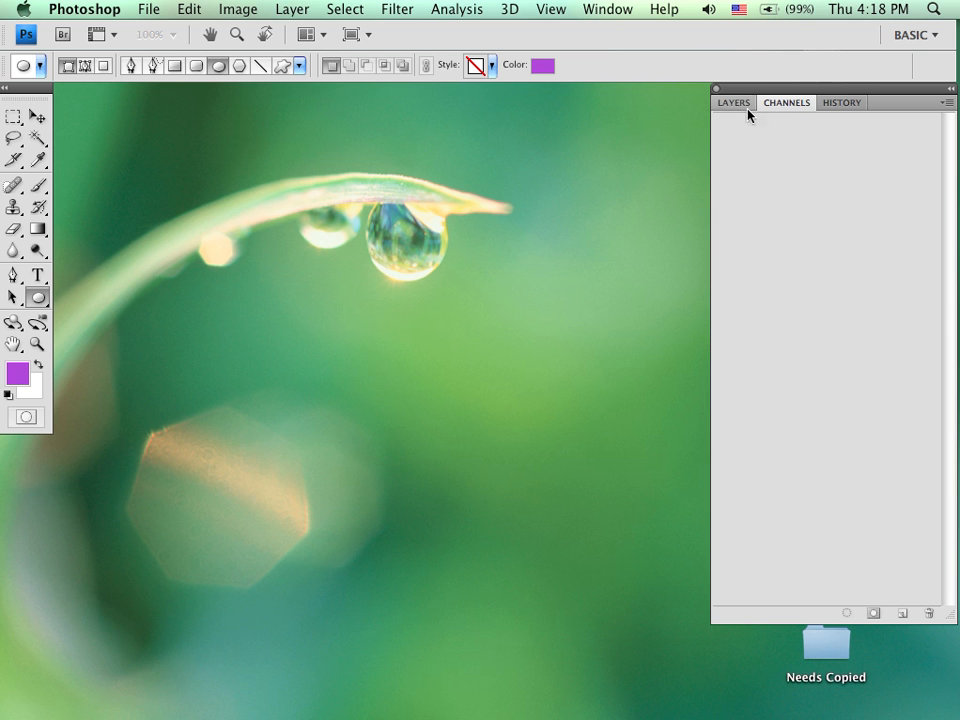
{"action": "mouse_move", "coordinate": [760, 128]}
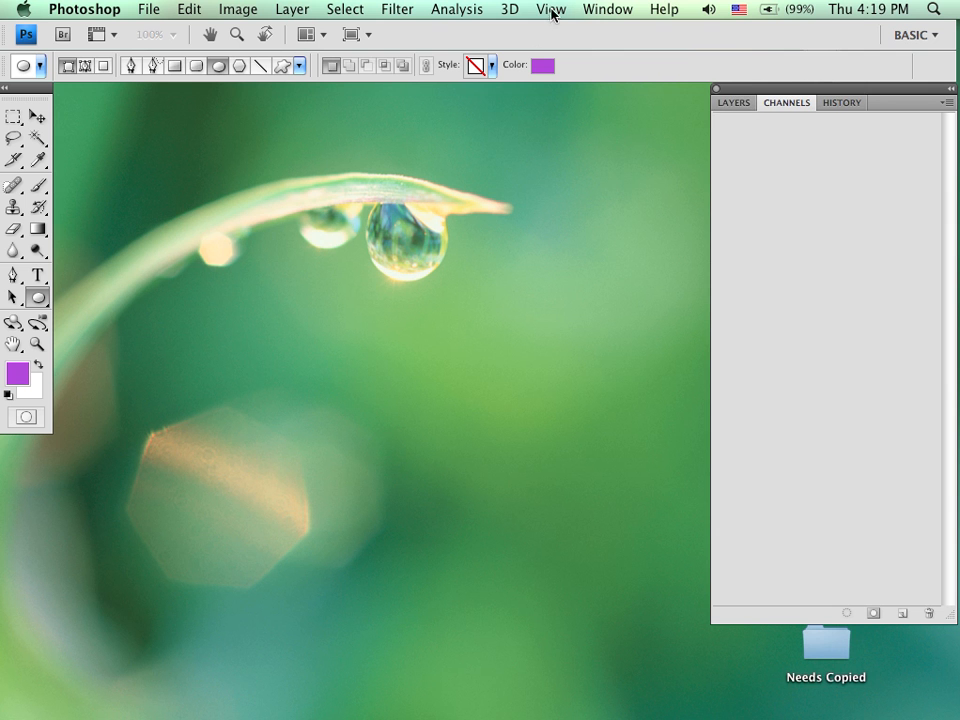
Show the Actions panel from the Window menu and expand the Default Actions set.
{"action": "left_click", "coordinate": [608, 8]}
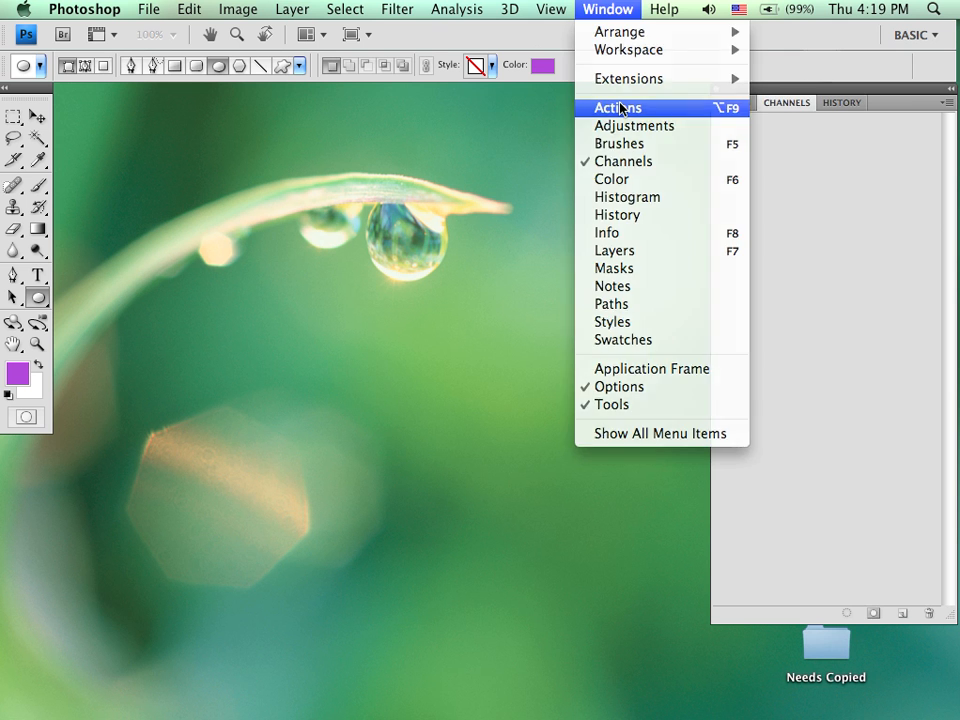
{"action": "left_click", "coordinate": [616, 108]}
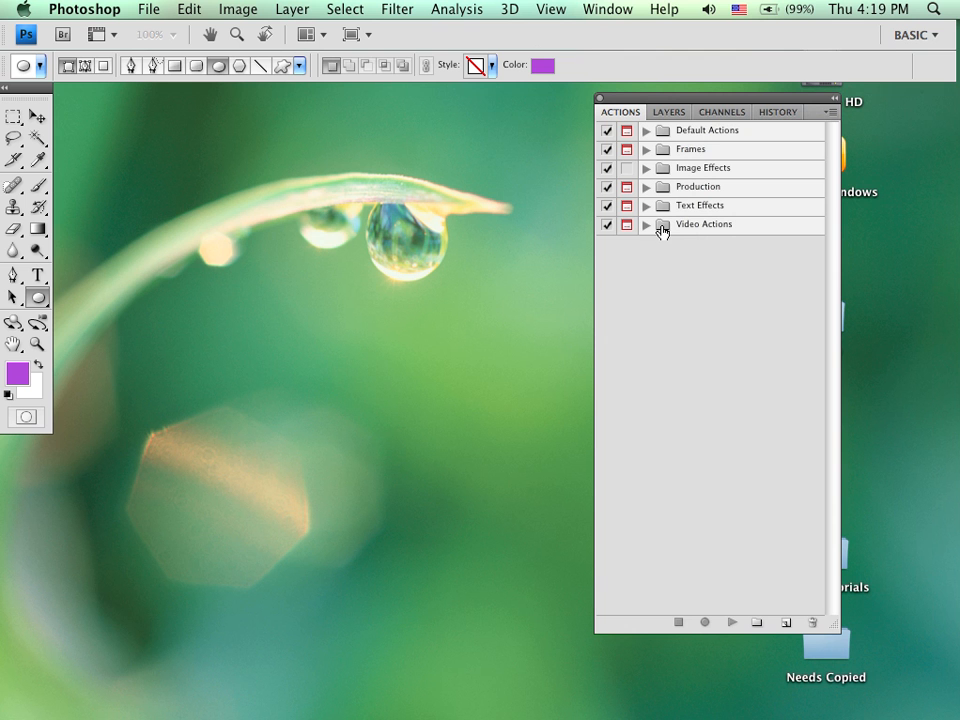
{"action": "mouse_move", "coordinate": [648, 138]}
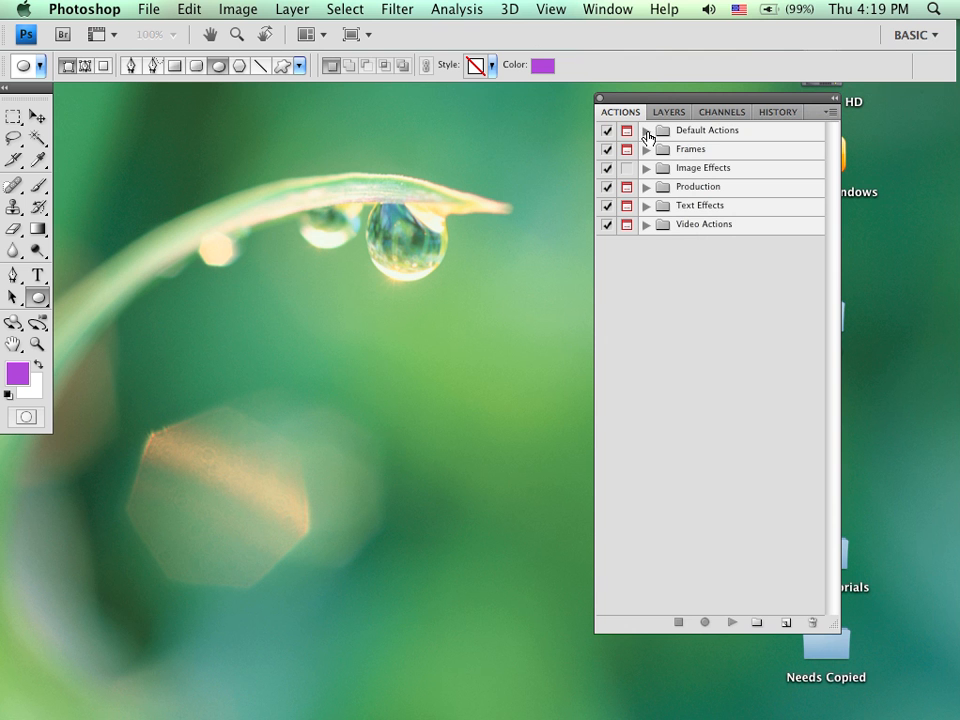
{"action": "left_click", "coordinate": [646, 130]}
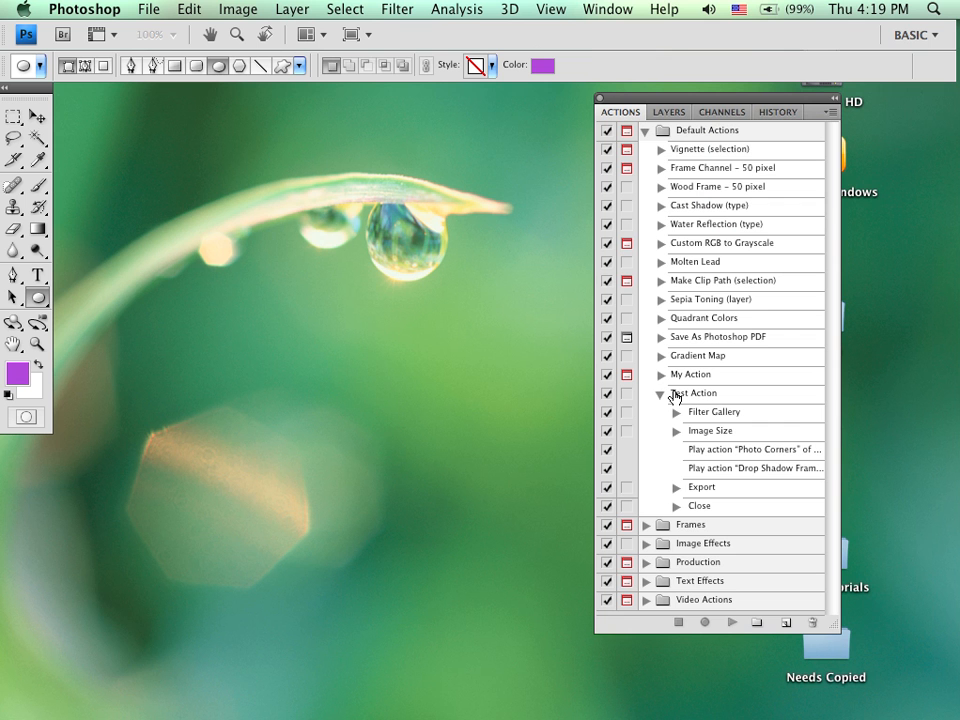
Browse the panel menu of extra action sets, then collapse Test Action and Default Actions.
{"action": "left_click", "coordinate": [660, 392]}
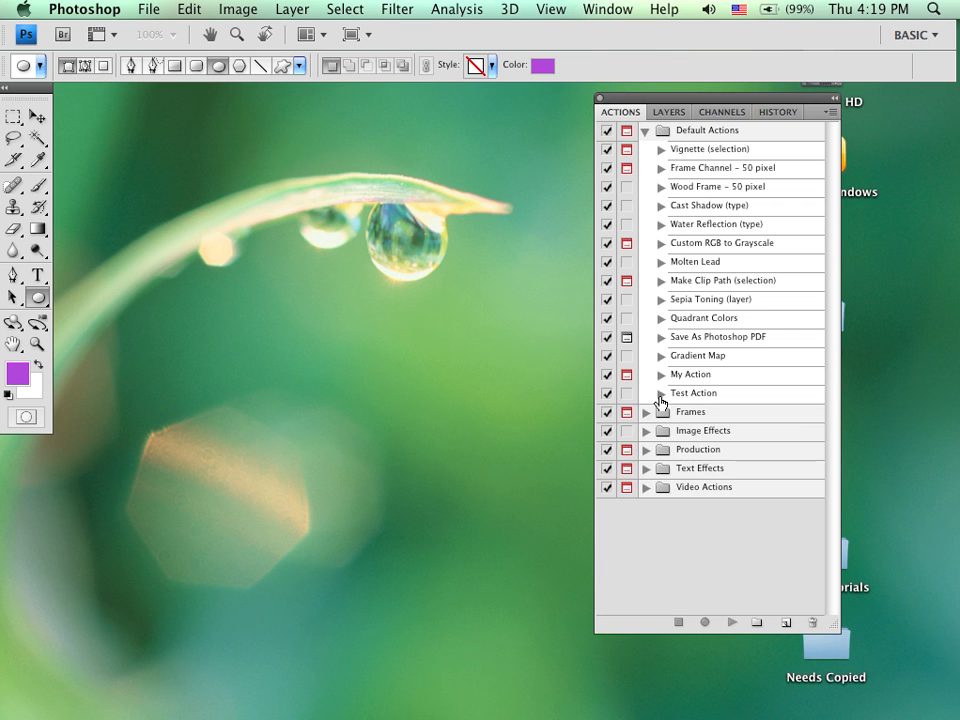
{"action": "mouse_move", "coordinate": [704, 440]}
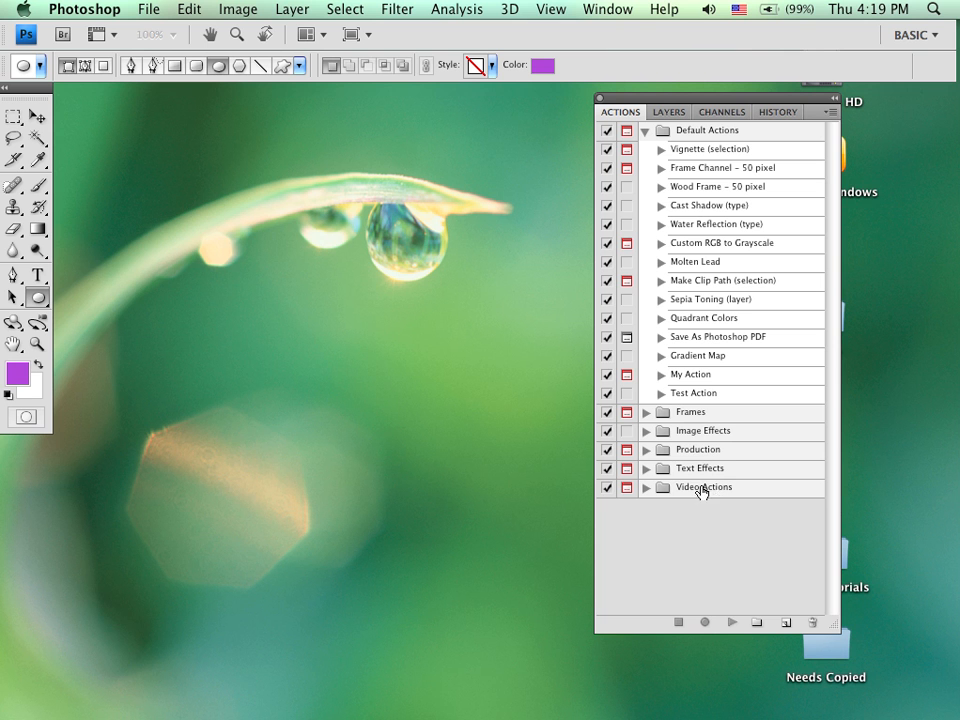
{"action": "mouse_move", "coordinate": [712, 492]}
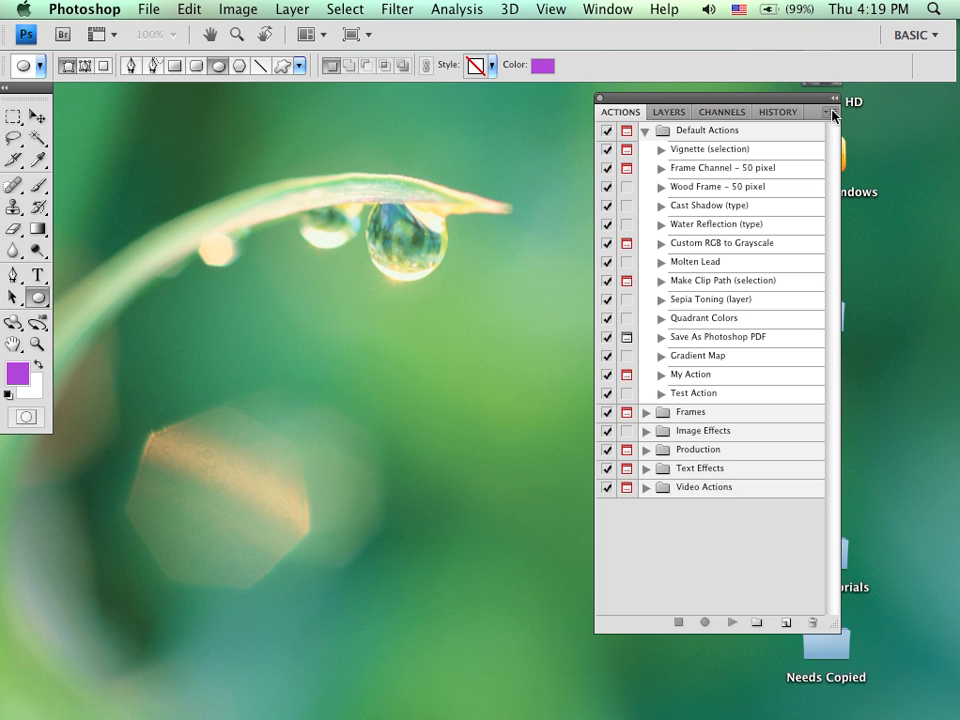
{"action": "left_click", "coordinate": [832, 112]}
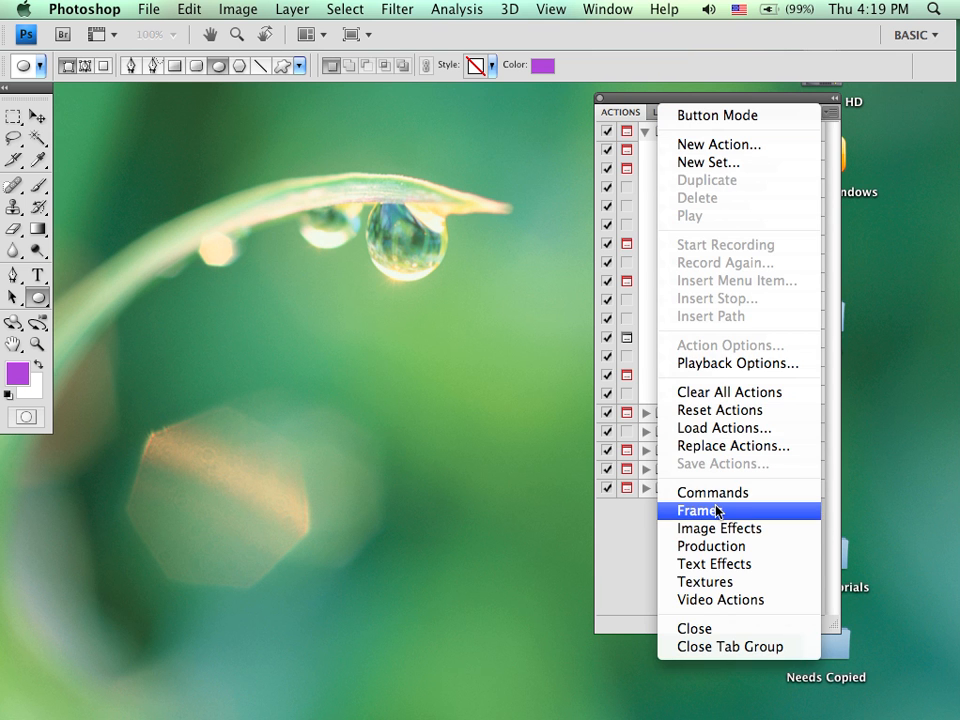
{"action": "mouse_move", "coordinate": [712, 546]}
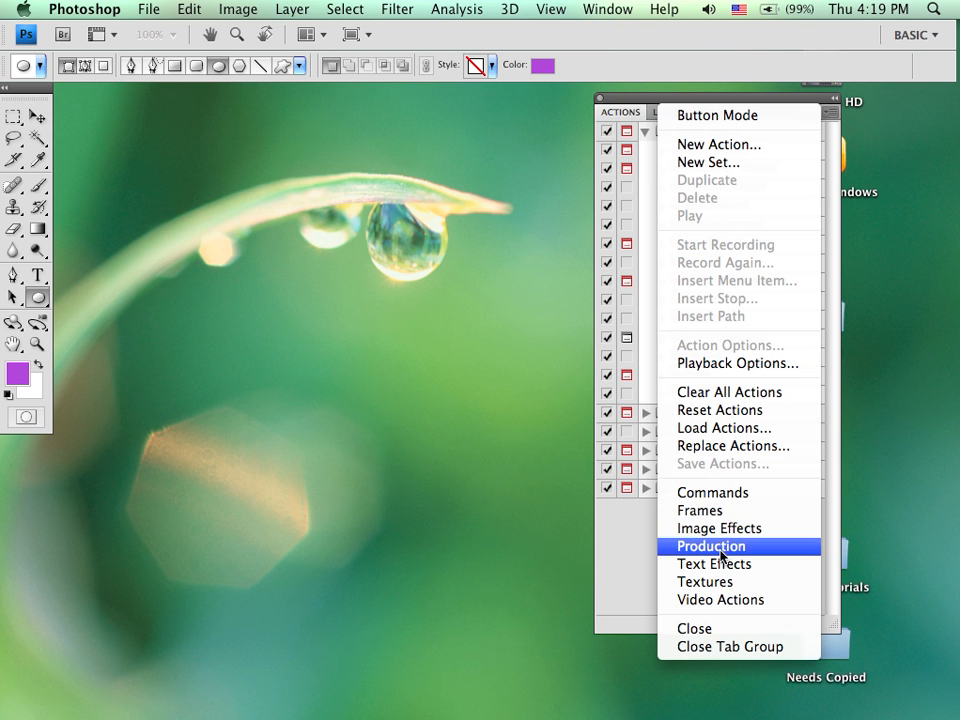
{"action": "mouse_move", "coordinate": [742, 600]}
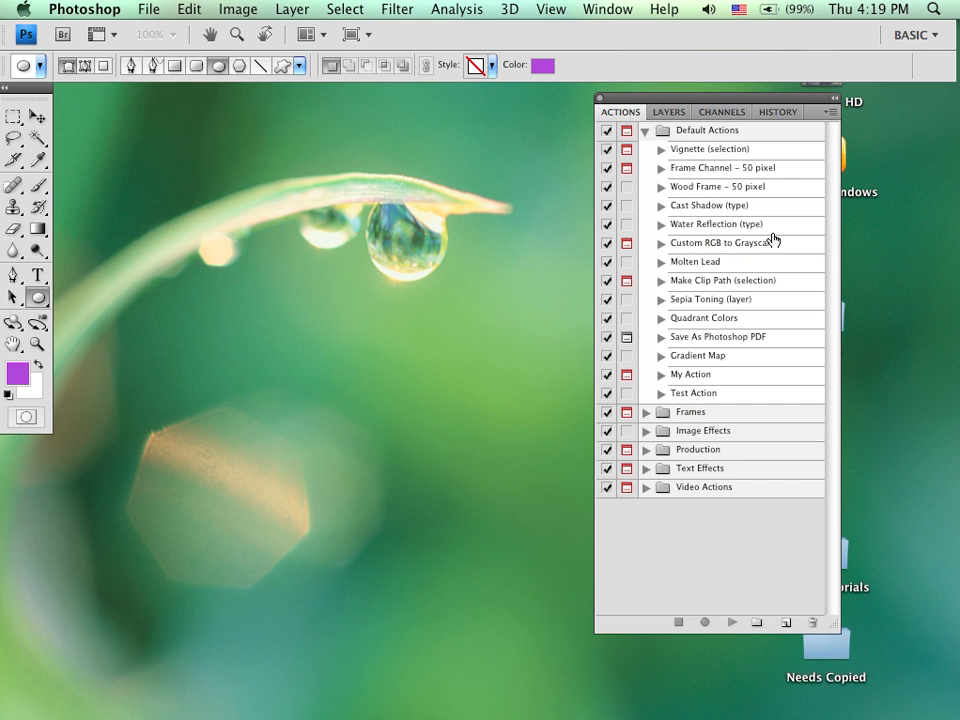
{"action": "left_click", "coordinate": [646, 130]}
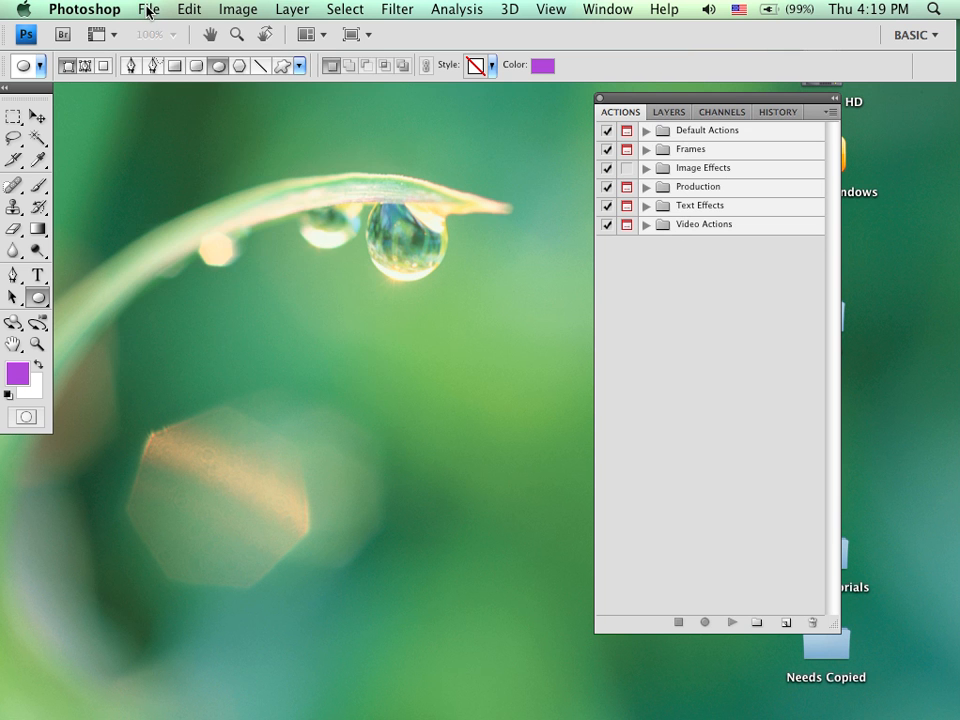
Open the photo 2007 122.jpg and select Sepia Toning (layer) in Default Actions.
{"action": "left_click", "coordinate": [148, 8]}
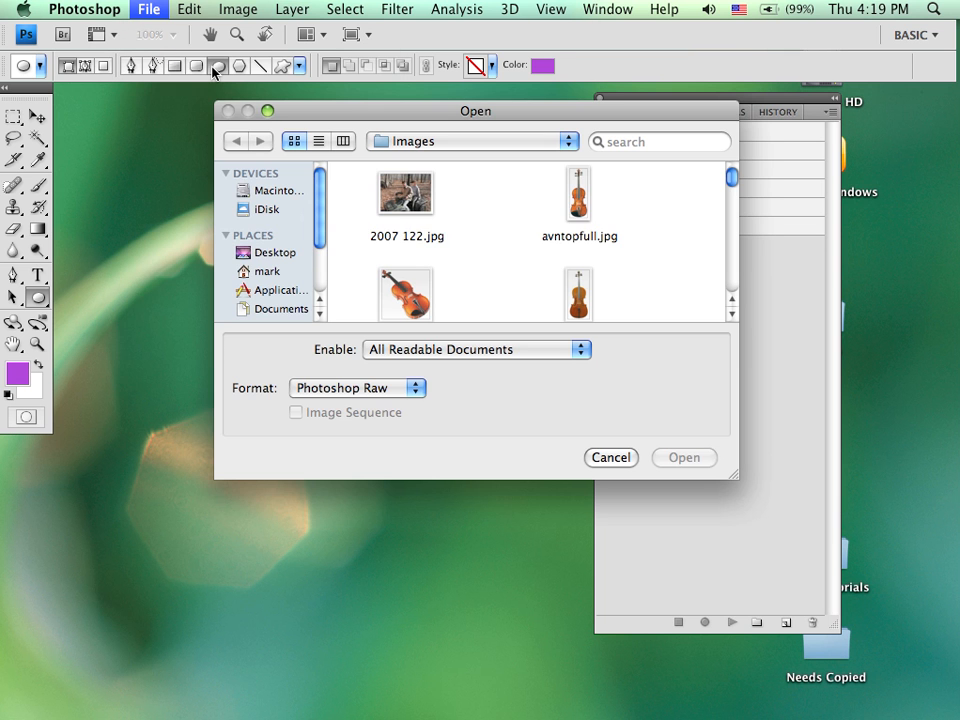
{"action": "mouse_move", "coordinate": [408, 196]}
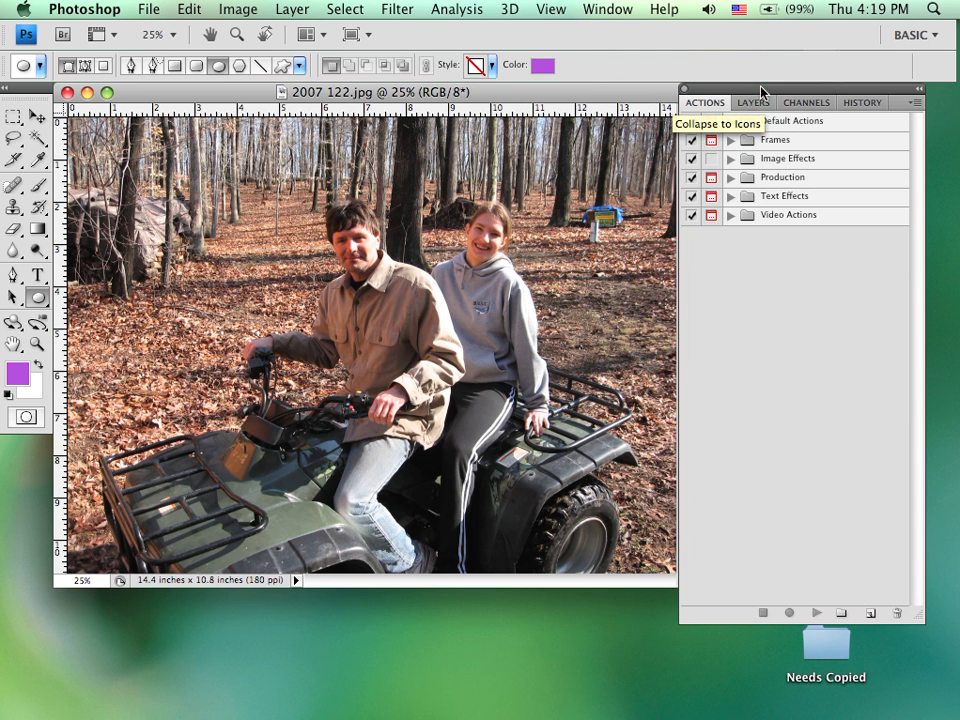
{"action": "left_click", "coordinate": [730, 120]}
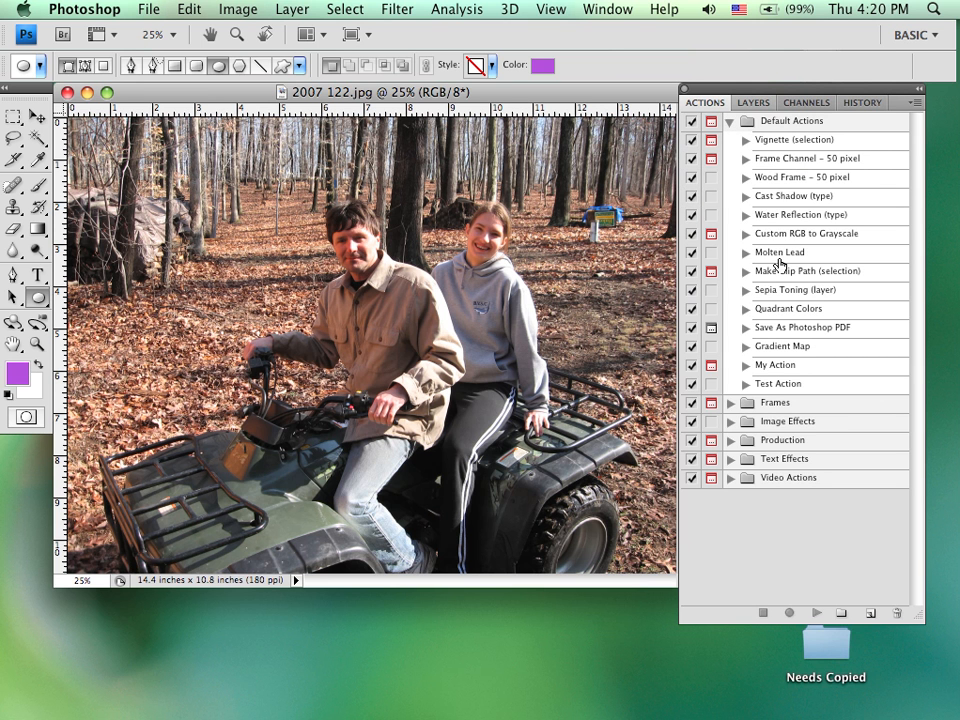
{"action": "mouse_move", "coordinate": [788, 240]}
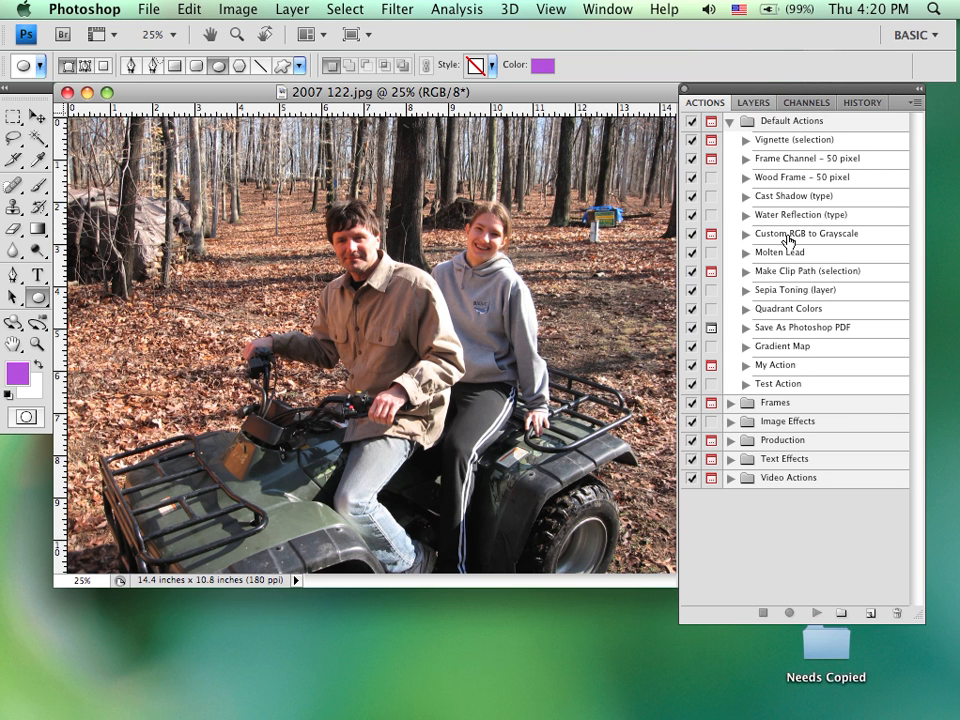
{"action": "mouse_move", "coordinate": [804, 284]}
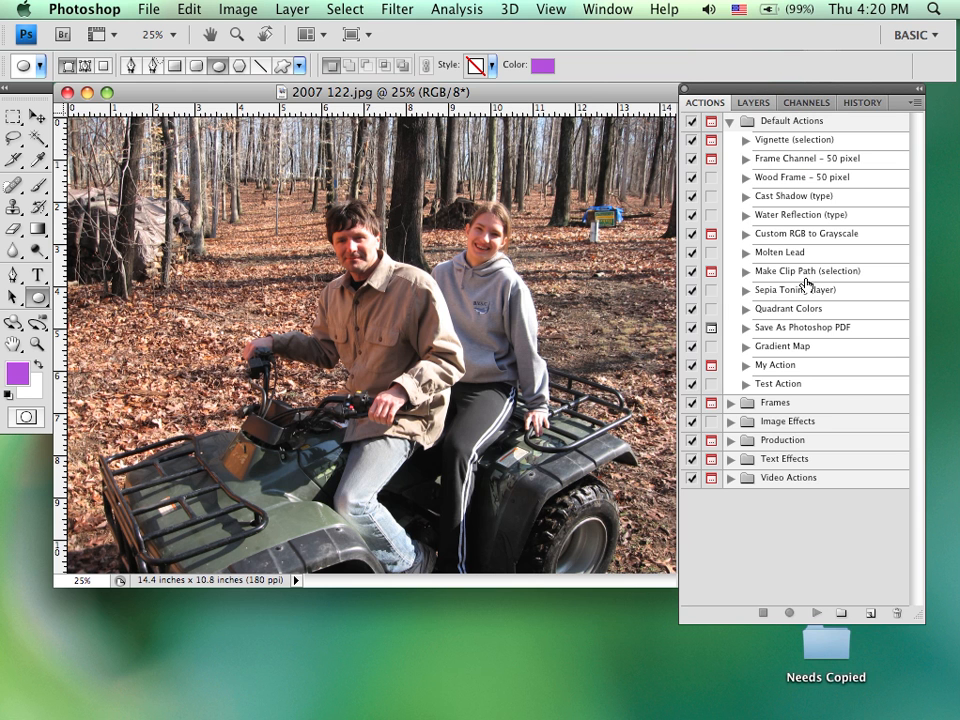
{"action": "left_click", "coordinate": [798, 290]}
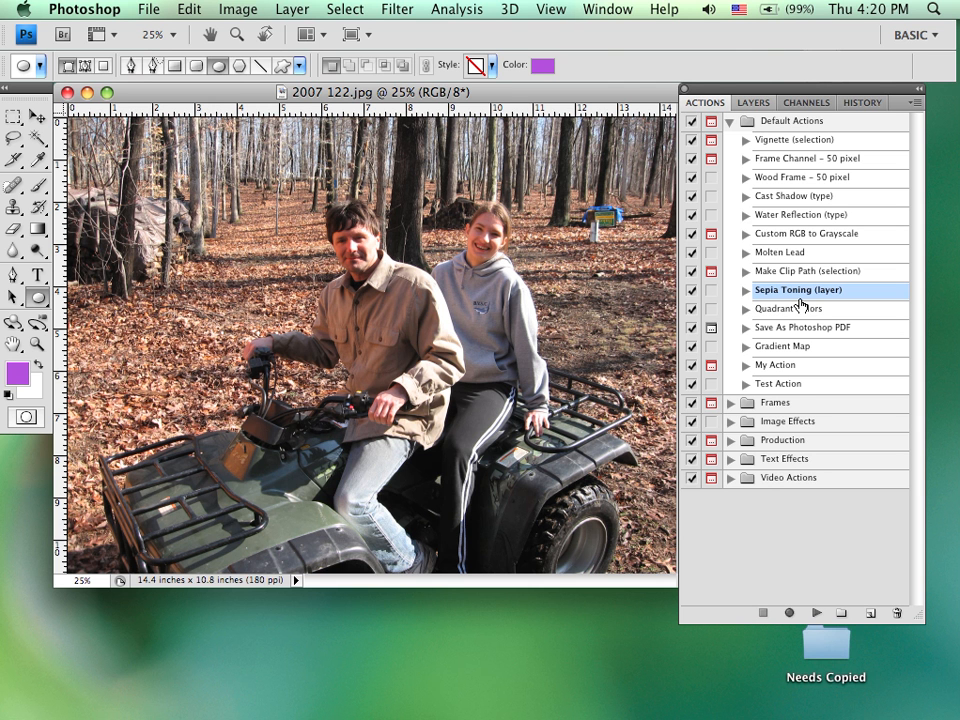
{"action": "mouse_move", "coordinate": [756, 284]}
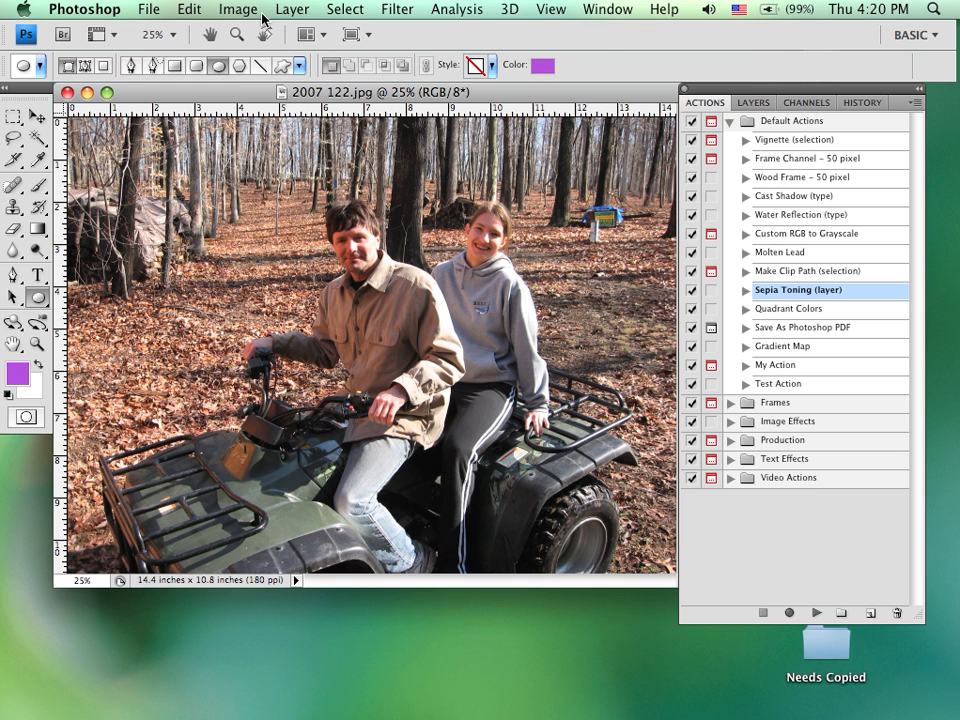
{"action": "mouse_move", "coordinate": [836, 508]}
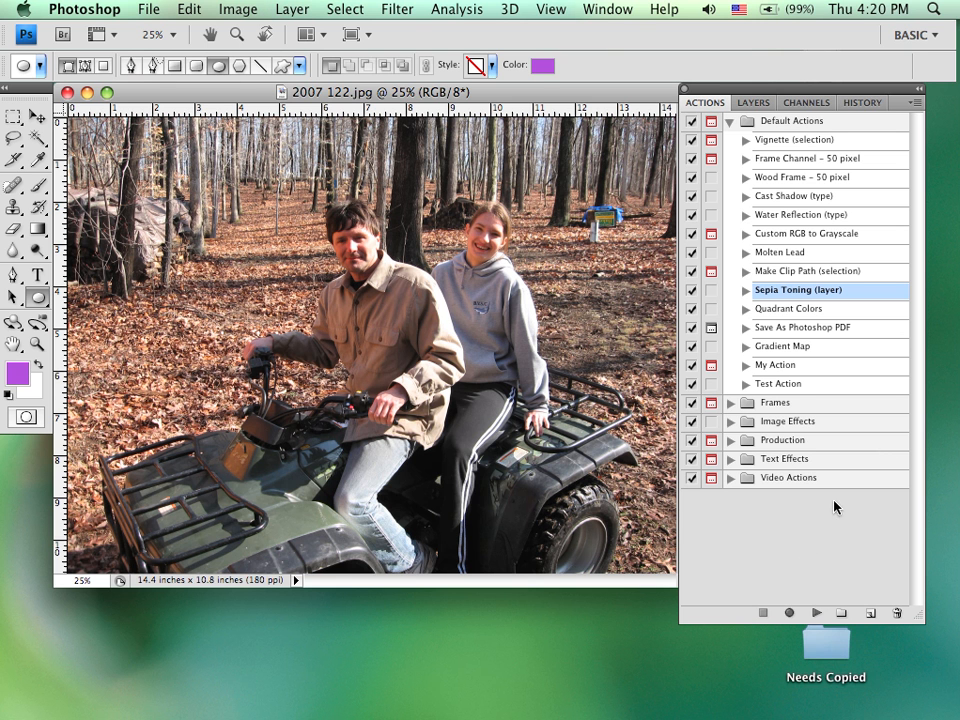
Play Sepia Toning on the photo and reveal the steps inside the action.
{"action": "left_click", "coordinate": [816, 612]}
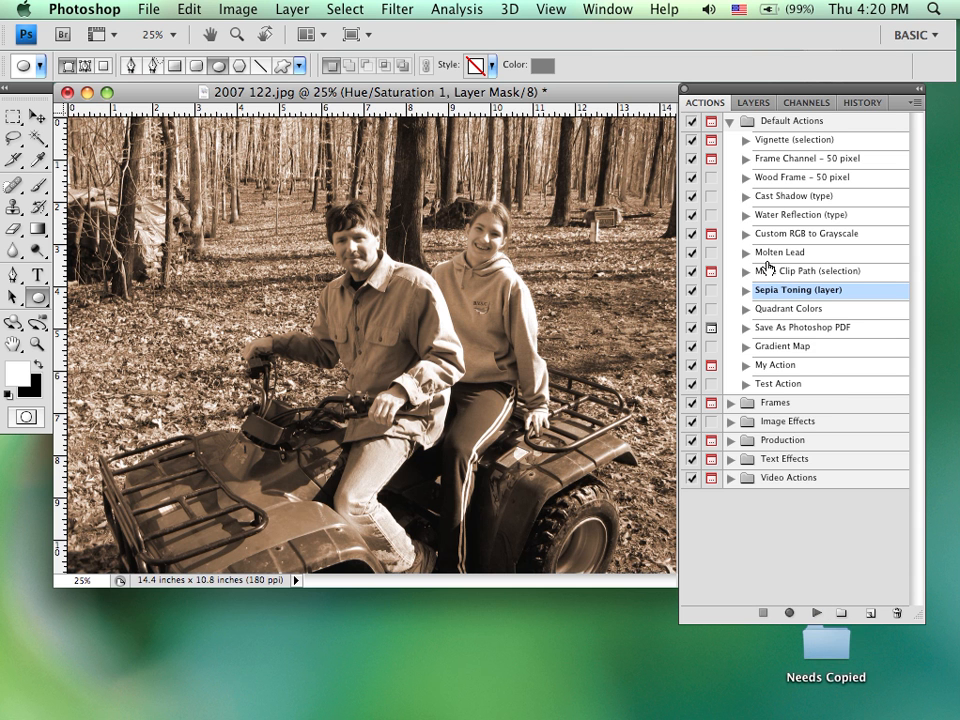
{"action": "left_click", "coordinate": [744, 290]}
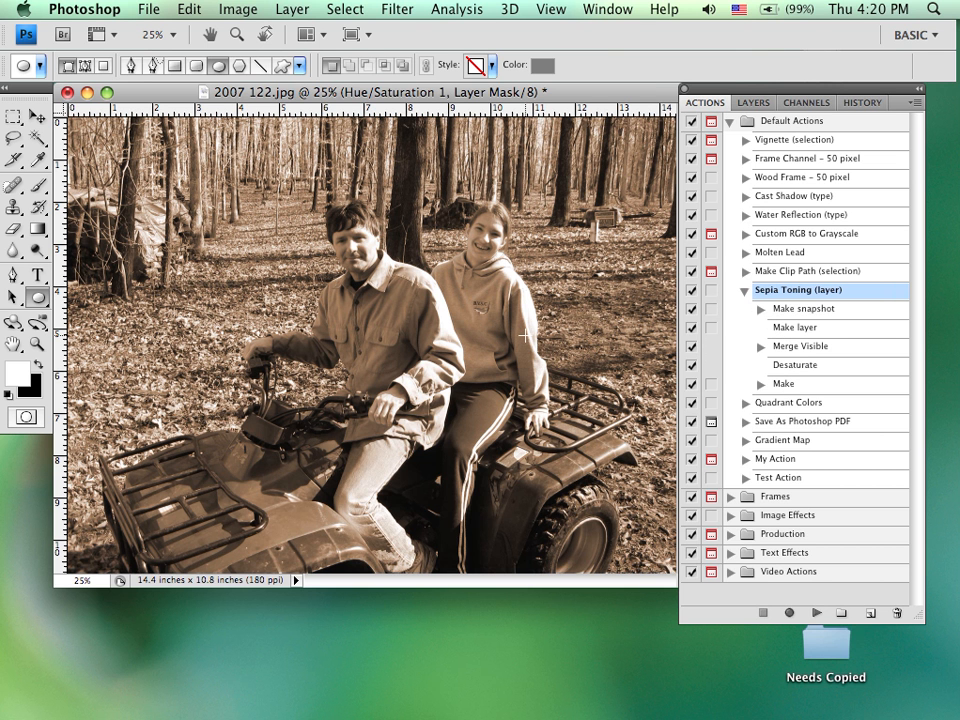
{"action": "mouse_move", "coordinate": [768, 232]}
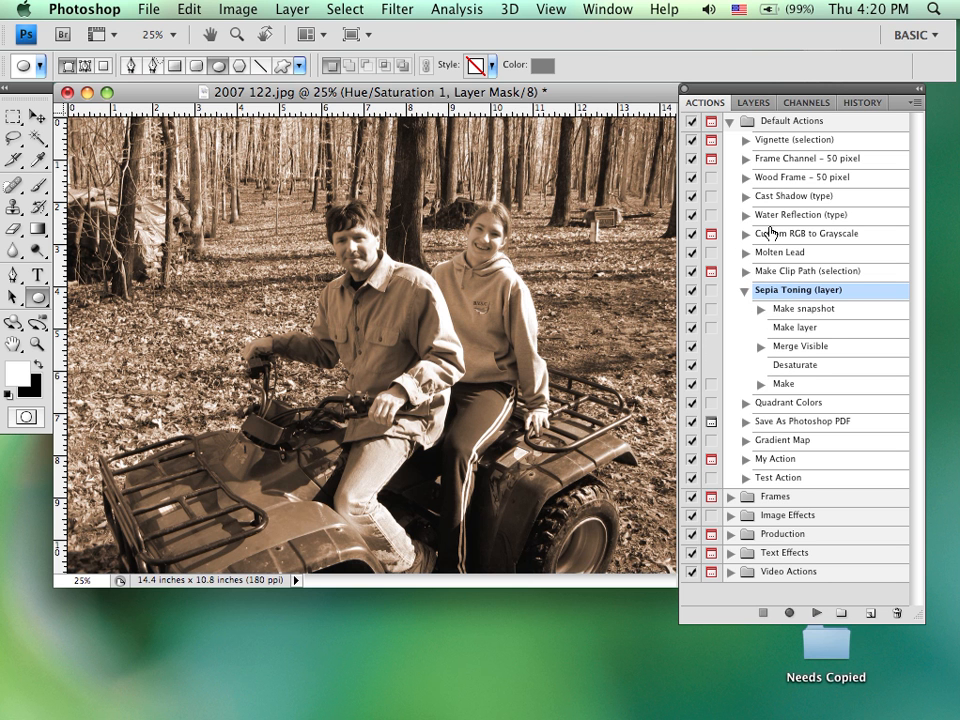
Run the Wood Frame action on the sepia photo, continuing past the image-size warning.
{"action": "left_click", "coordinate": [804, 176]}
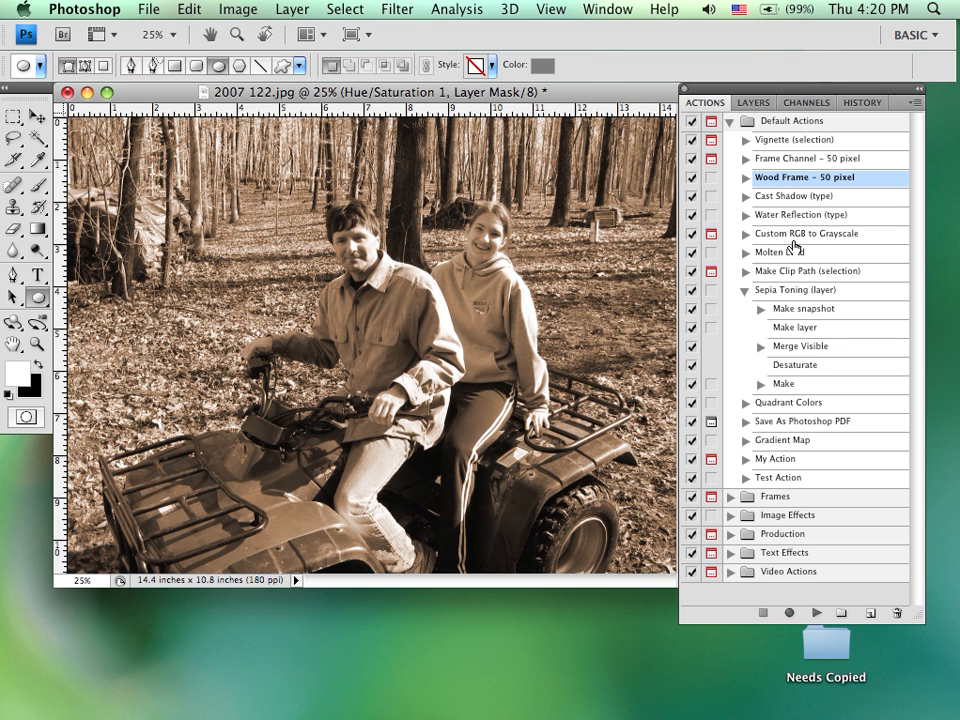
{"action": "left_click", "coordinate": [816, 612]}
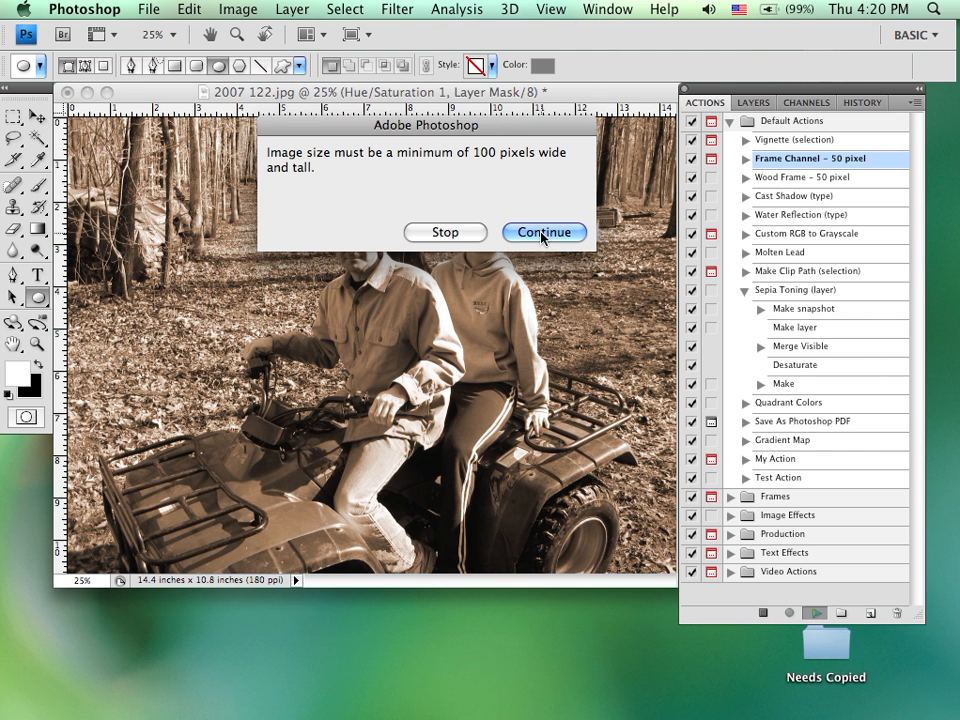
{"action": "left_click", "coordinate": [544, 232]}
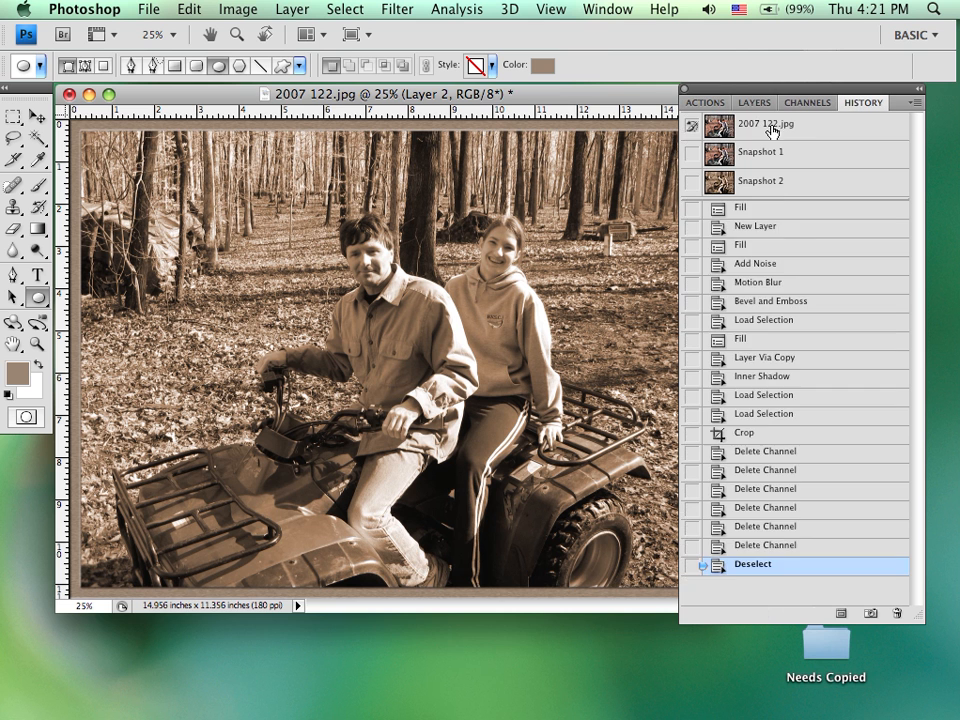
Revert the photo to its opening History snapshot and collapse Sepia Toning in the Actions panel.
{"action": "left_click", "coordinate": [766, 124]}
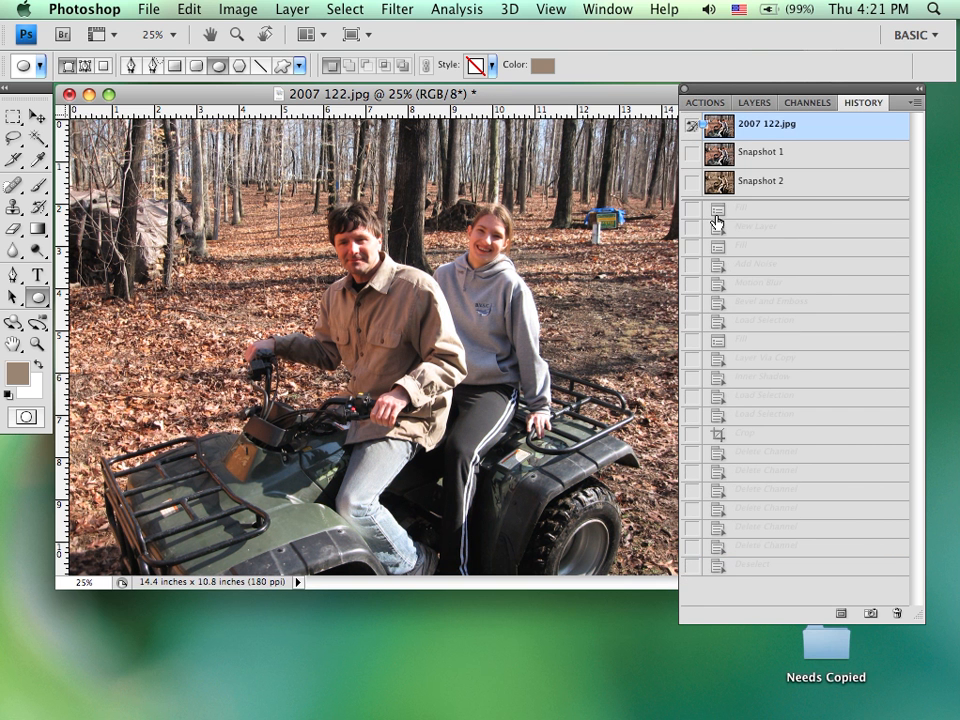
{"action": "left_click", "coordinate": [704, 102]}
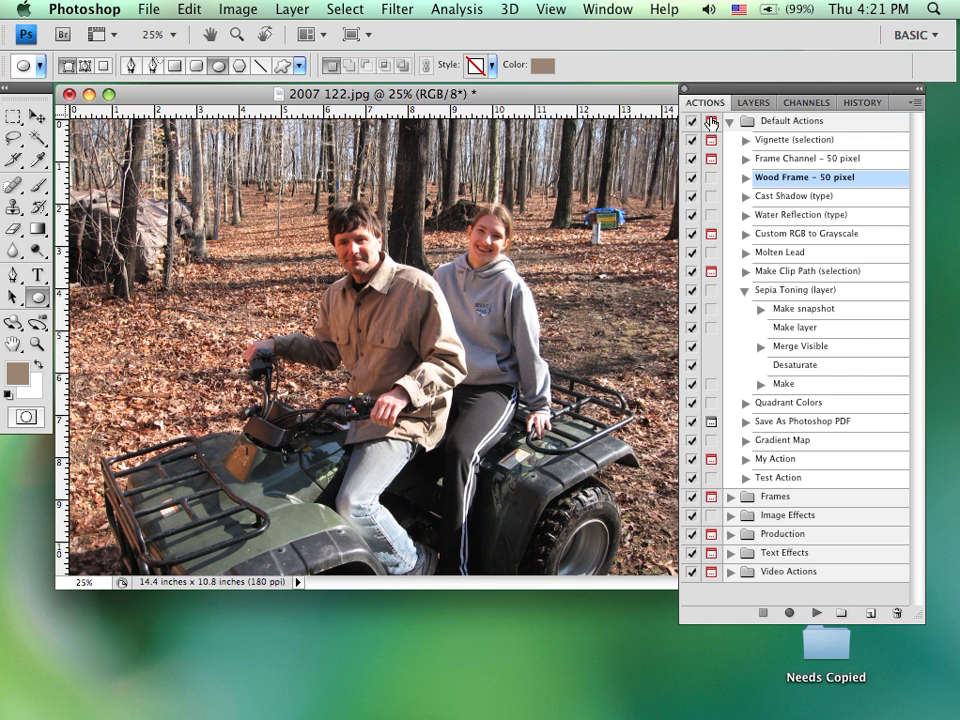
{"action": "mouse_move", "coordinate": [730, 170]}
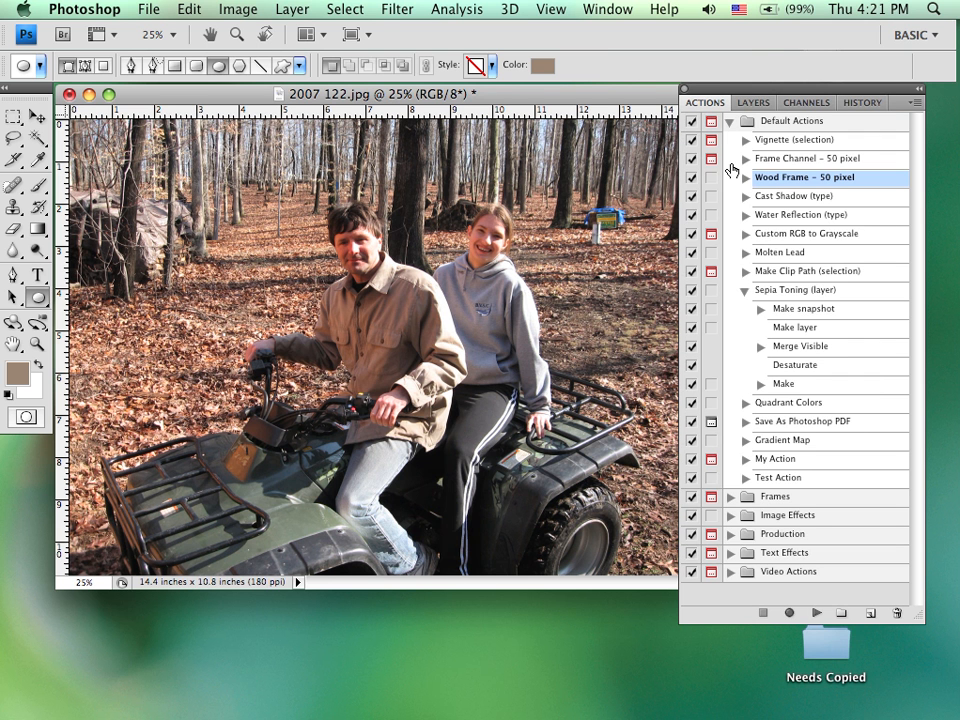
{"action": "left_click", "coordinate": [744, 290]}
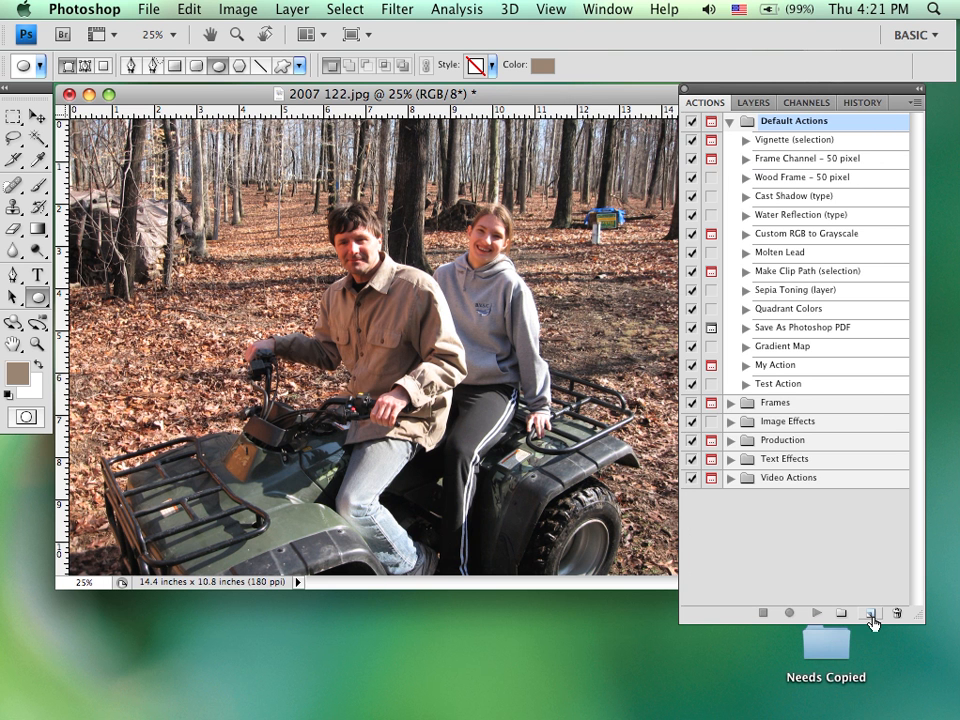
{"action": "mouse_move", "coordinate": [872, 614]}
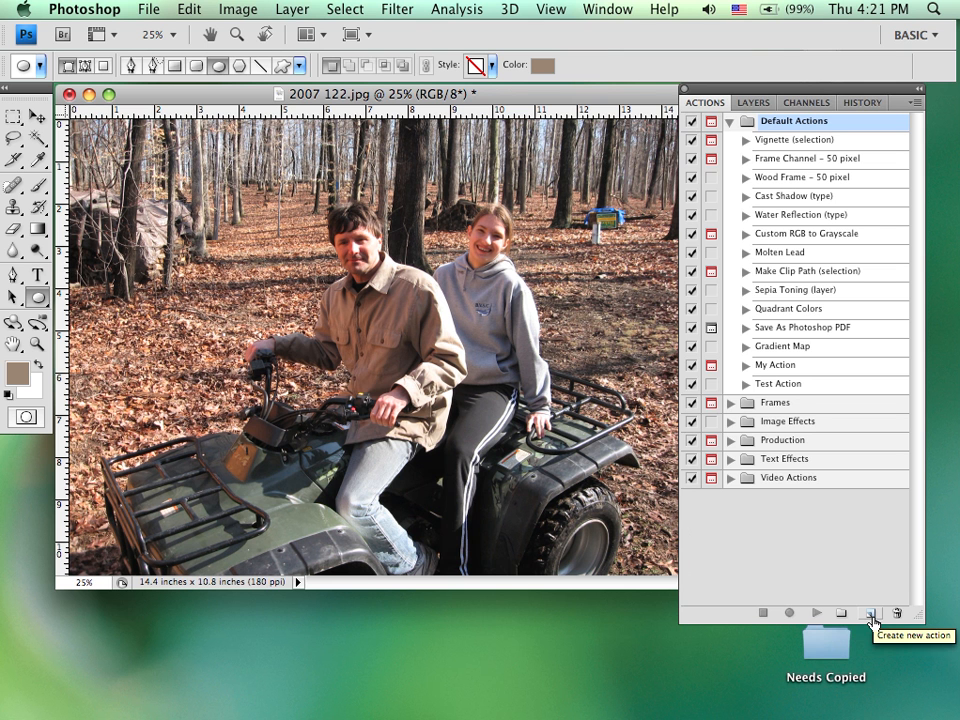
Create a new action named 'My Favorite Action' kept in the Default Actions set.
{"action": "left_click", "coordinate": [870, 612]}
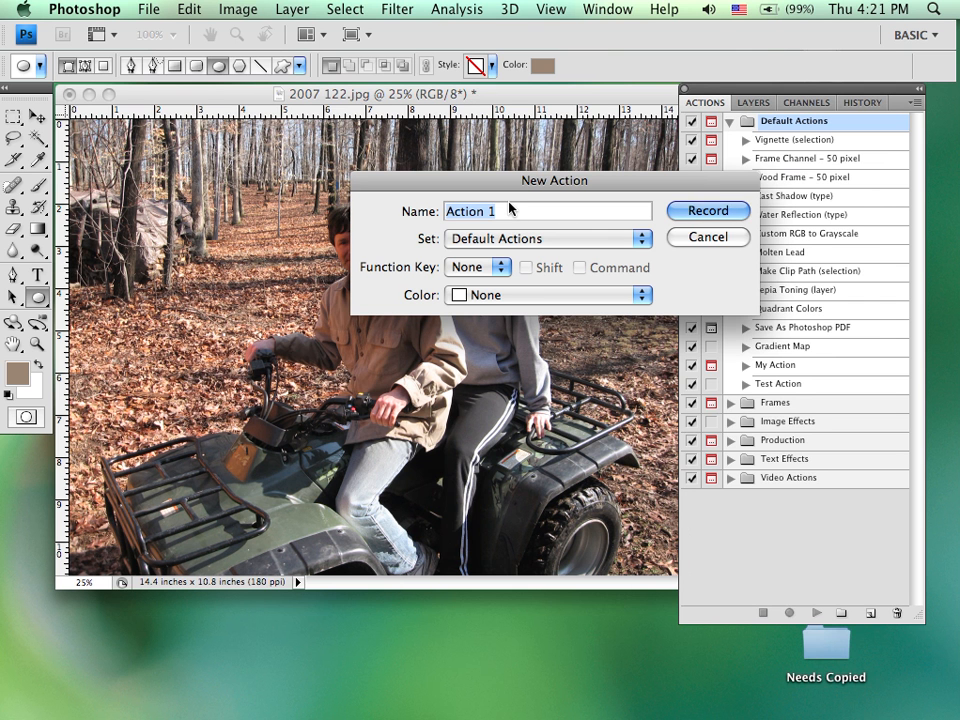
{"action": "type", "text": "M"}
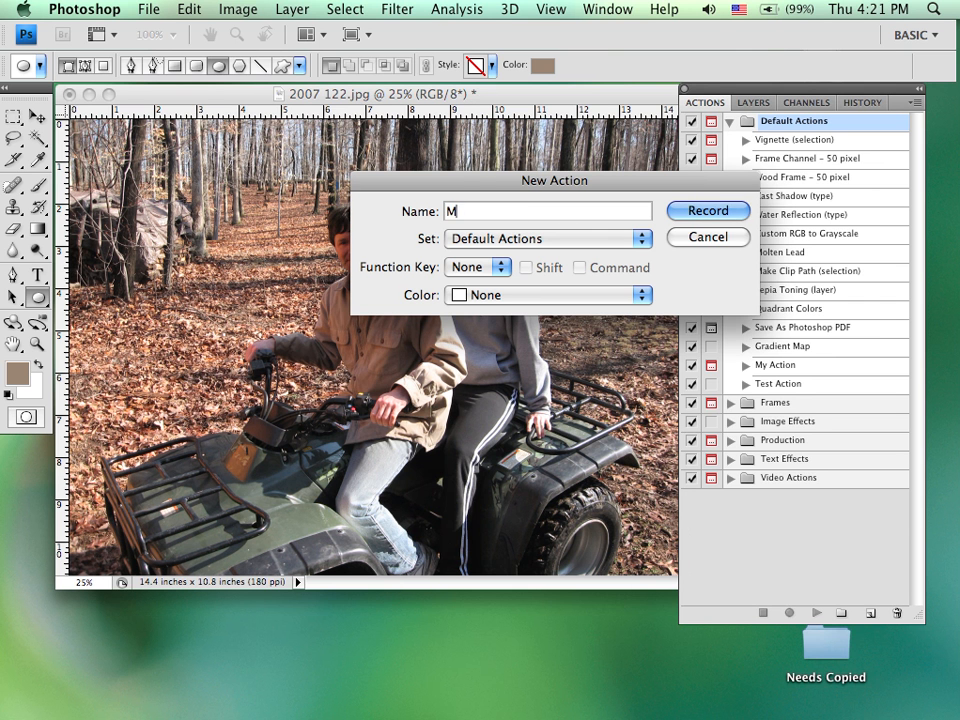
{"action": "type", "text": "y Favorite Ac"}
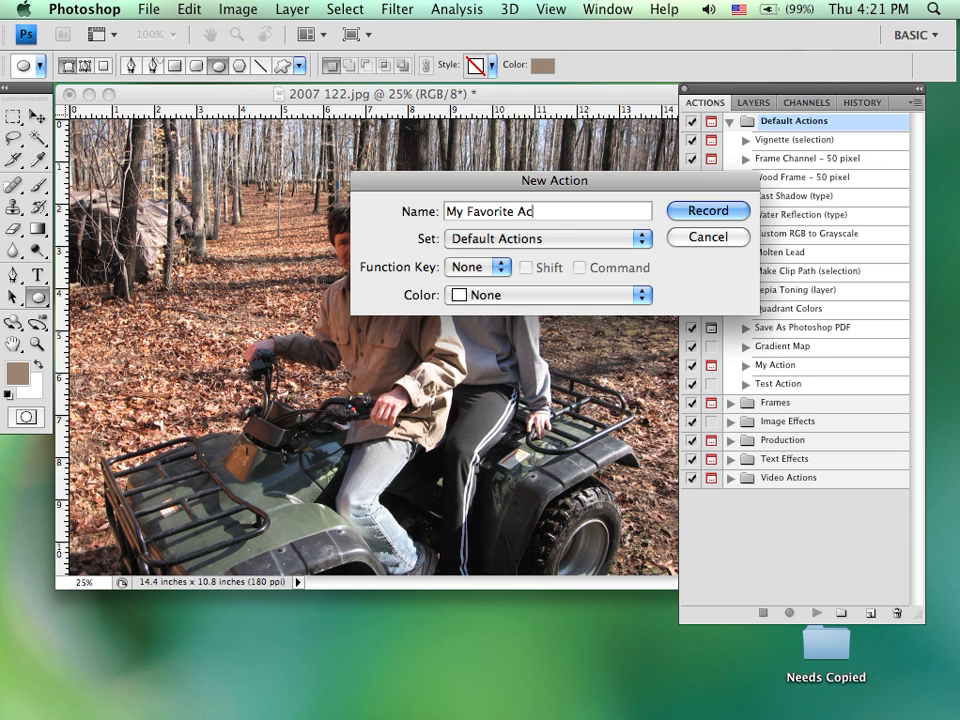
{"action": "type", "text": "tion"}
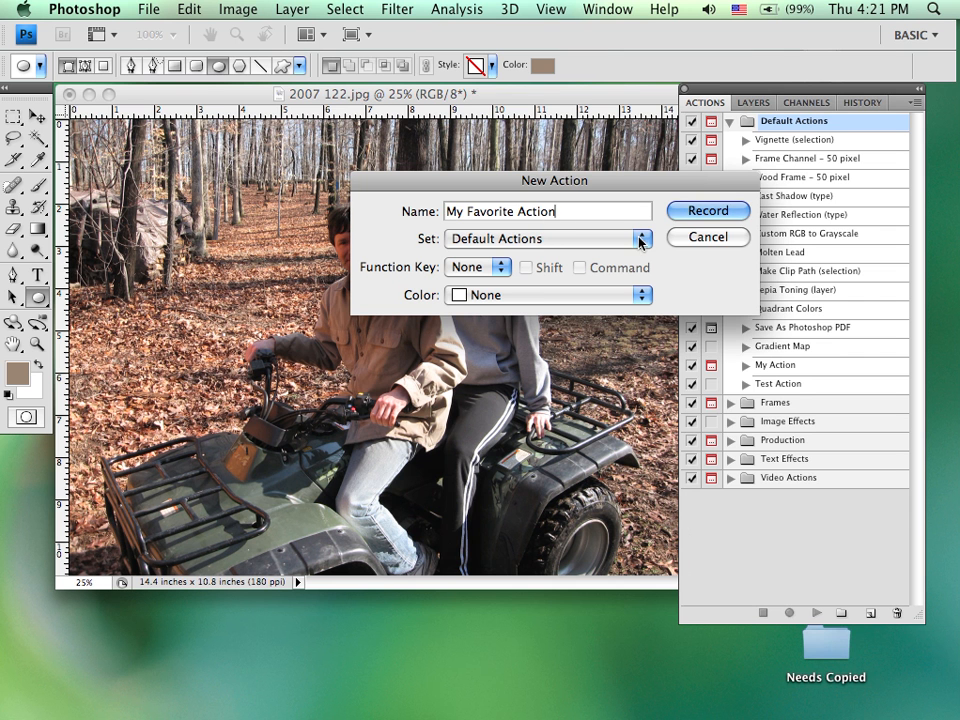
{"action": "left_click", "coordinate": [640, 238]}
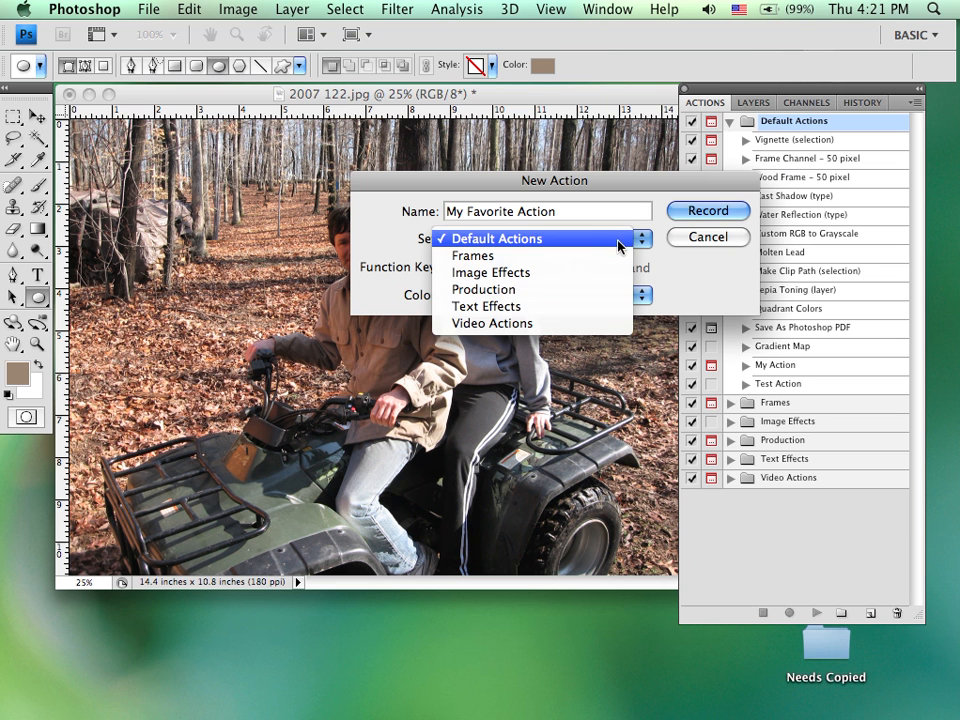
{"action": "left_click", "coordinate": [496, 238]}
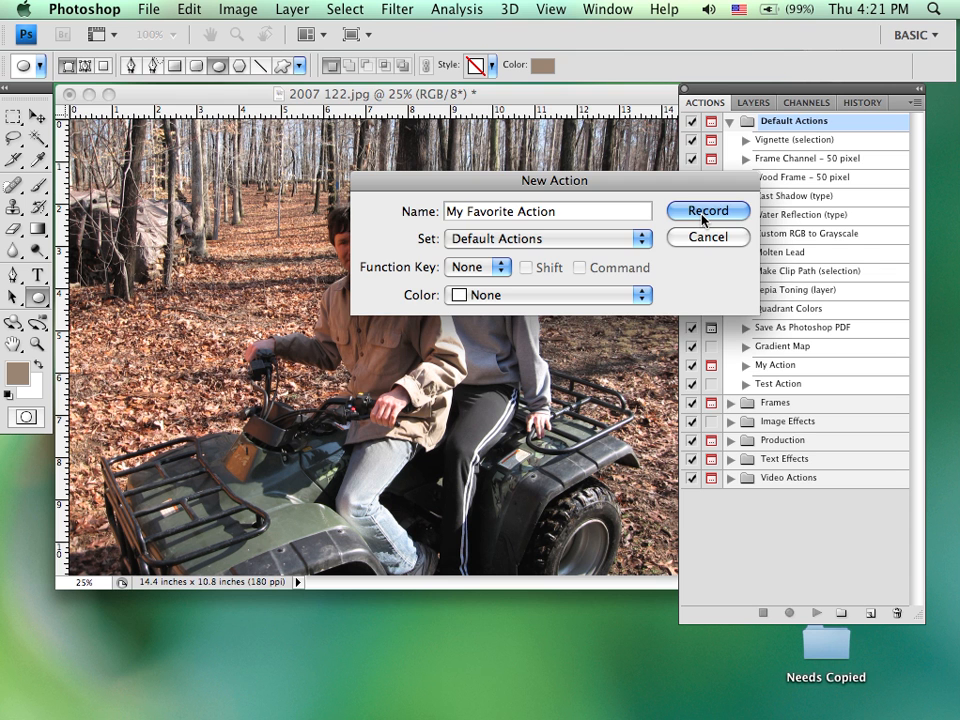
Start recording and play Sepia Toning (layer) as the action's first recorded step.
{"action": "left_click", "coordinate": [708, 212]}
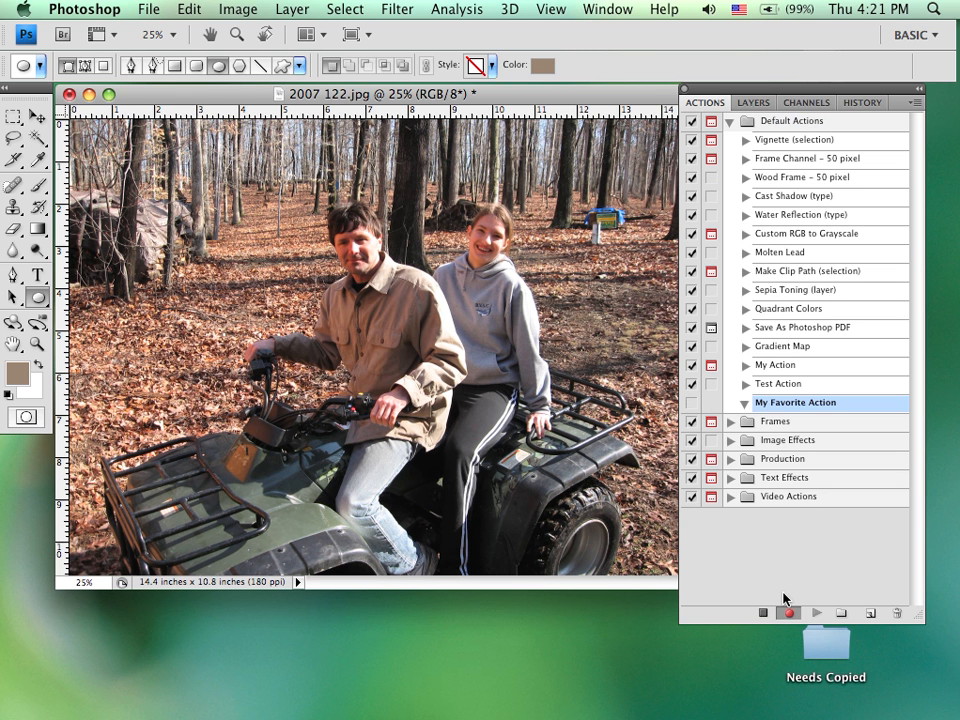
{"action": "mouse_move", "coordinate": [824, 216]}
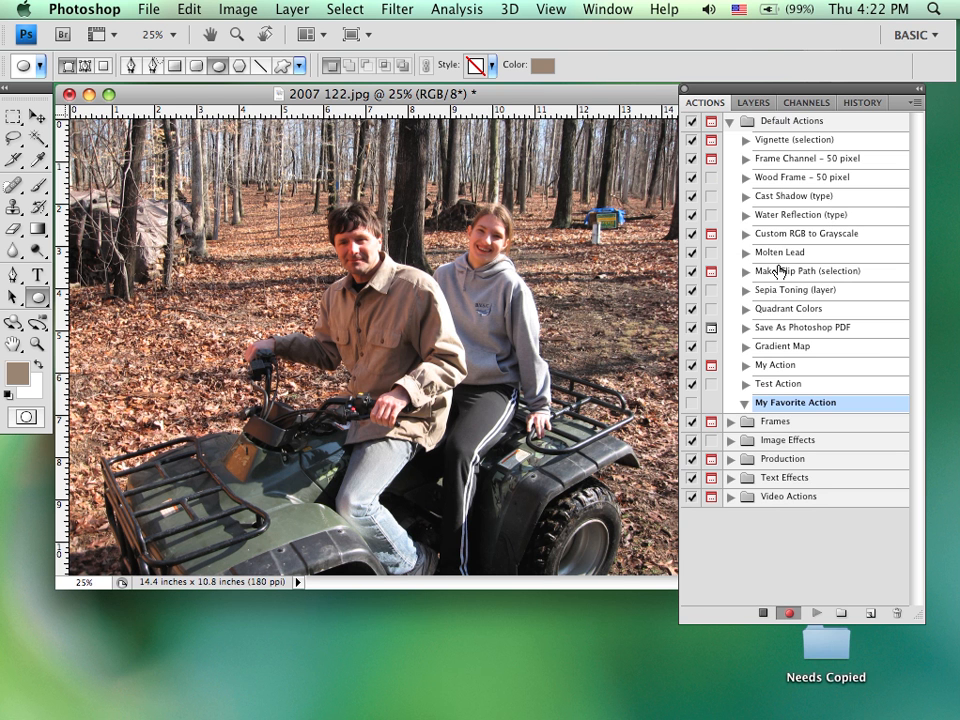
{"action": "left_click", "coordinate": [798, 290]}
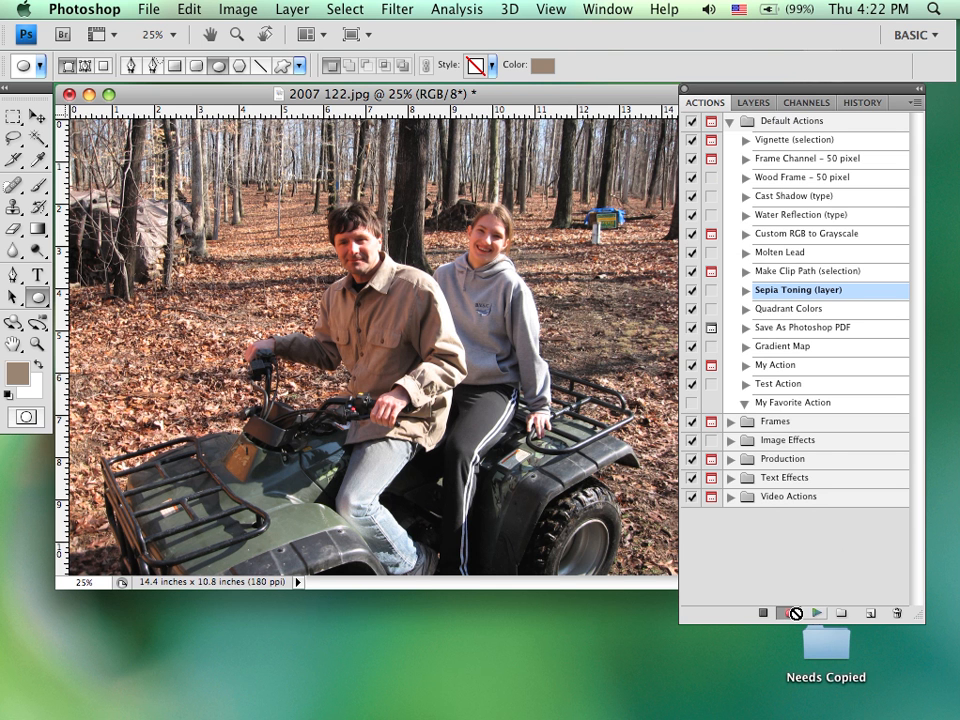
{"action": "left_click", "coordinate": [788, 612]}
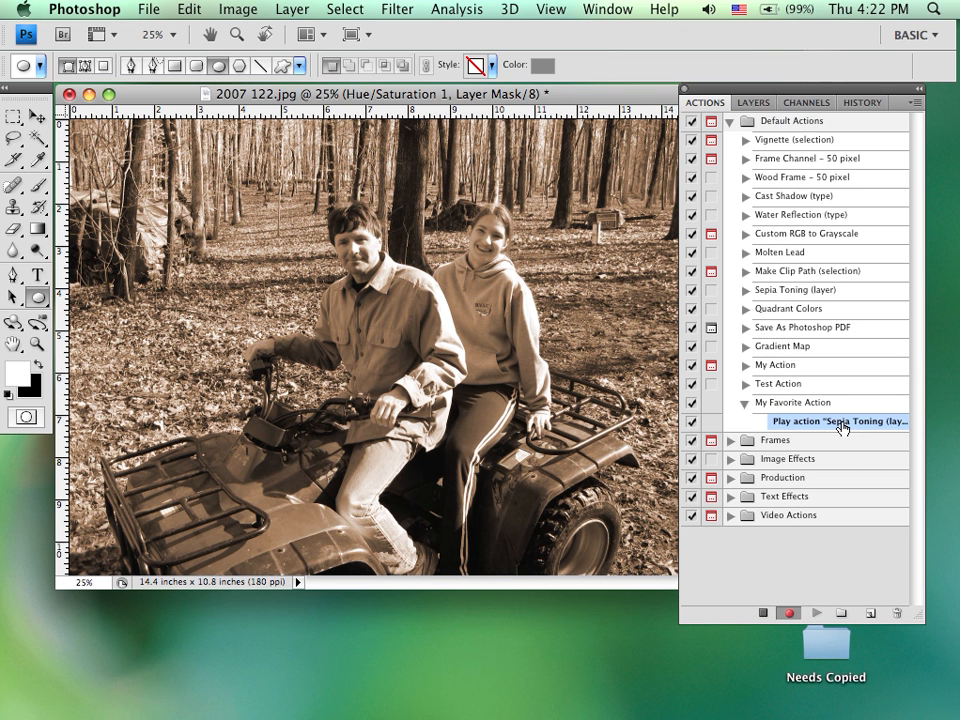
{"action": "mouse_move", "coordinate": [840, 420]}
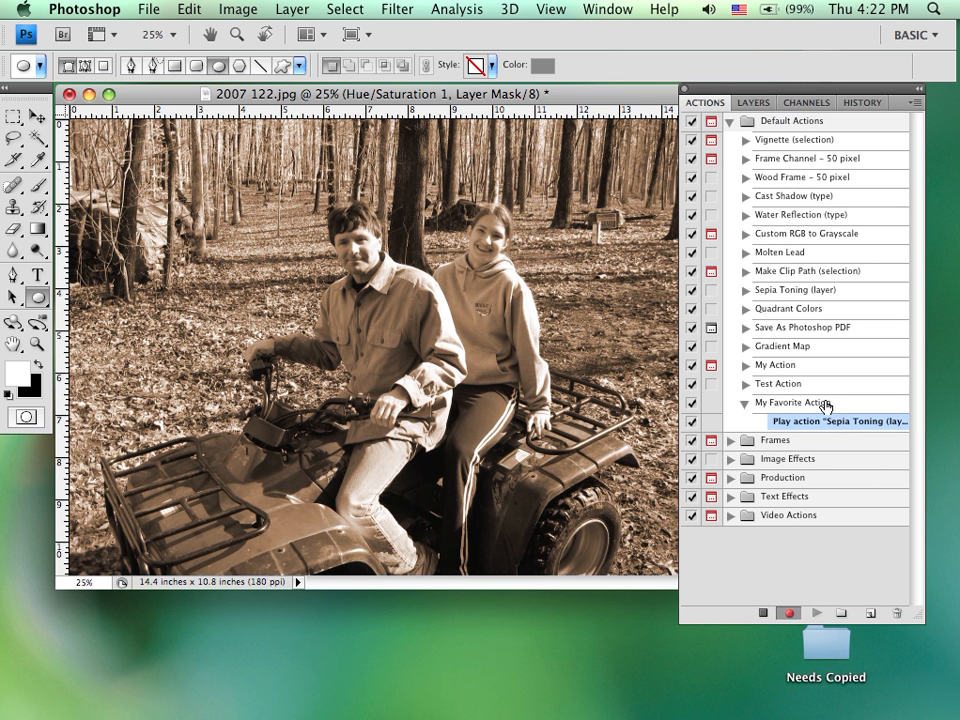
{"action": "mouse_move", "coordinate": [828, 372]}
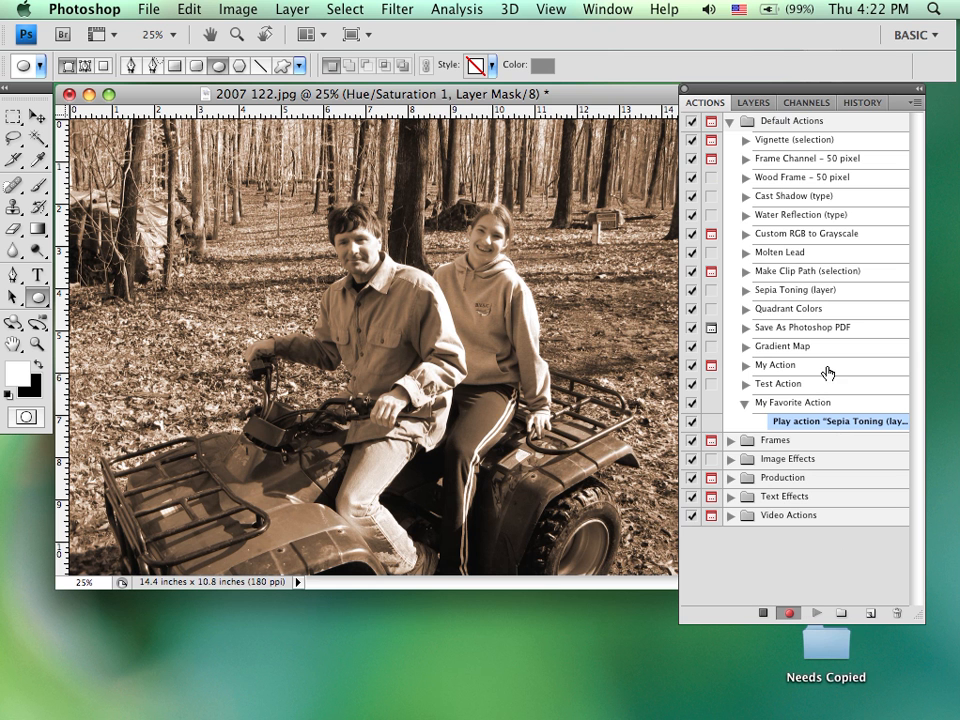
{"action": "mouse_move", "coordinate": [222, 56]}
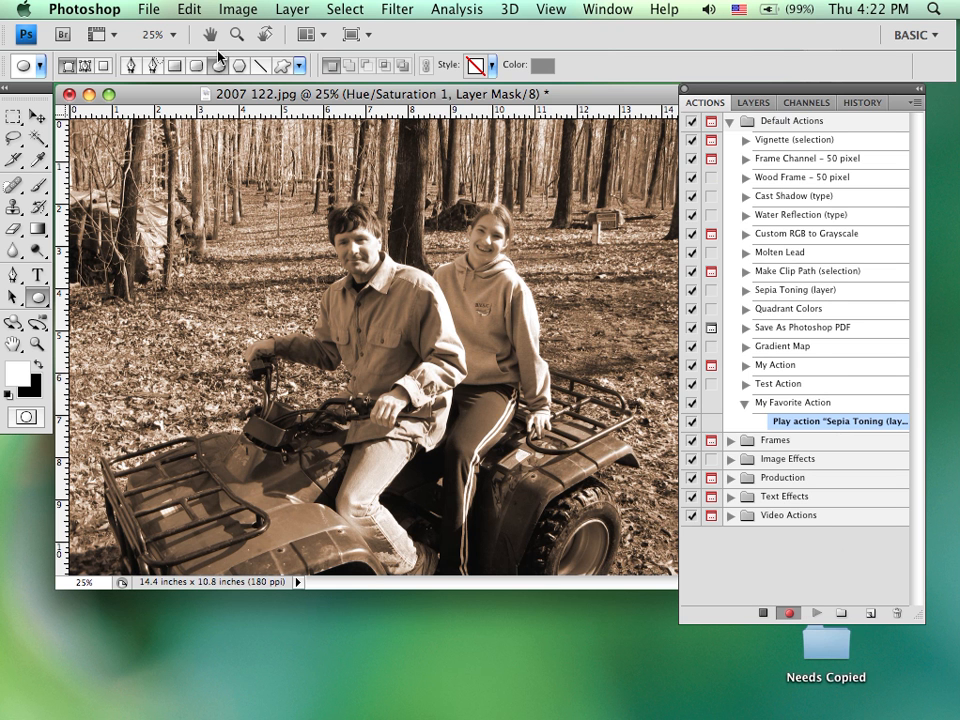
Apply the Film Grain filter from the Filter Gallery as a recorded step and view the layers.
{"action": "left_click", "coordinate": [396, 8]}
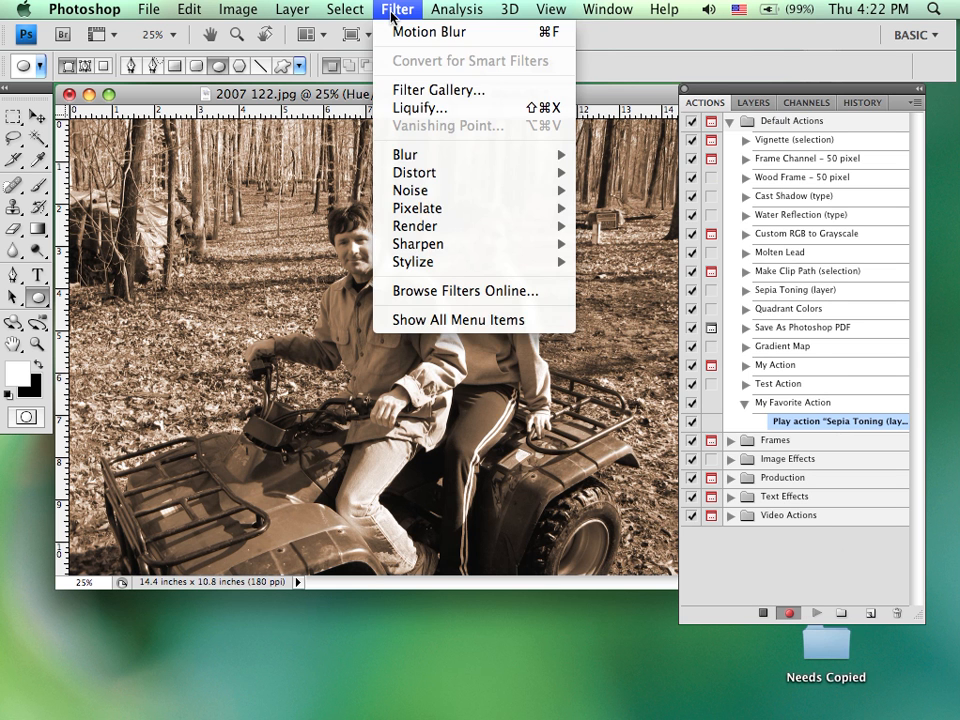
{"action": "mouse_move", "coordinate": [392, 24]}
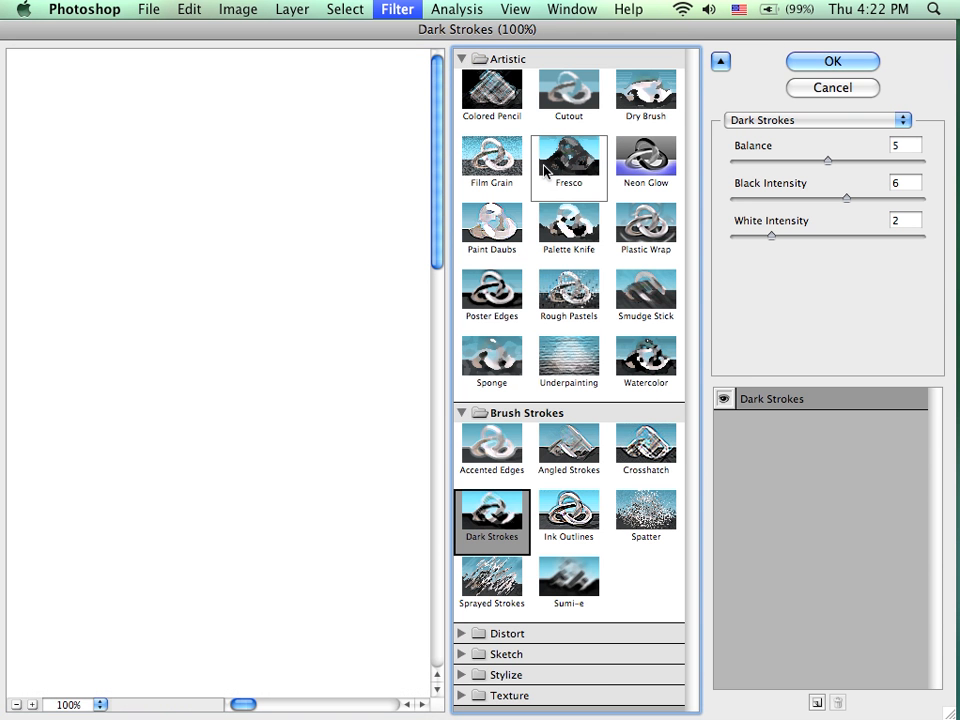
{"action": "left_click", "coordinate": [492, 156]}
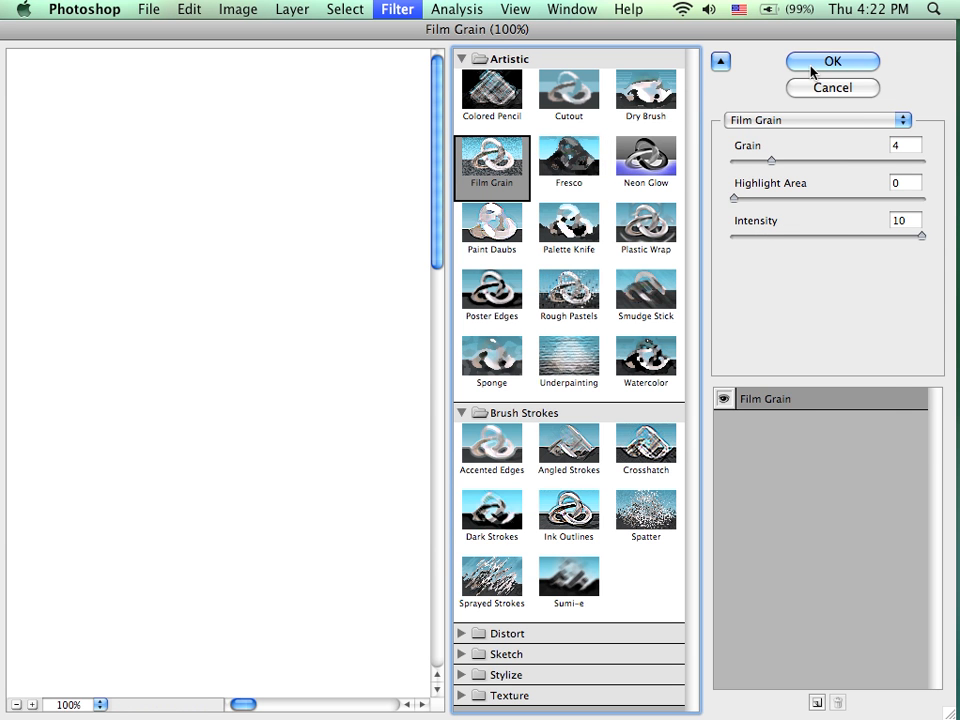
{"action": "left_click", "coordinate": [832, 60]}
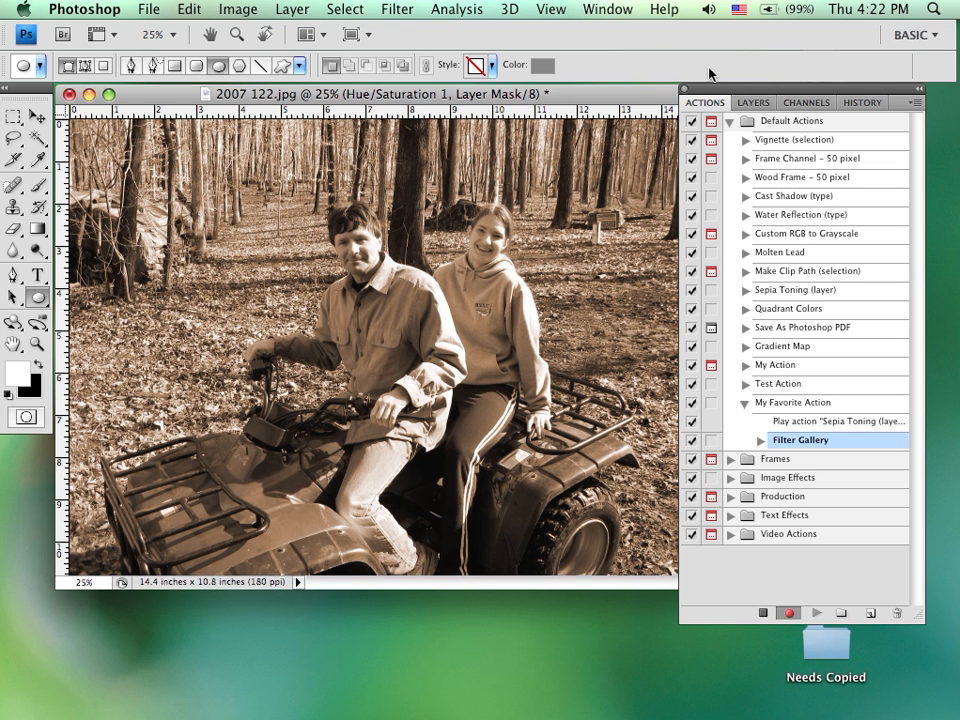
{"action": "mouse_move", "coordinate": [458, 84]}
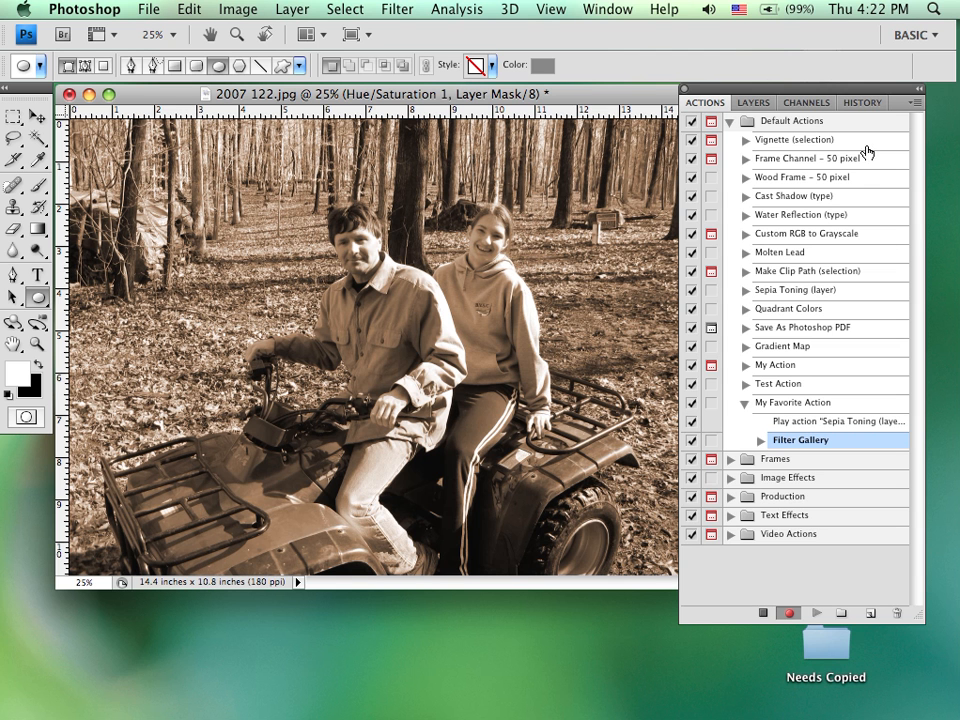
{"action": "left_click", "coordinate": [752, 102]}
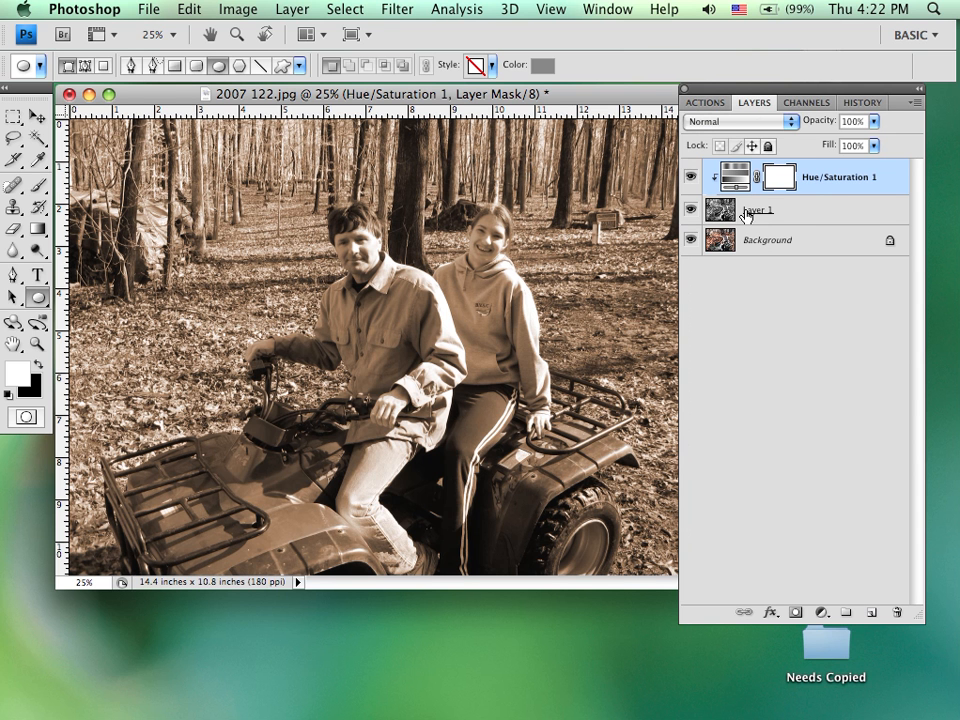
{"action": "mouse_move", "coordinate": [736, 212]}
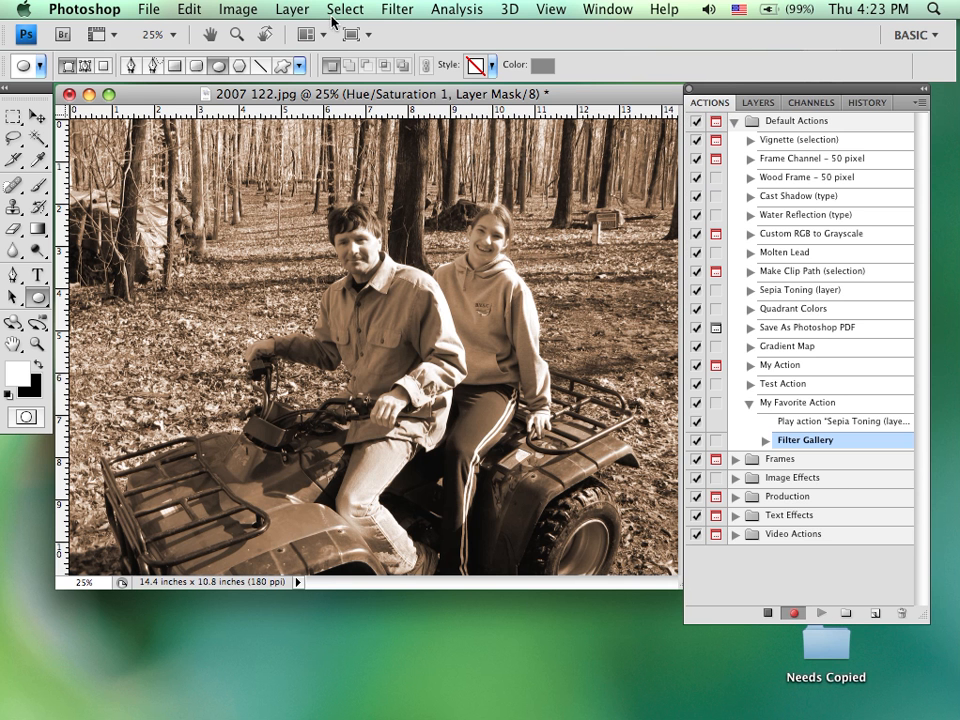
Resize the document to about 8.9 by 6.7 inches via Image Size, recording the step.
{"action": "left_click", "coordinate": [238, 8]}
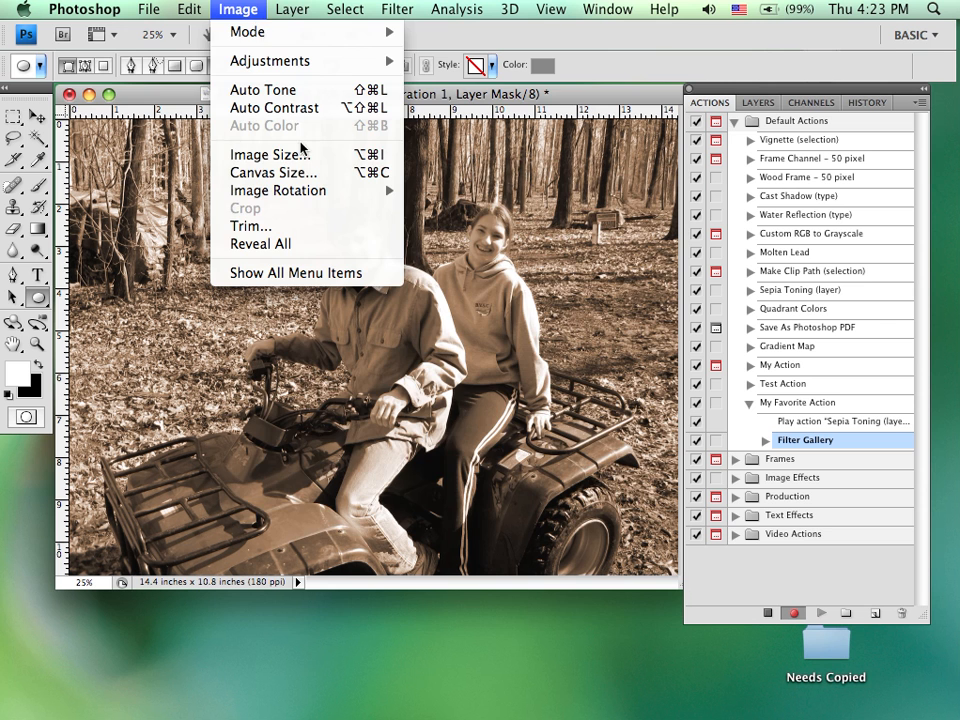
{"action": "left_click", "coordinate": [270, 154]}
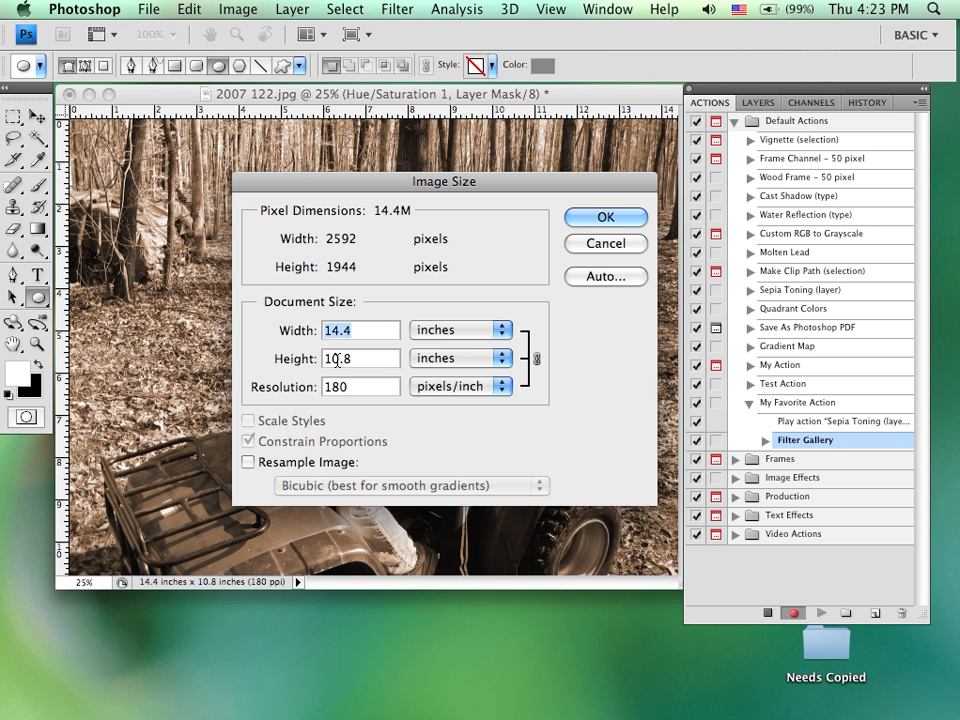
{"action": "left_click", "coordinate": [248, 460]}
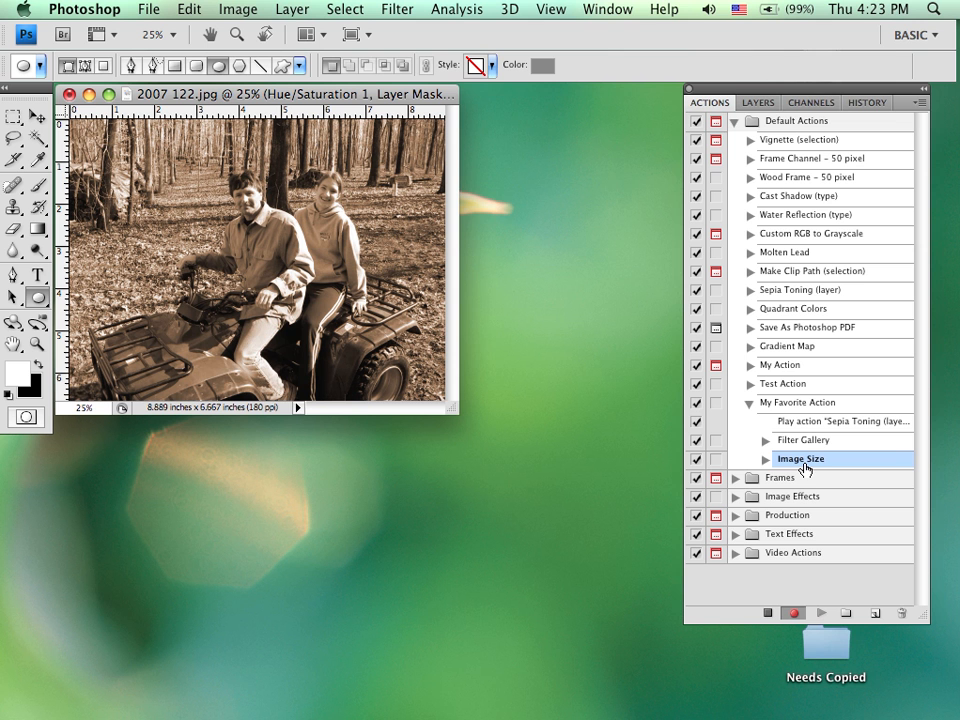
{"action": "mouse_move", "coordinate": [810, 458]}
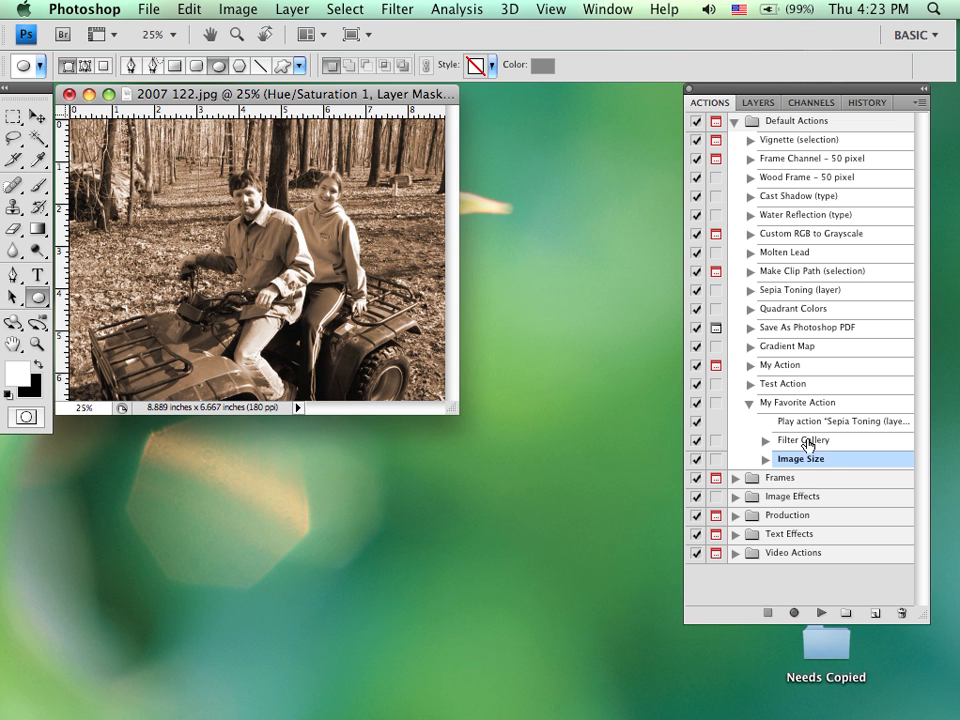
Select the Filter Gallery step, move it before the sepia step, then delete it and confirm.
{"action": "left_click", "coordinate": [804, 440]}
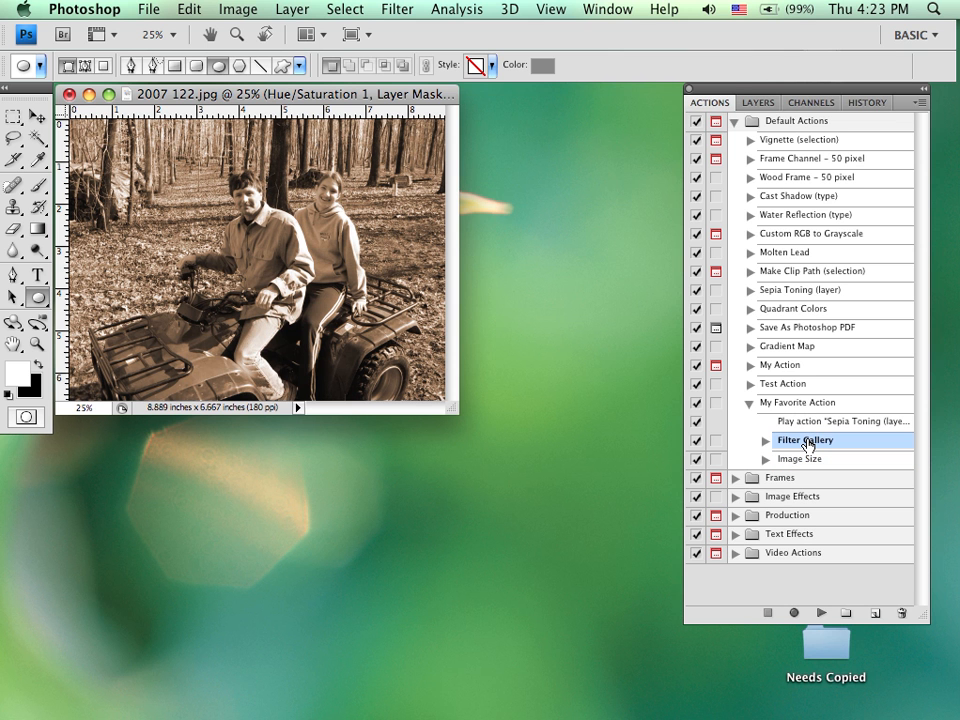
{"action": "mouse_move", "coordinate": [812, 428]}
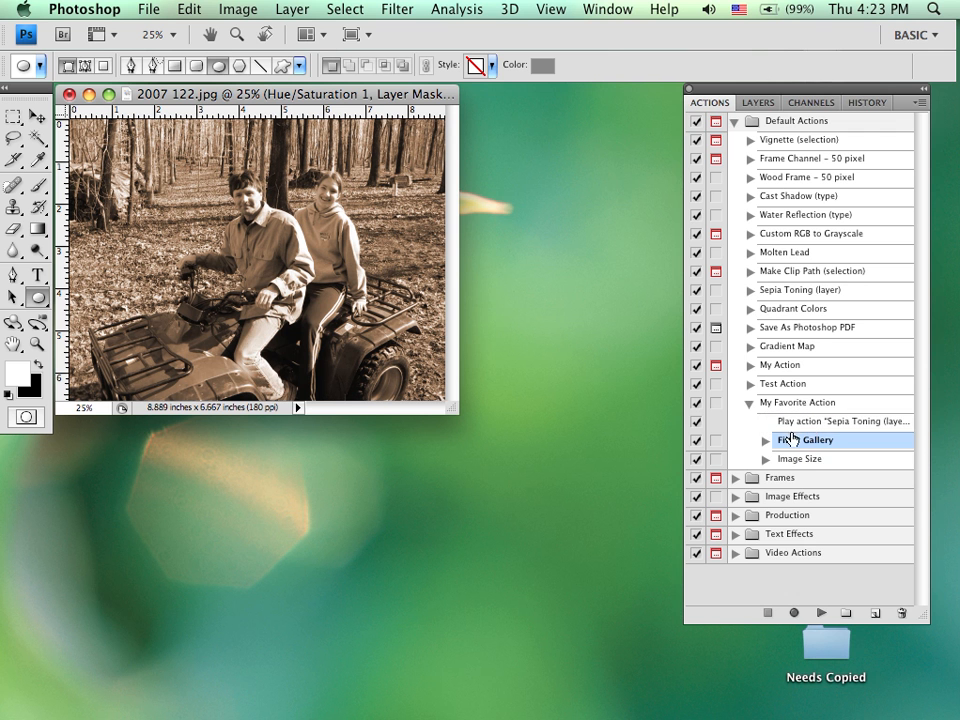
{"action": "mouse_move", "coordinate": [808, 450]}
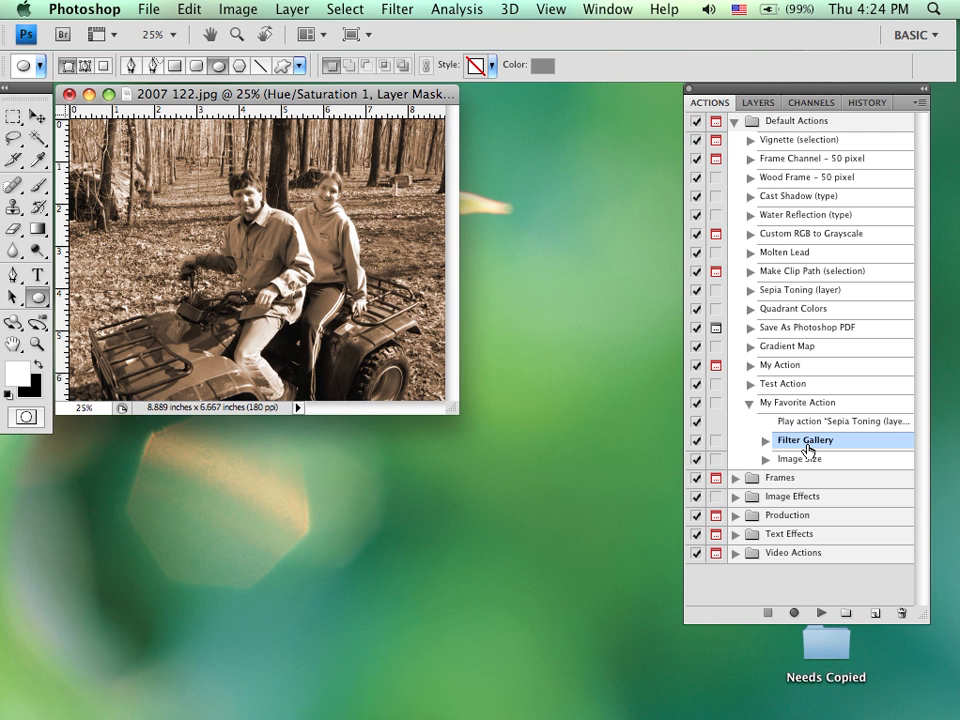
{"action": "left_click", "coordinate": [804, 440]}
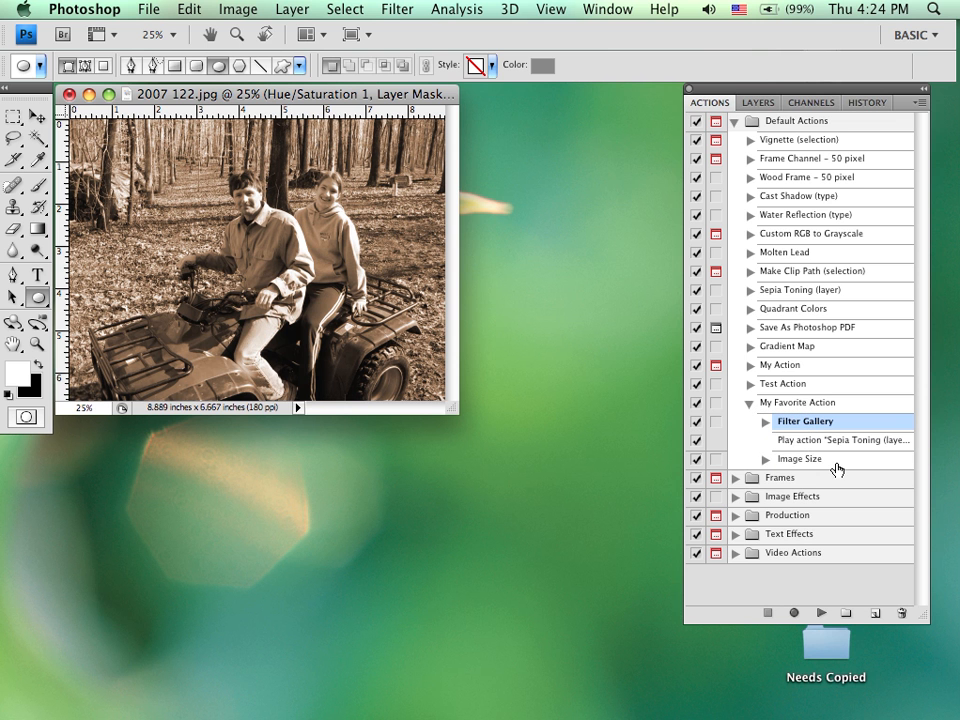
{"action": "mouse_move", "coordinate": [840, 420]}
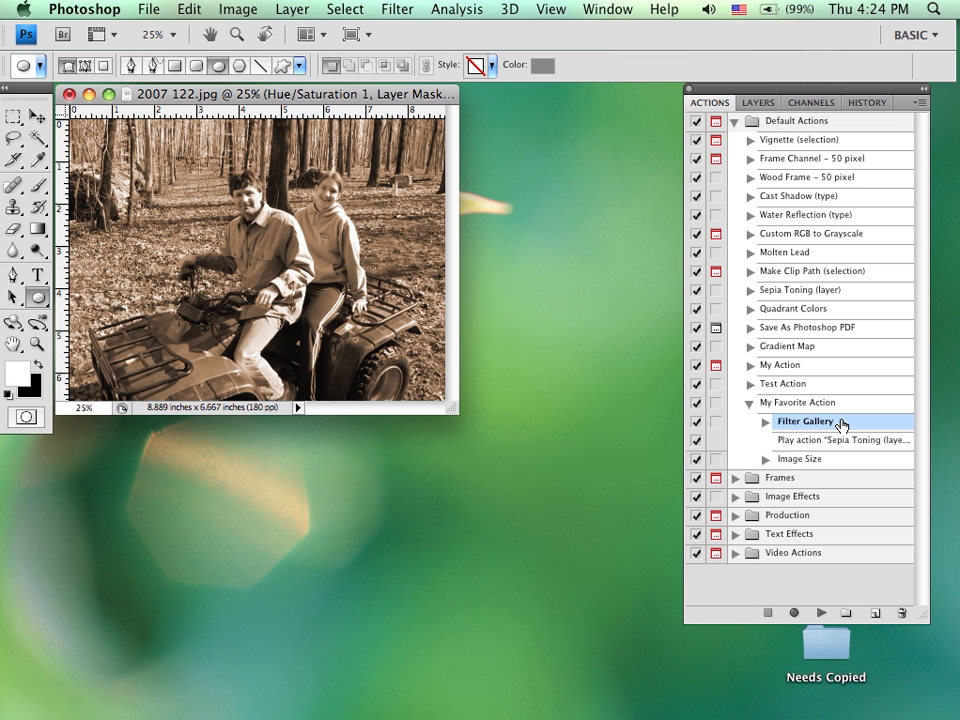
{"action": "mouse_move", "coordinate": [810, 452]}
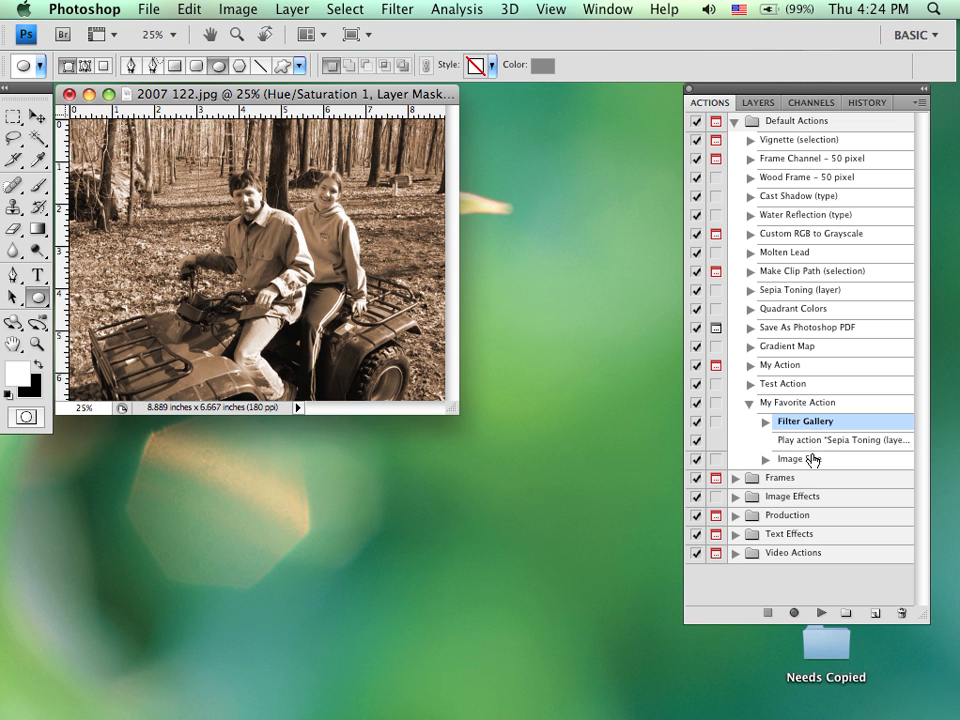
{"action": "mouse_move", "coordinate": [856, 556]}
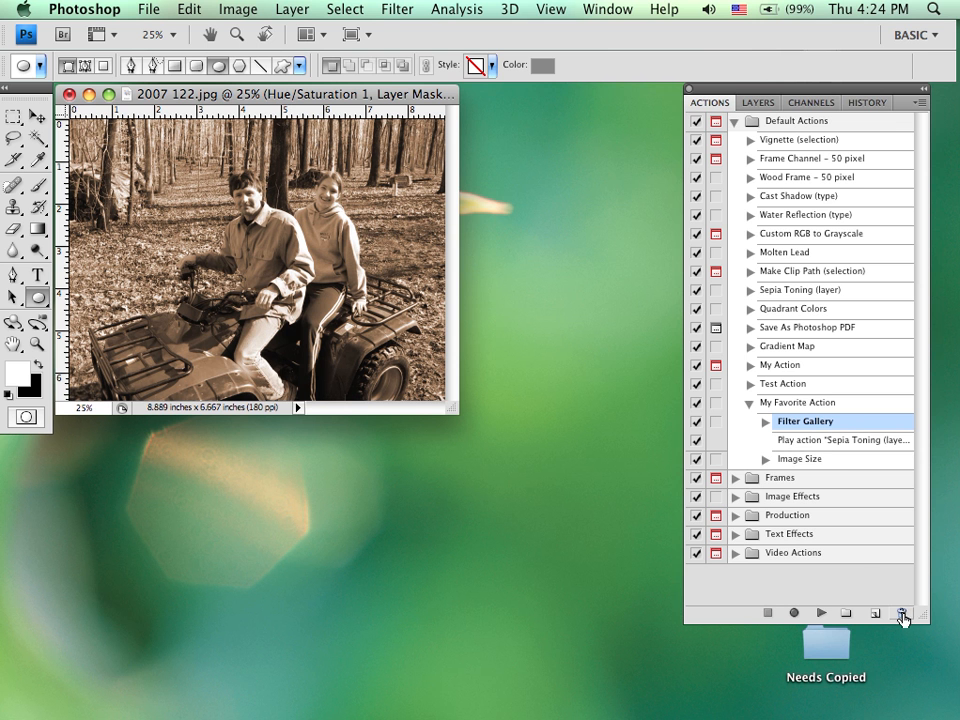
{"action": "left_click", "coordinate": [900, 612]}
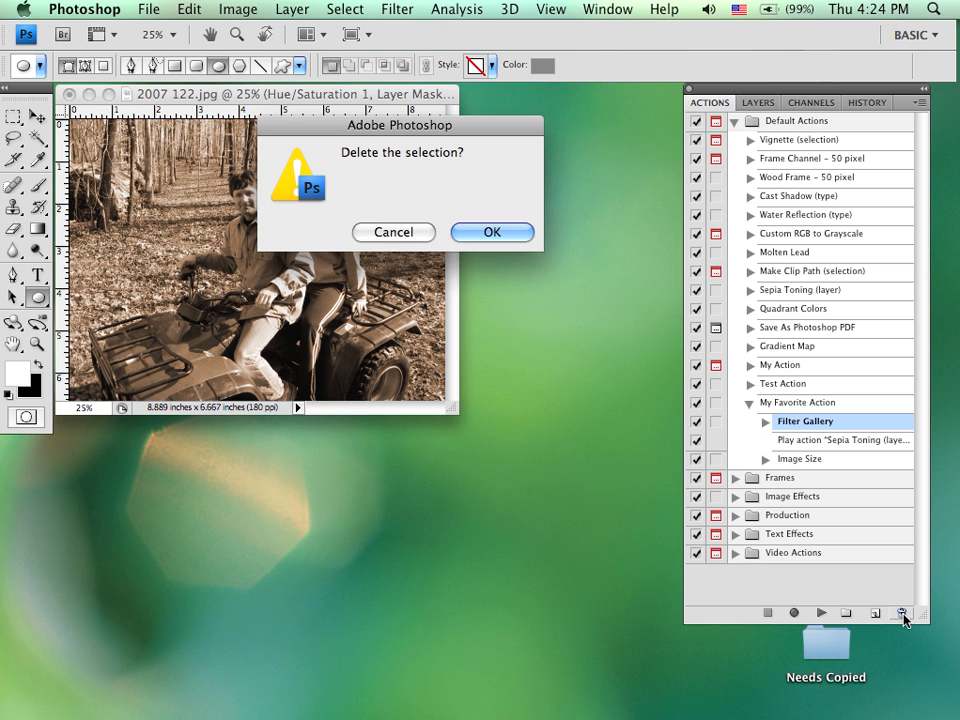
{"action": "left_click", "coordinate": [492, 232]}
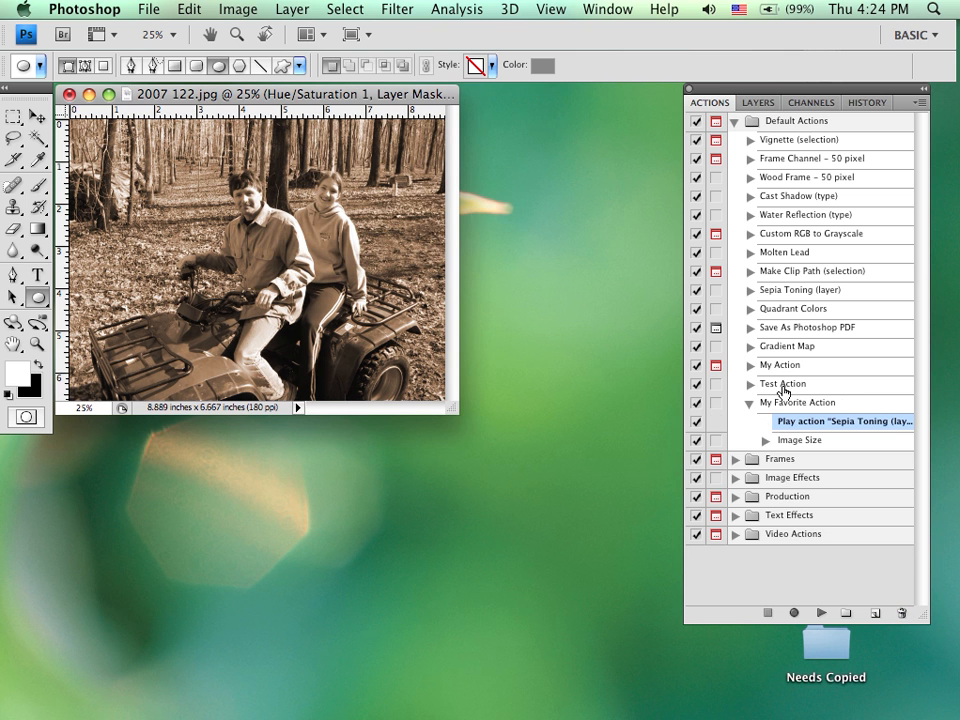
{"action": "mouse_move", "coordinate": [844, 570]}
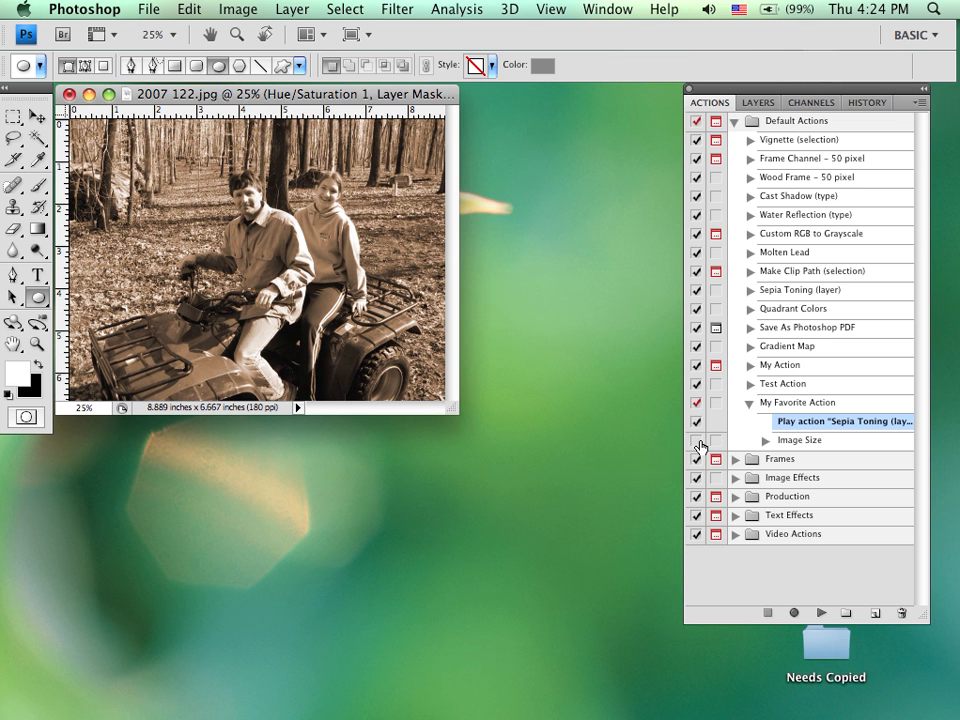
{"action": "mouse_move", "coordinate": [848, 426]}
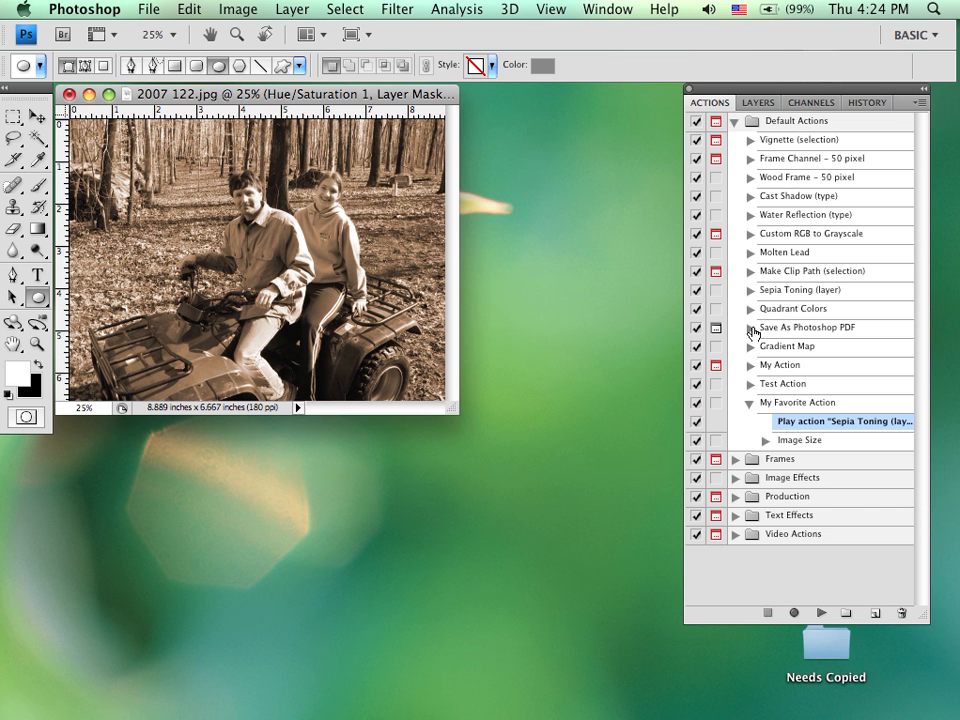
{"action": "mouse_move", "coordinate": [716, 444]}
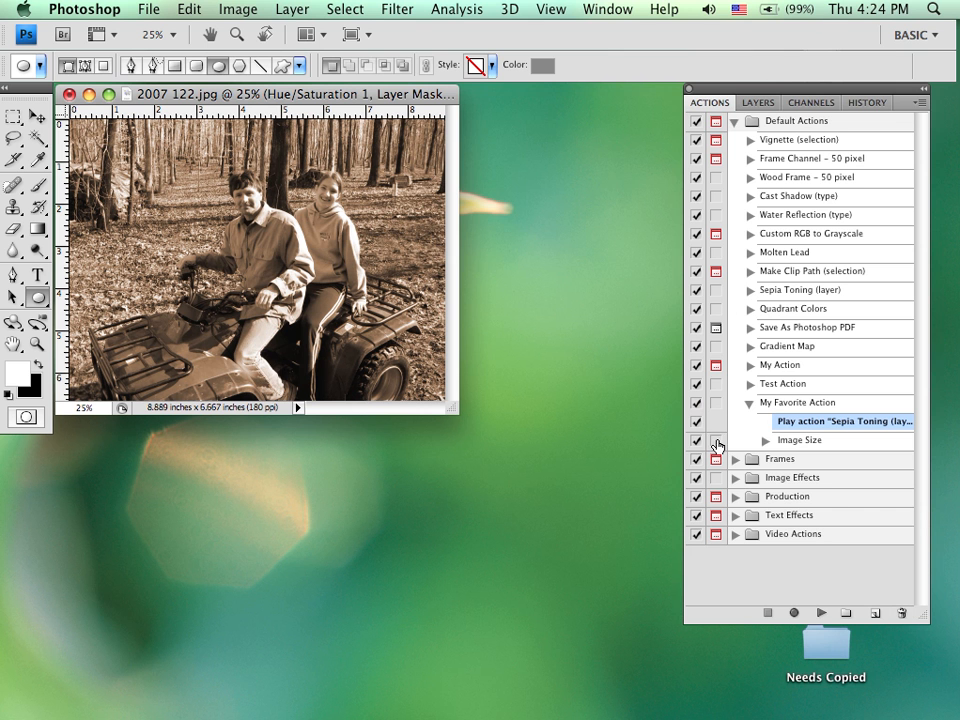
{"action": "mouse_move", "coordinate": [720, 404]}
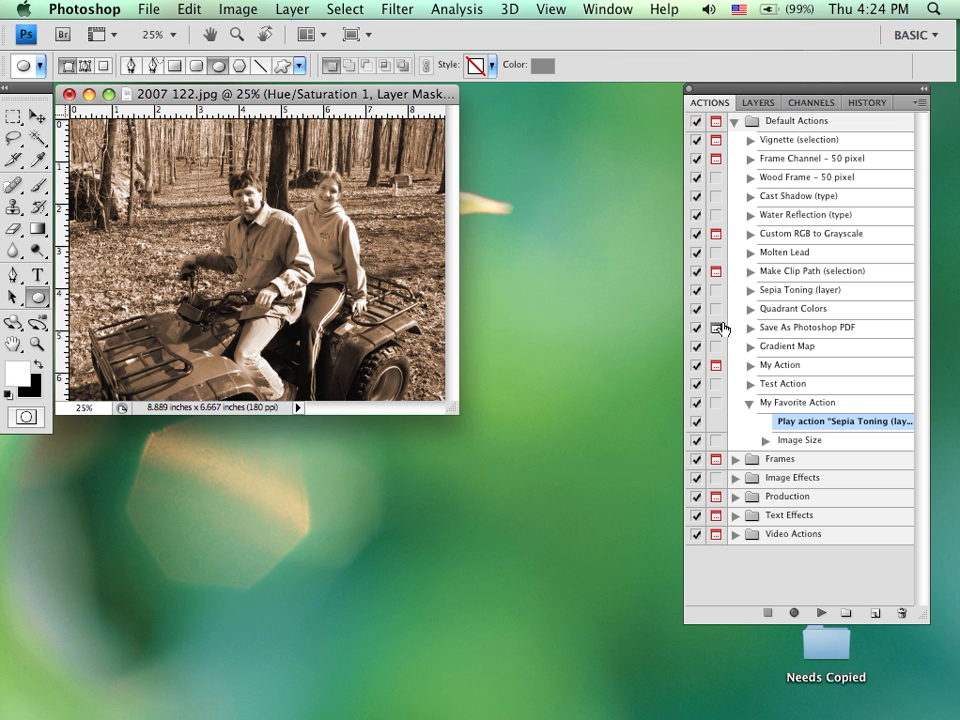
{"action": "mouse_move", "coordinate": [838, 448]}
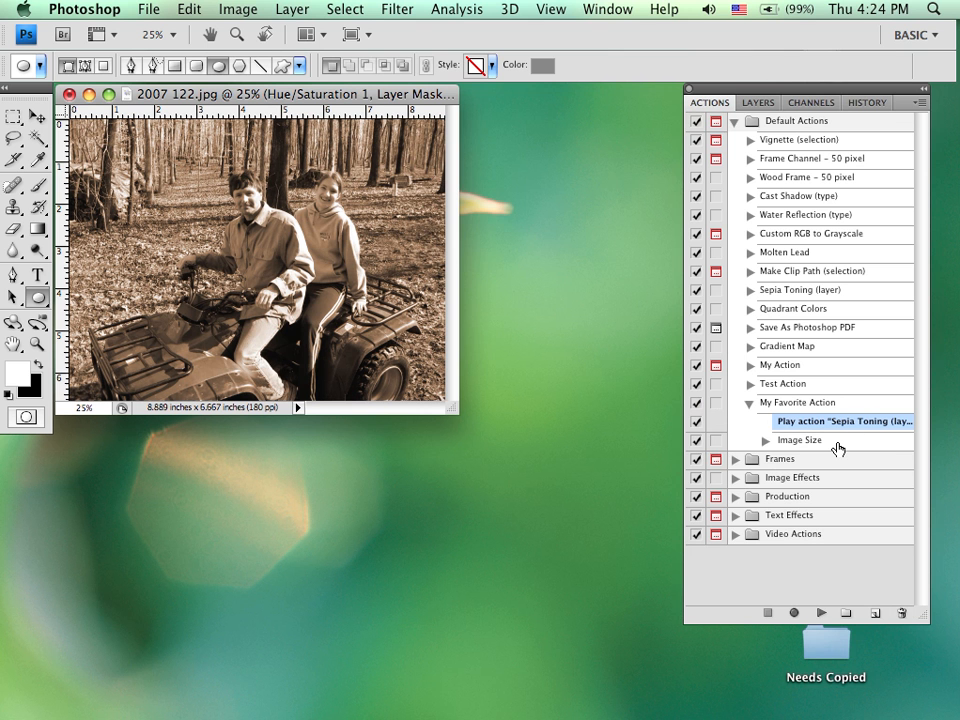
{"action": "mouse_move", "coordinate": [828, 442]}
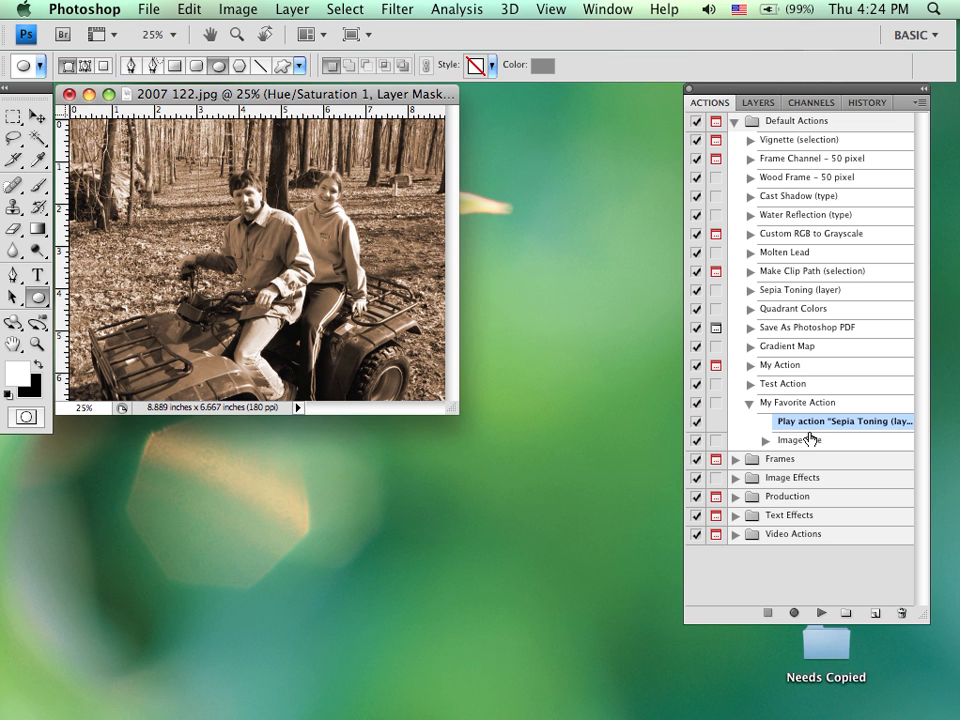
{"action": "mouse_move", "coordinate": [812, 444]}
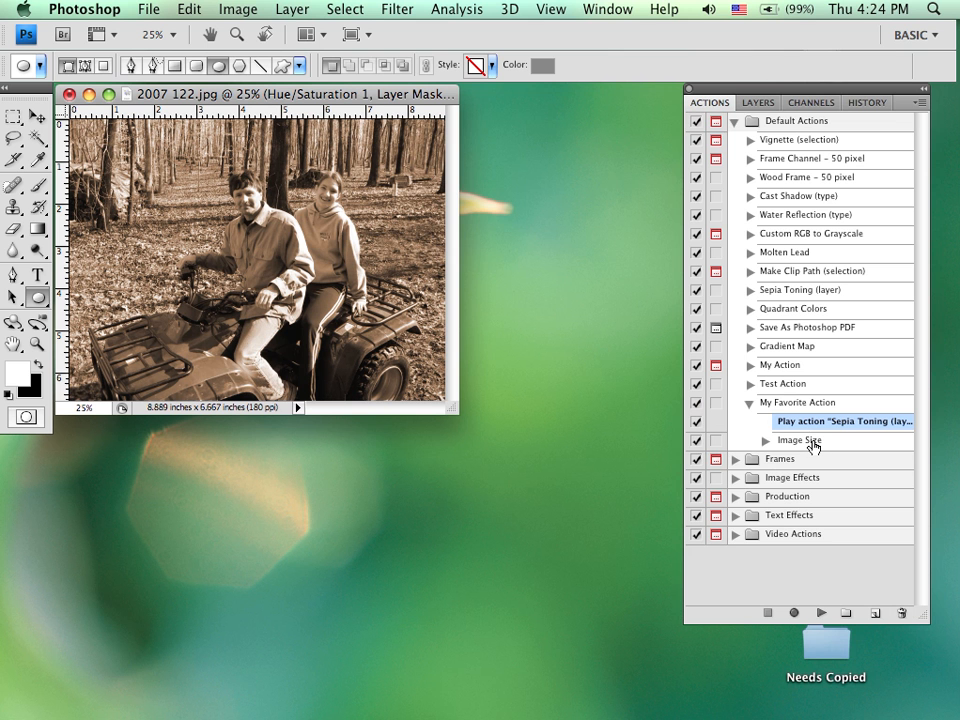
After the Image Size step, rotate the photo 180° via Image Rotation, recording a Rotate step.
{"action": "left_click", "coordinate": [800, 440]}
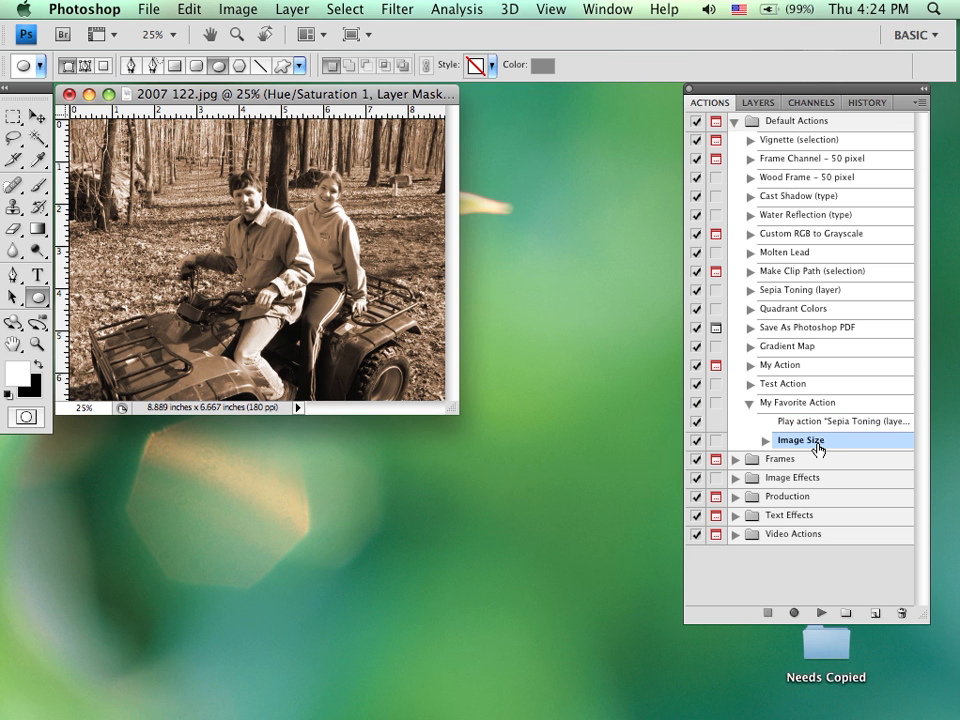
{"action": "mouse_move", "coordinate": [864, 480]}
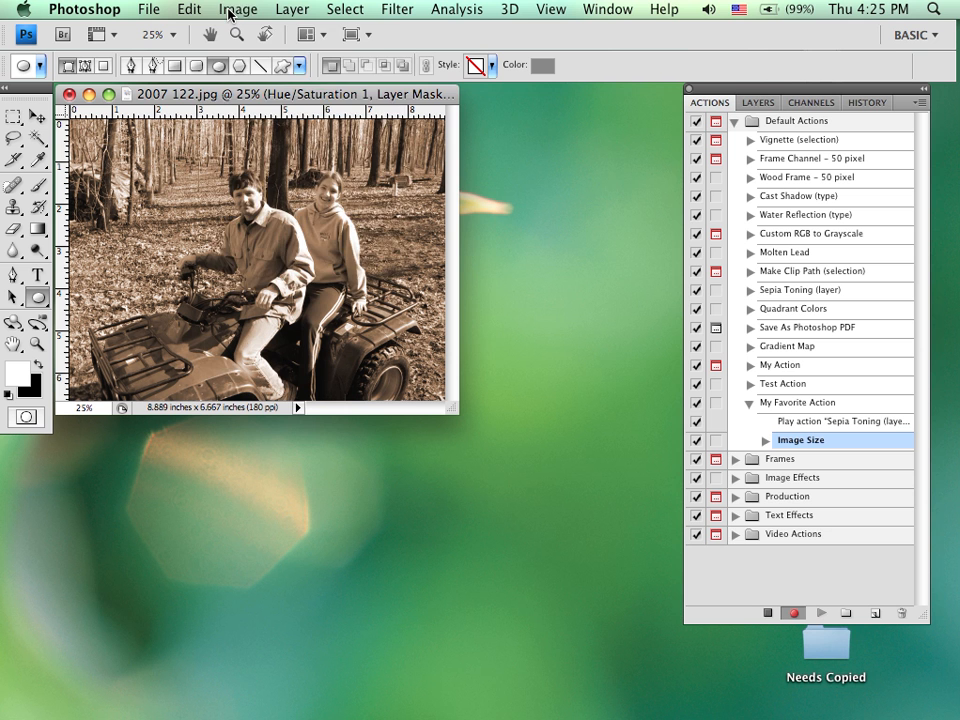
{"action": "left_click", "coordinate": [238, 8]}
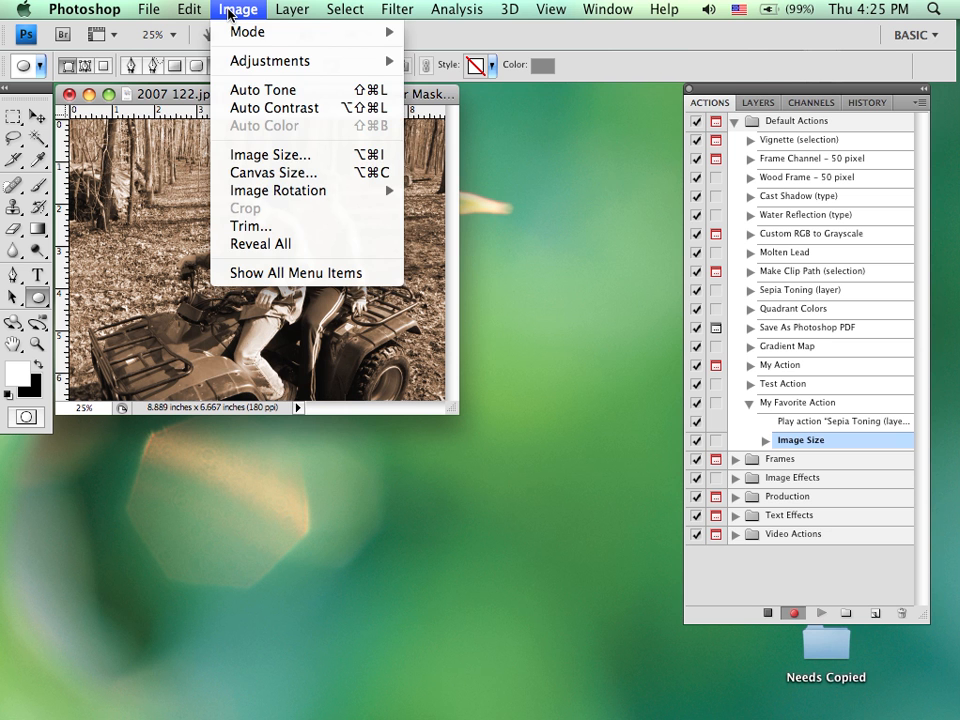
{"action": "left_click", "coordinate": [188, 8]}
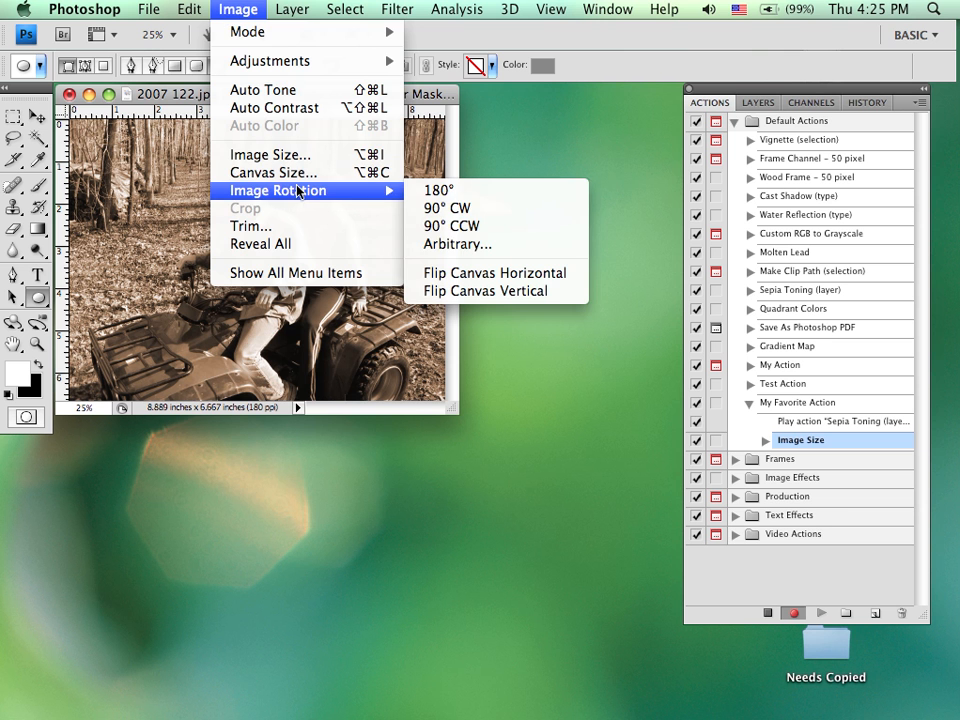
{"action": "left_click", "coordinate": [438, 190]}
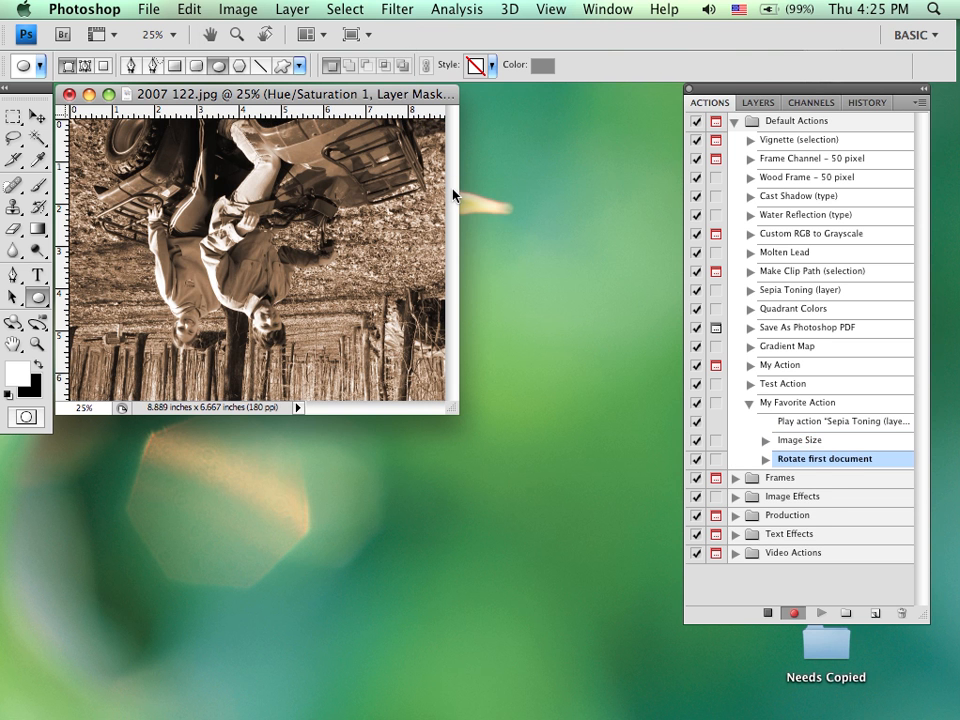
{"action": "mouse_move", "coordinate": [888, 478]}
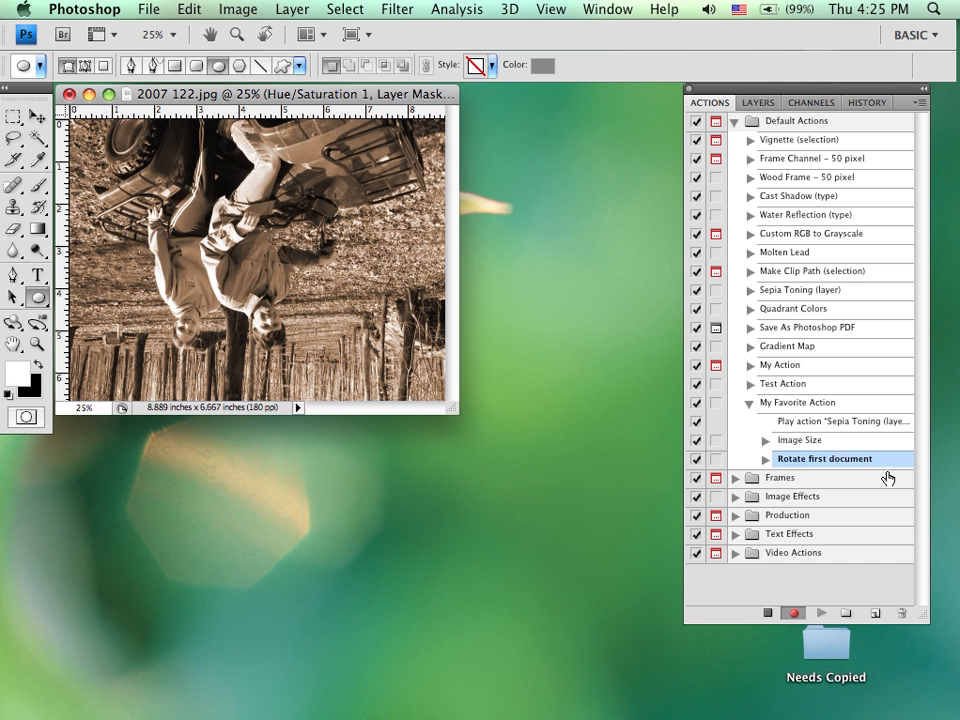
{"action": "mouse_move", "coordinate": [732, 556]}
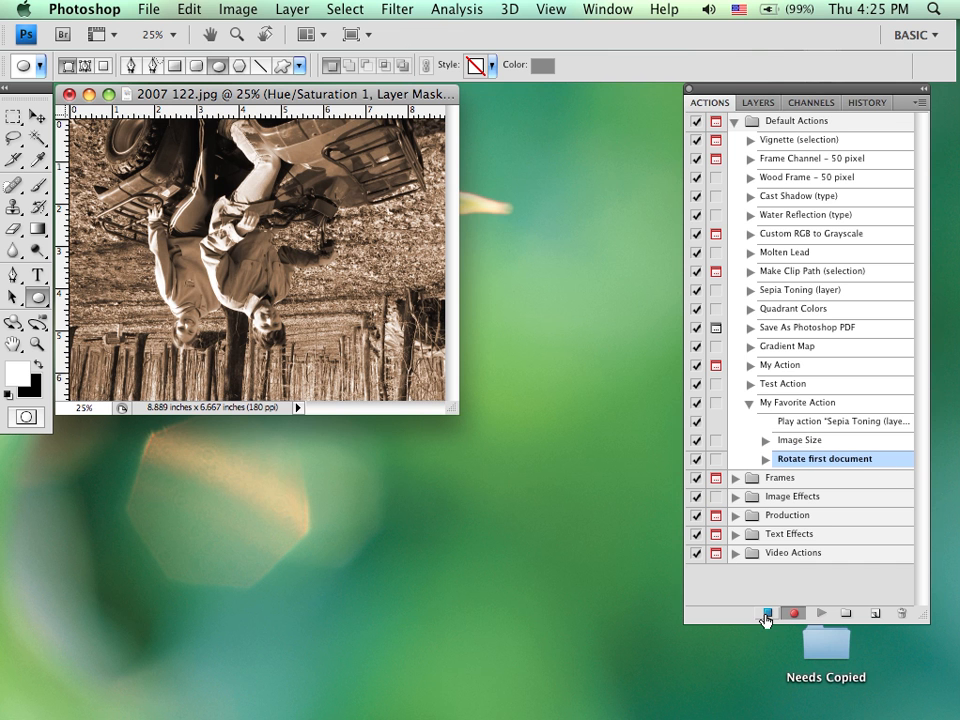
{"action": "left_click", "coordinate": [820, 612]}
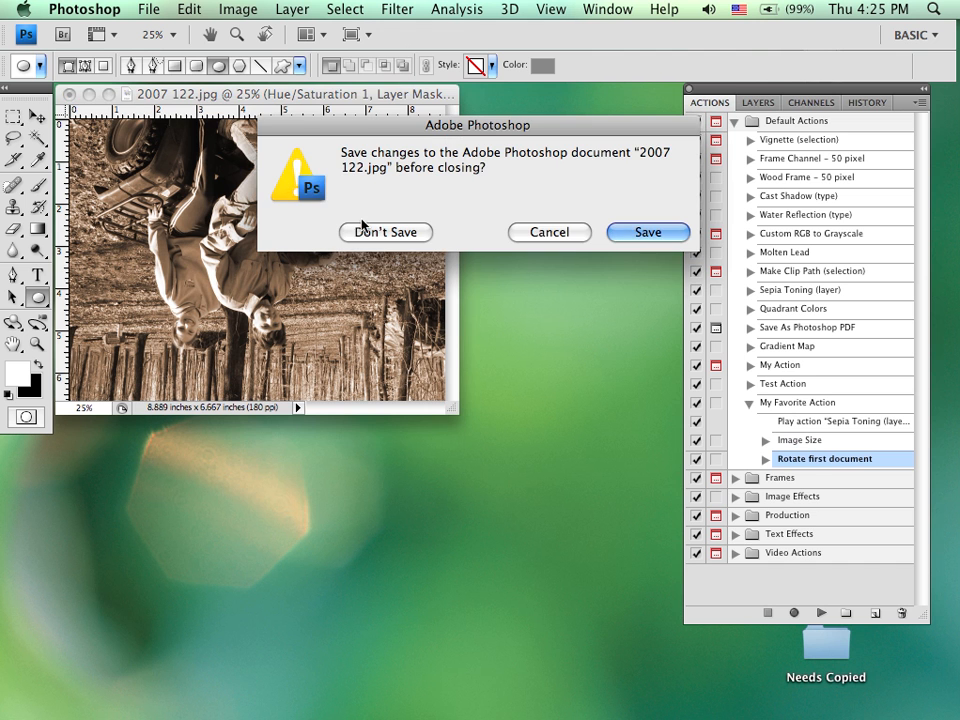
Reopen 2007 122.jpg and play My Favorite Action to make it sepia, smaller and upside down.
{"action": "left_click", "coordinate": [384, 232]}
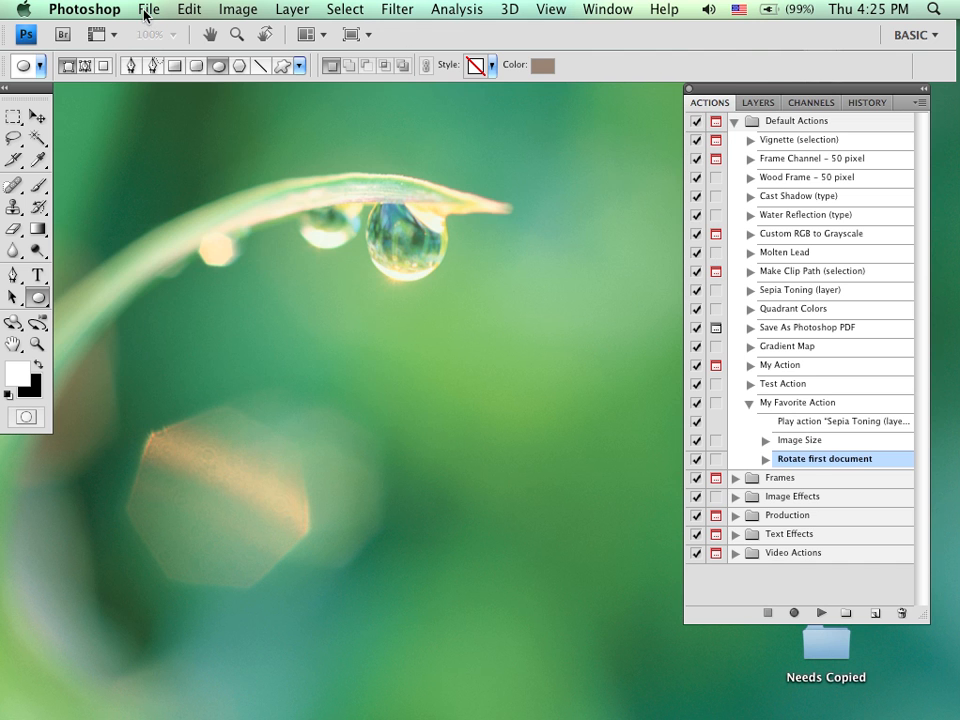
{"action": "left_click", "coordinate": [148, 8]}
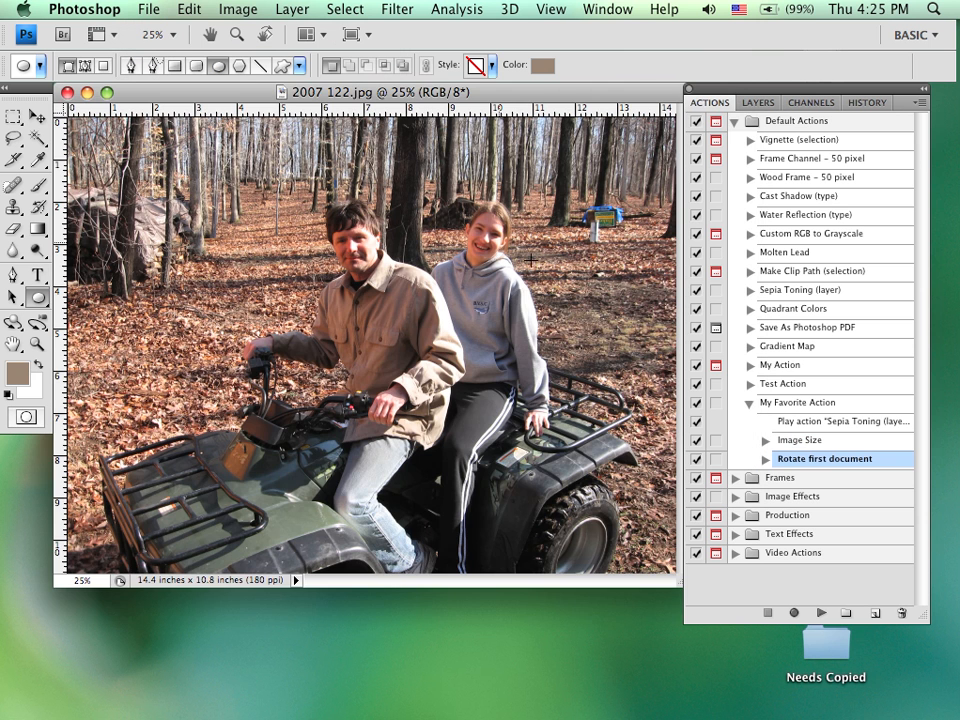
{"action": "left_click", "coordinate": [796, 402]}
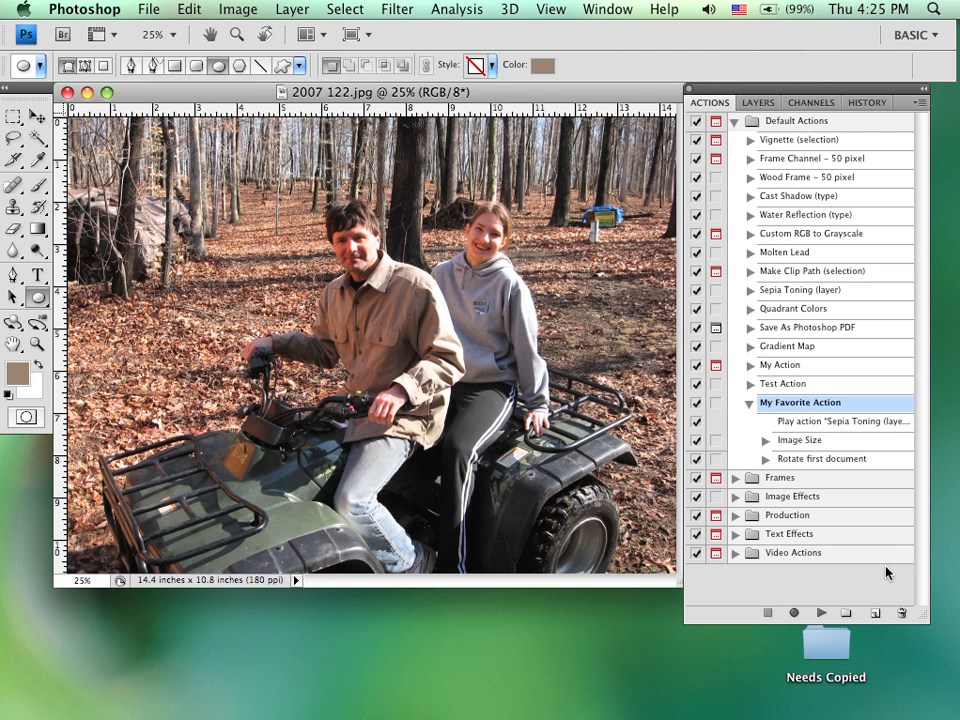
{"action": "left_click", "coordinate": [820, 612]}
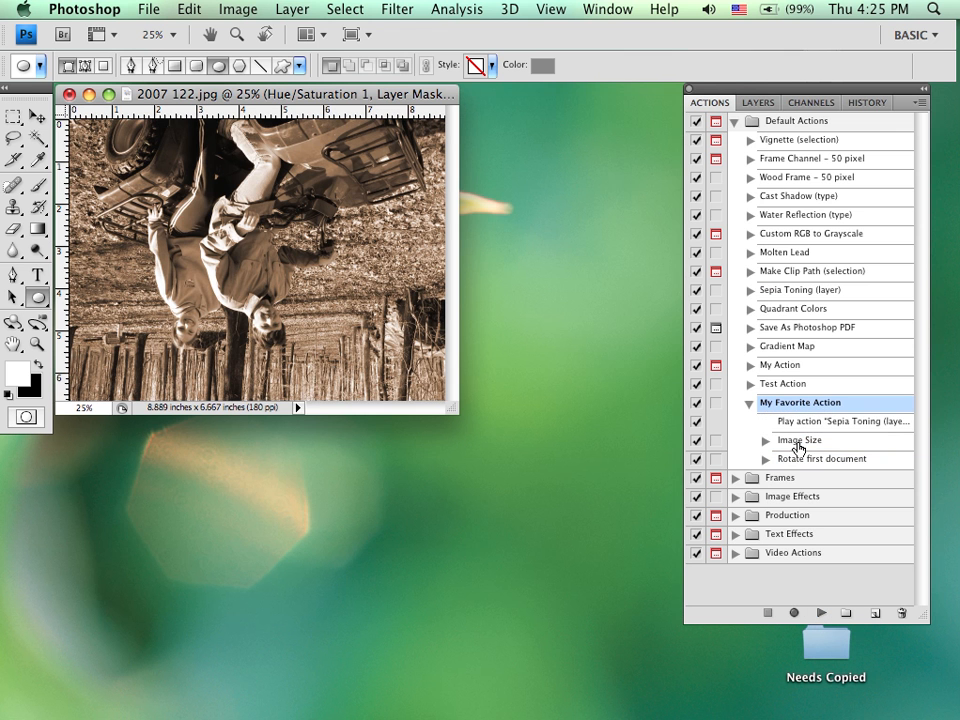
{"action": "mouse_move", "coordinate": [790, 452]}
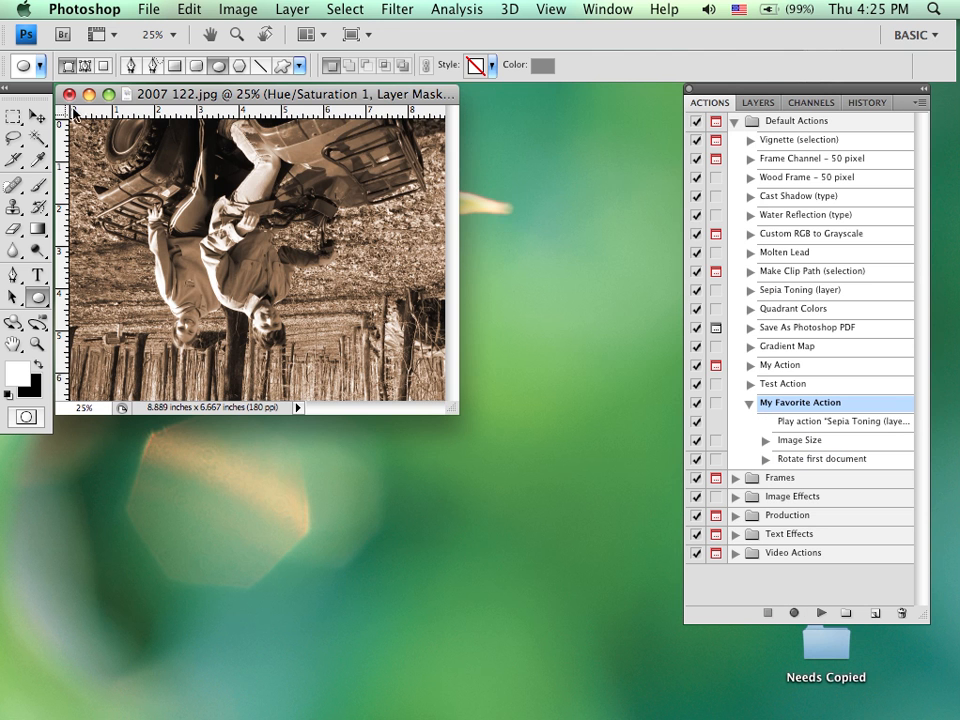
{"action": "mouse_move", "coordinate": [398, 238]}
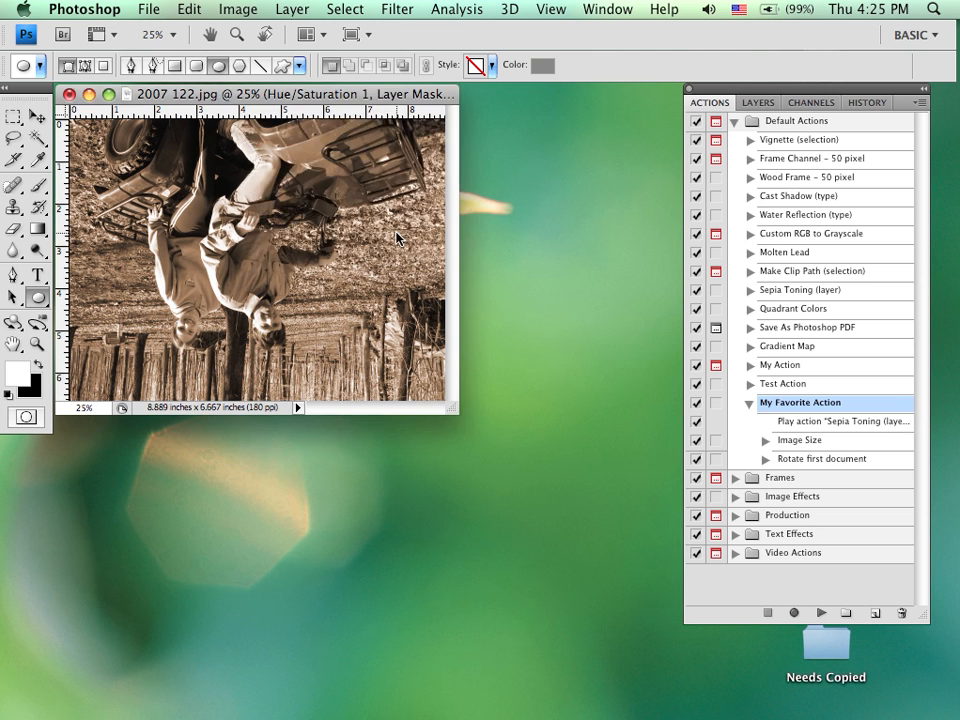
Discard the result, replay the action on a fresh 2007 122.jpg and resume recording after the Rotate step.
{"action": "left_click", "coordinate": [148, 8]}
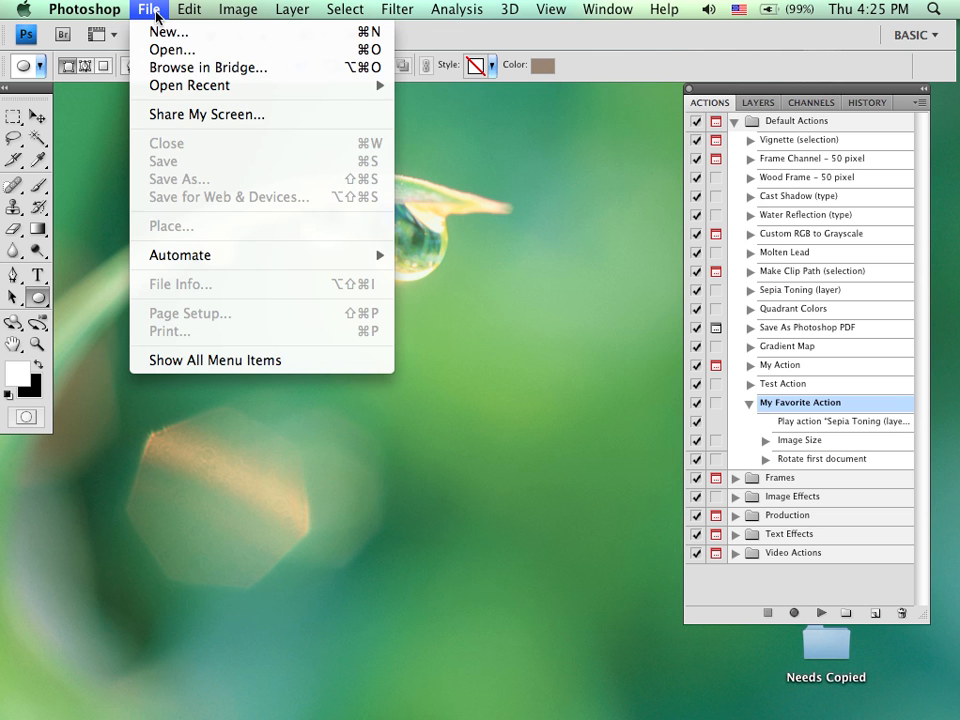
{"action": "left_click", "coordinate": [172, 48]}
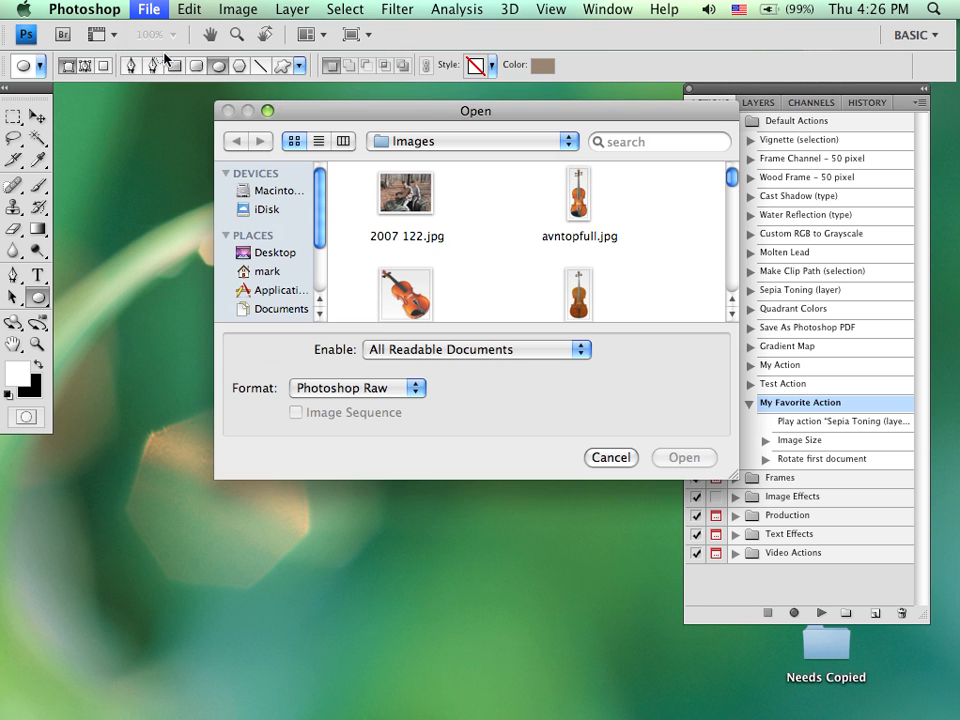
{"action": "left_click", "coordinate": [684, 456]}
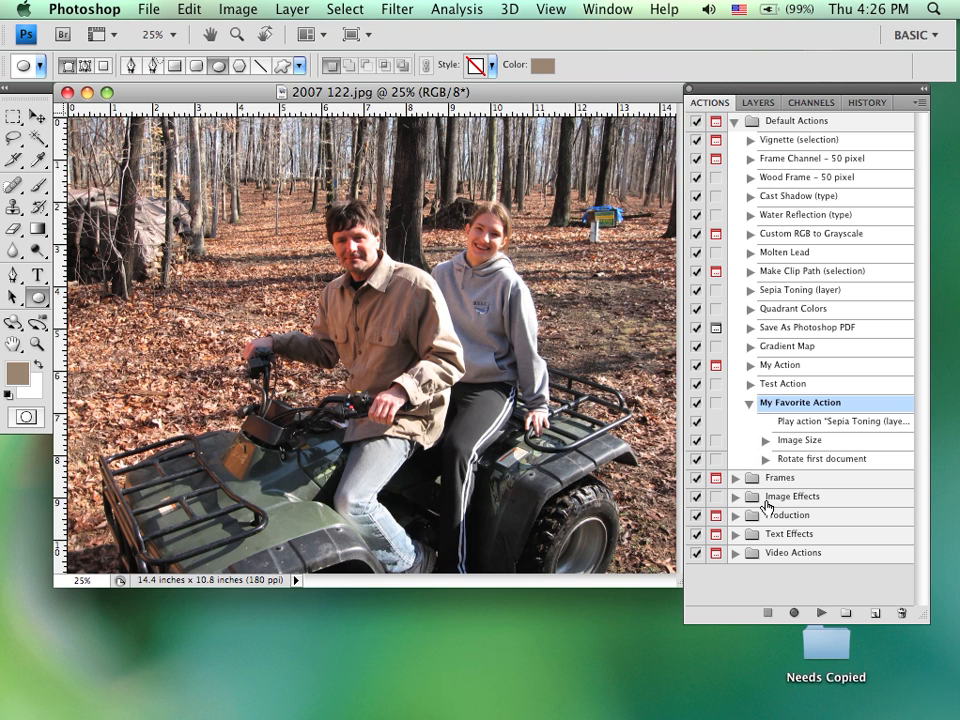
{"action": "left_click", "coordinate": [800, 440]}
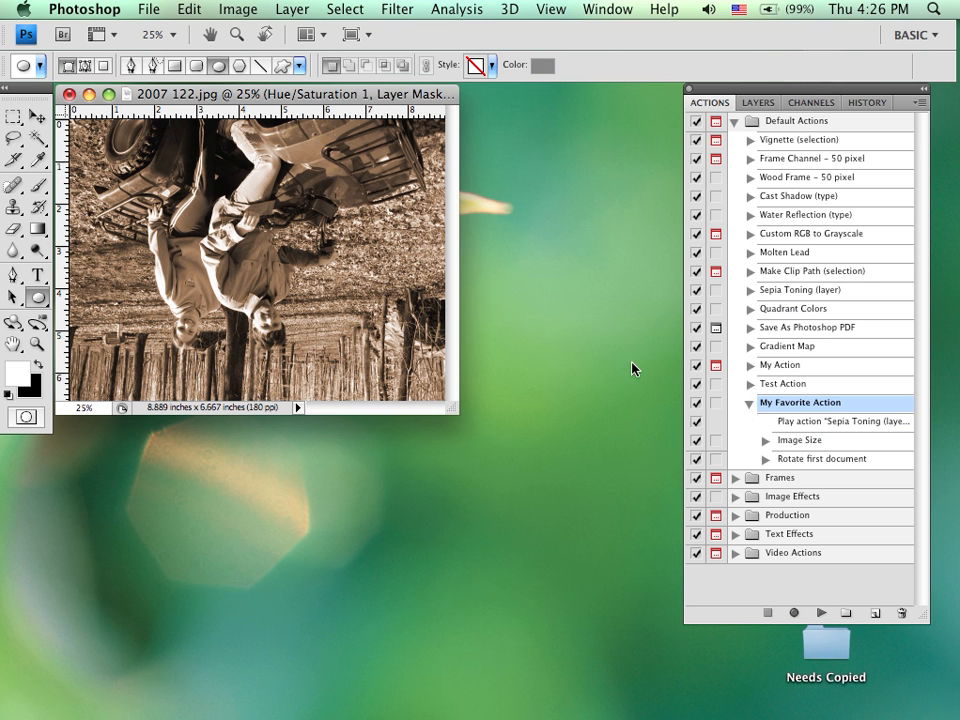
{"action": "left_click", "coordinate": [824, 458]}
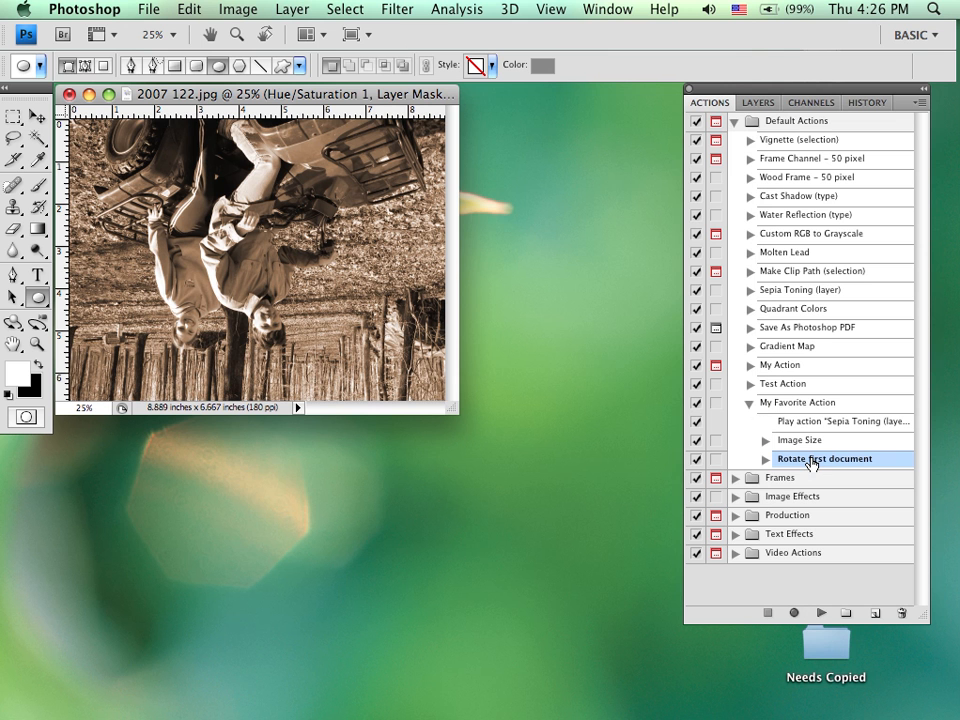
{"action": "left_click", "coordinate": [794, 612]}
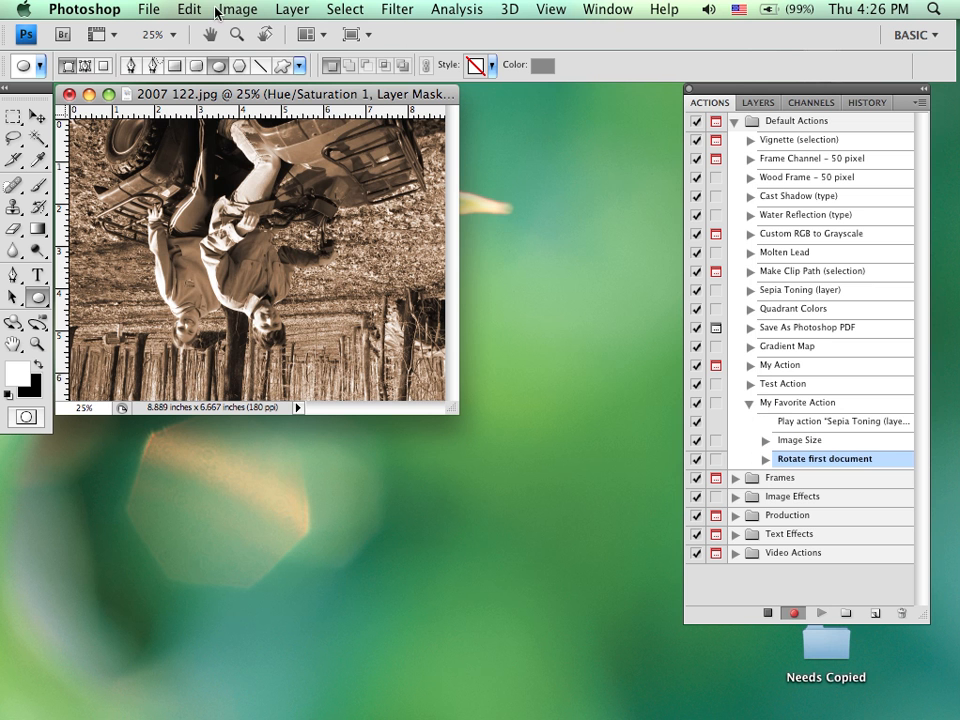
Save the sepia photo as a BMP copy so a Save step is recorded into the action.
{"action": "left_click", "coordinate": [148, 8]}
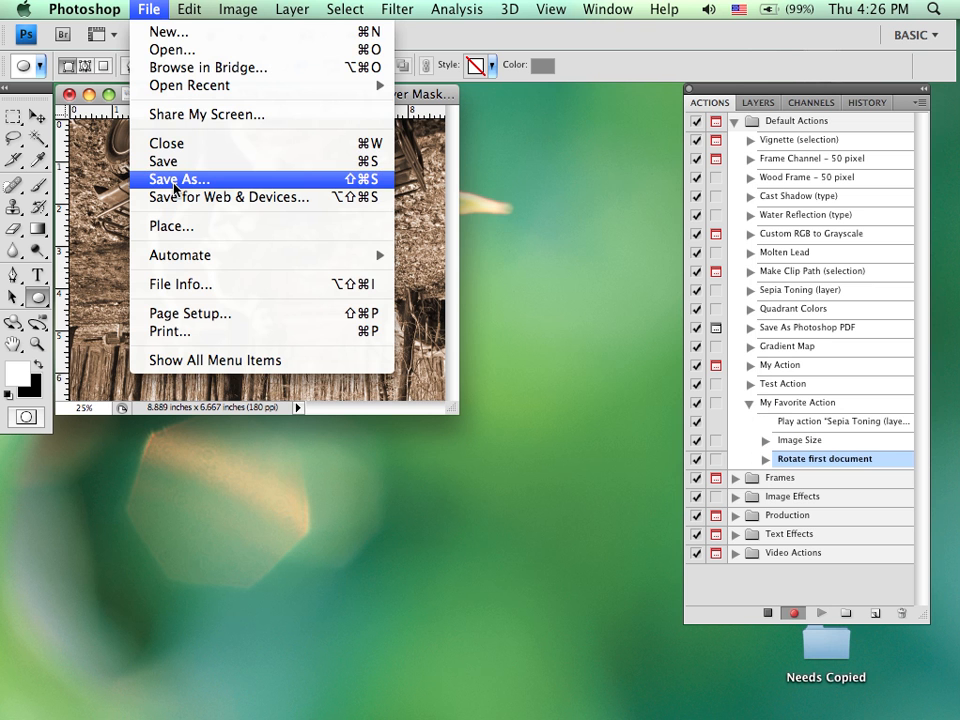
{"action": "left_click", "coordinate": [178, 178]}
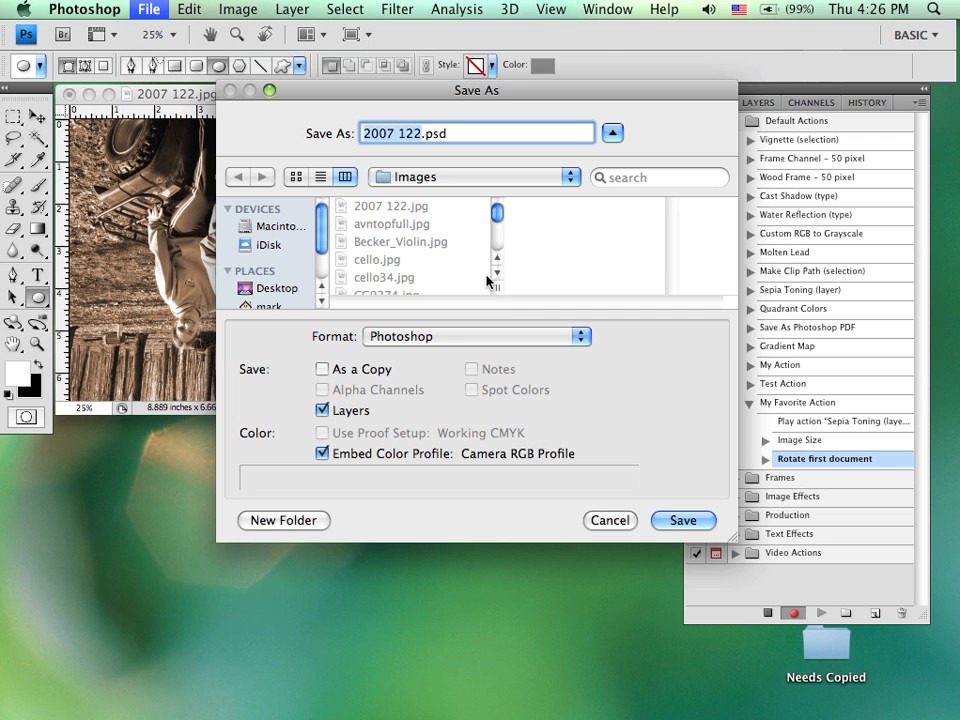
{"action": "mouse_move", "coordinate": [444, 348]}
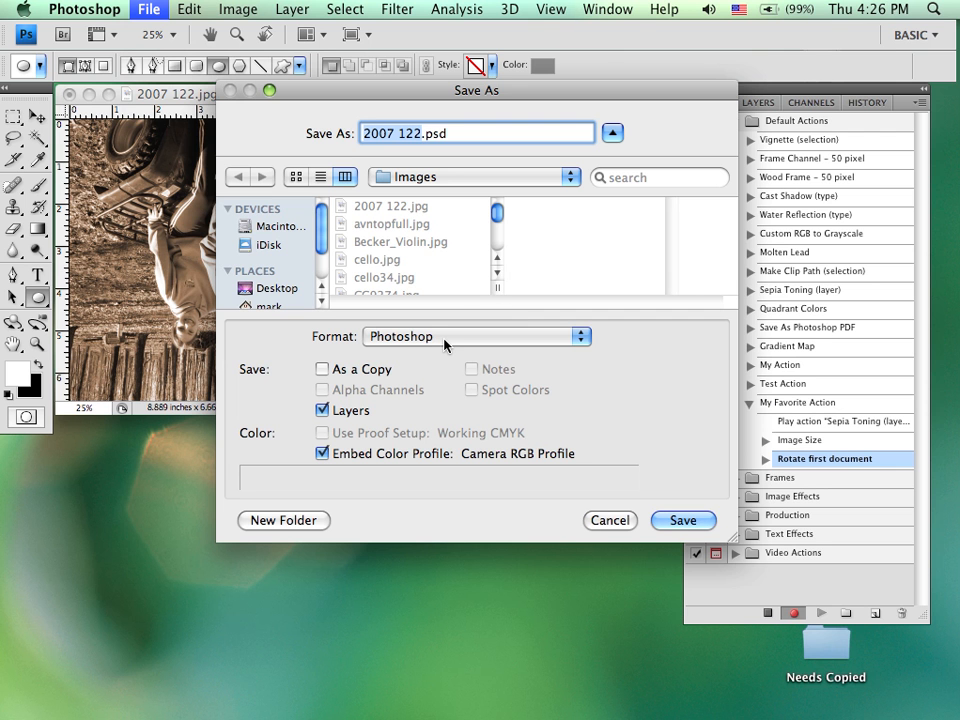
{"action": "left_click", "coordinate": [476, 336]}
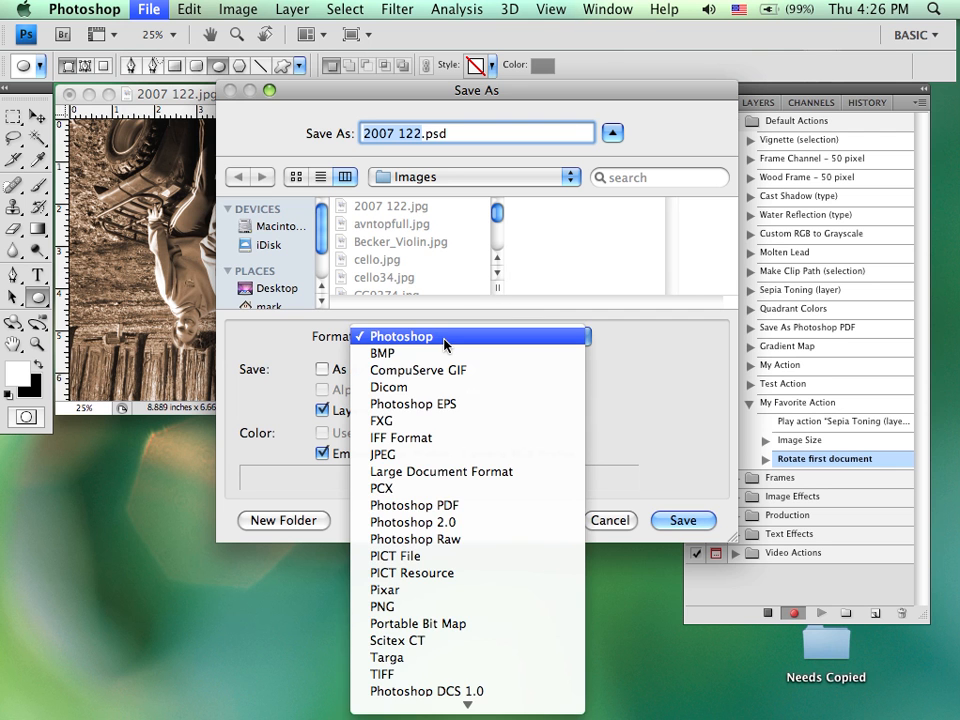
{"action": "left_click", "coordinate": [382, 352]}
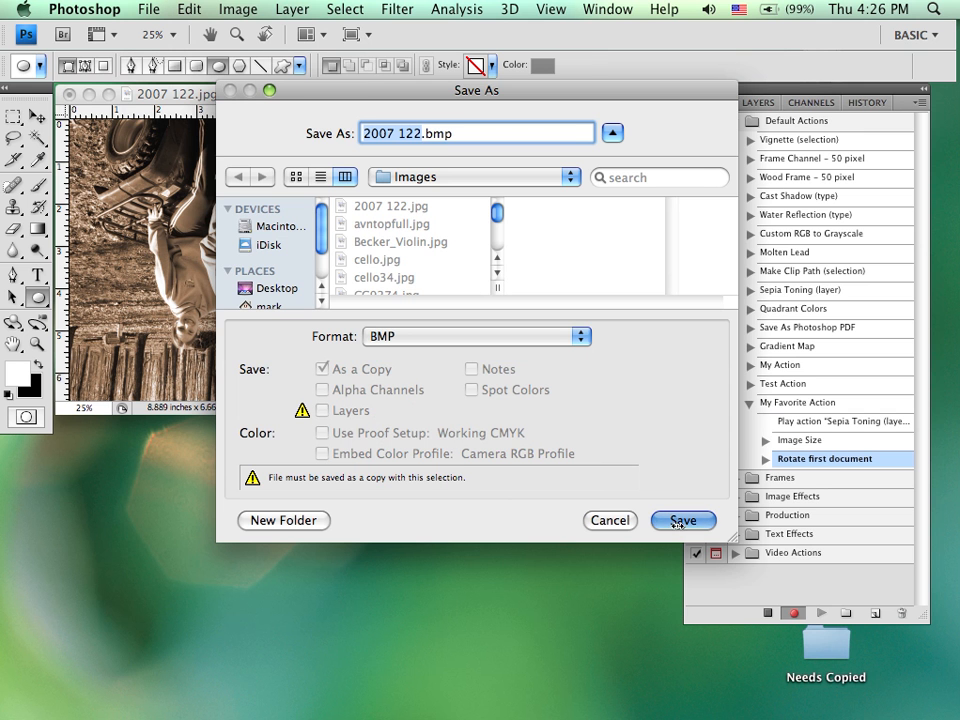
{"action": "left_click", "coordinate": [684, 520]}
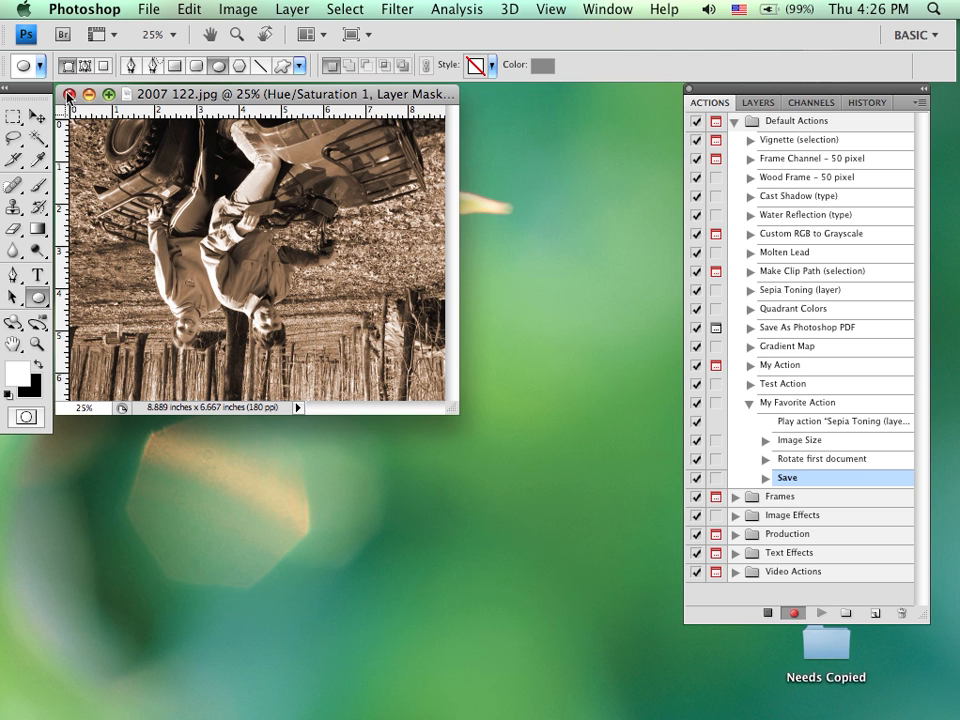
Close the photo with Don't Save so a Close step is recorded after Save.
{"action": "left_click", "coordinate": [68, 94]}
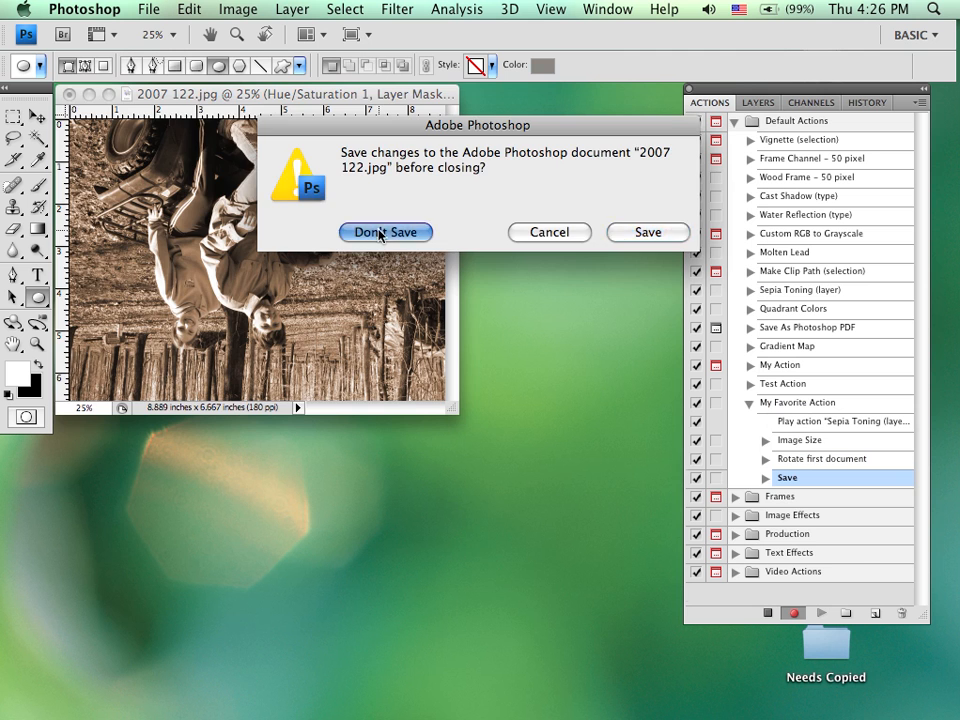
{"action": "left_click", "coordinate": [384, 232]}
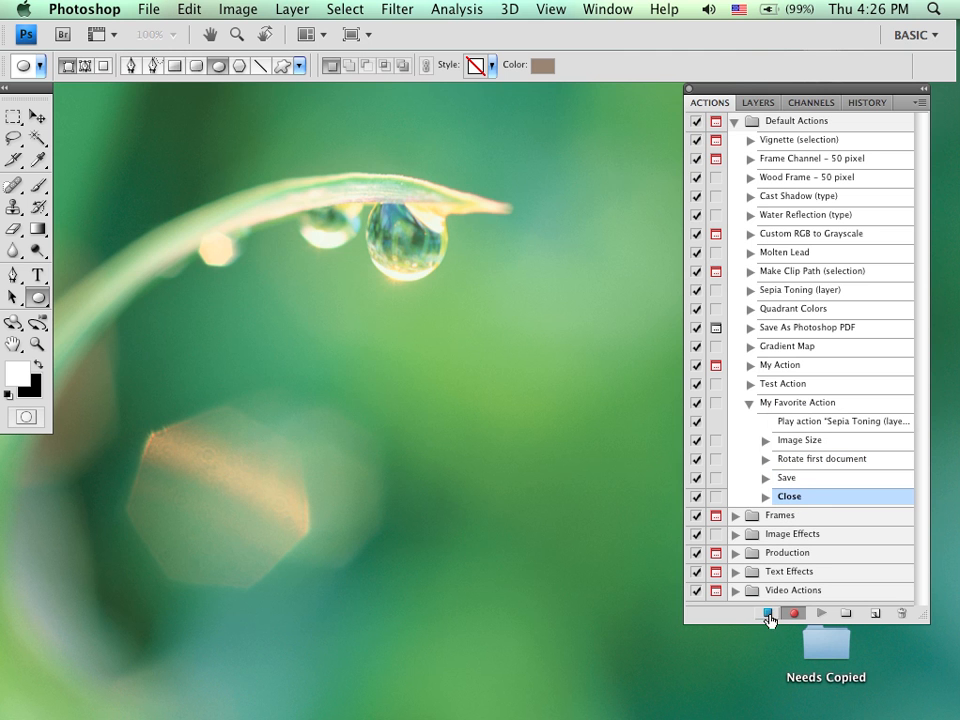
Stop recording, reopen 2007 122.jpg and play the complete My Favorite Action on it.
{"action": "left_click", "coordinate": [148, 8]}
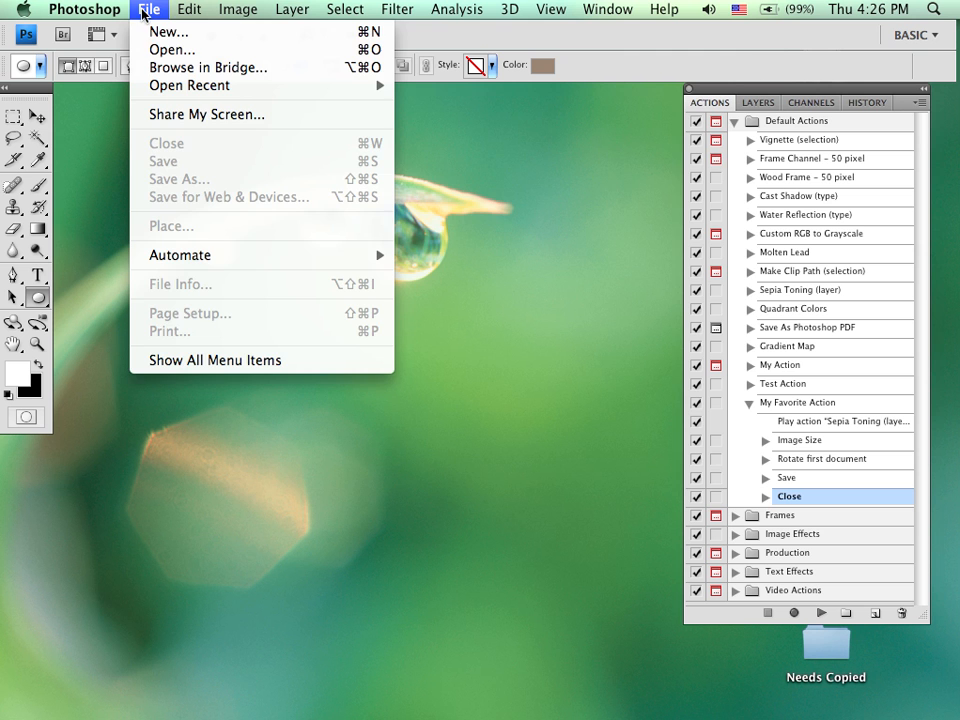
{"action": "left_click", "coordinate": [172, 48]}
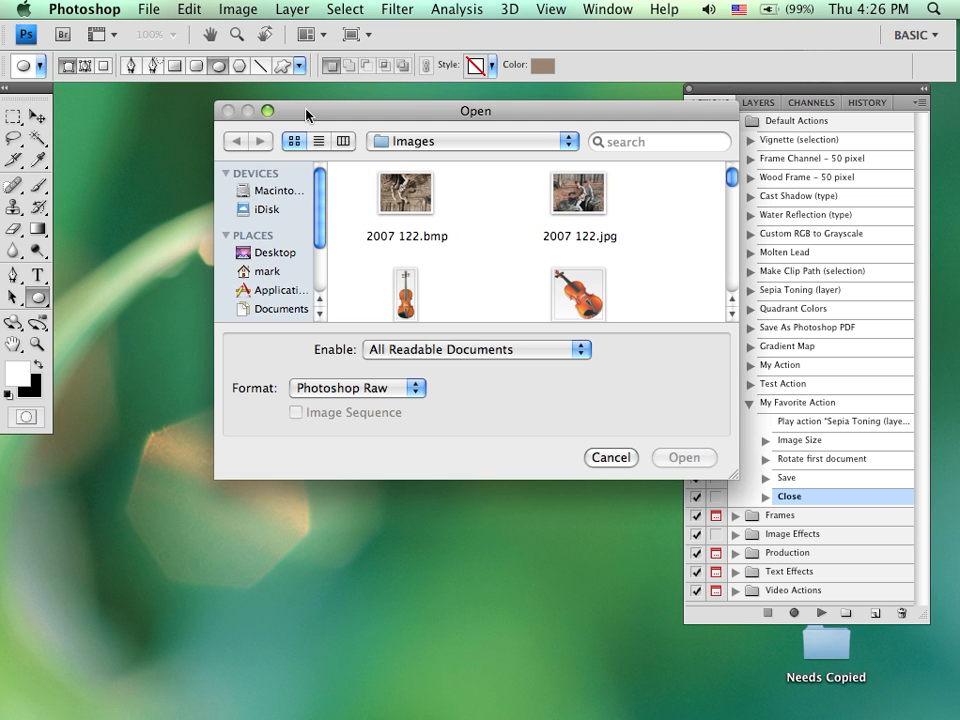
{"action": "mouse_move", "coordinate": [584, 204]}
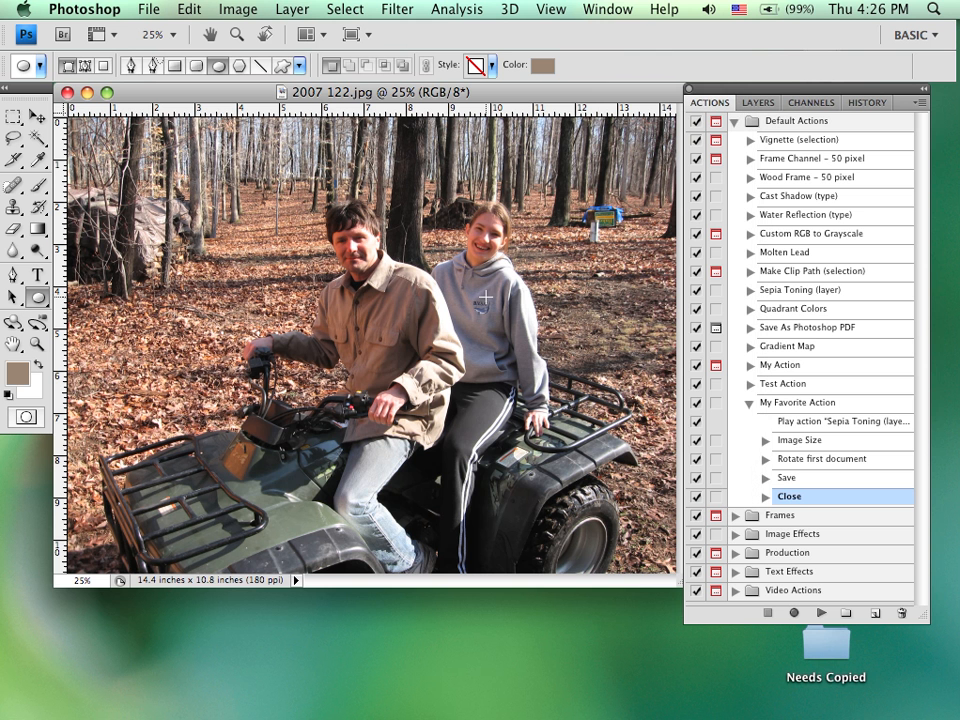
{"action": "left_click", "coordinate": [800, 402]}
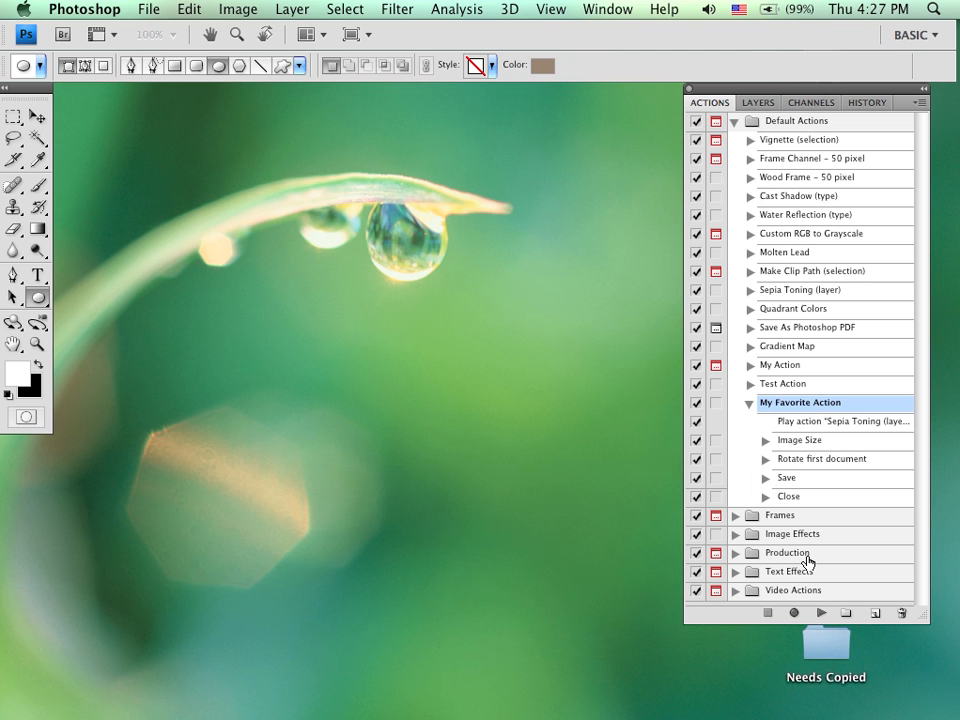
{"action": "mouse_move", "coordinate": [808, 564]}
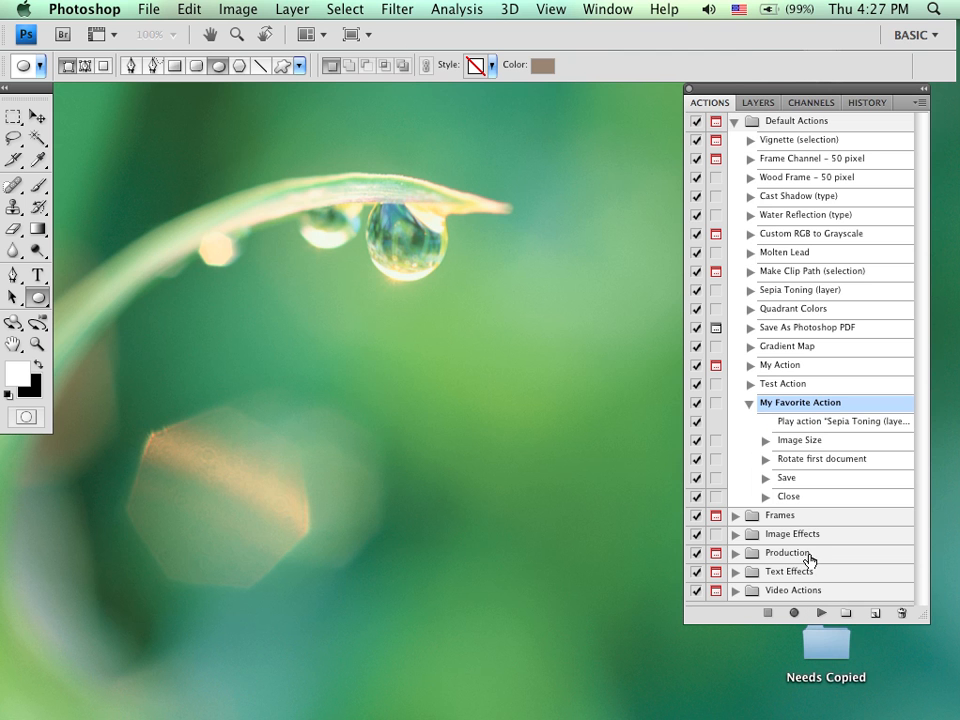